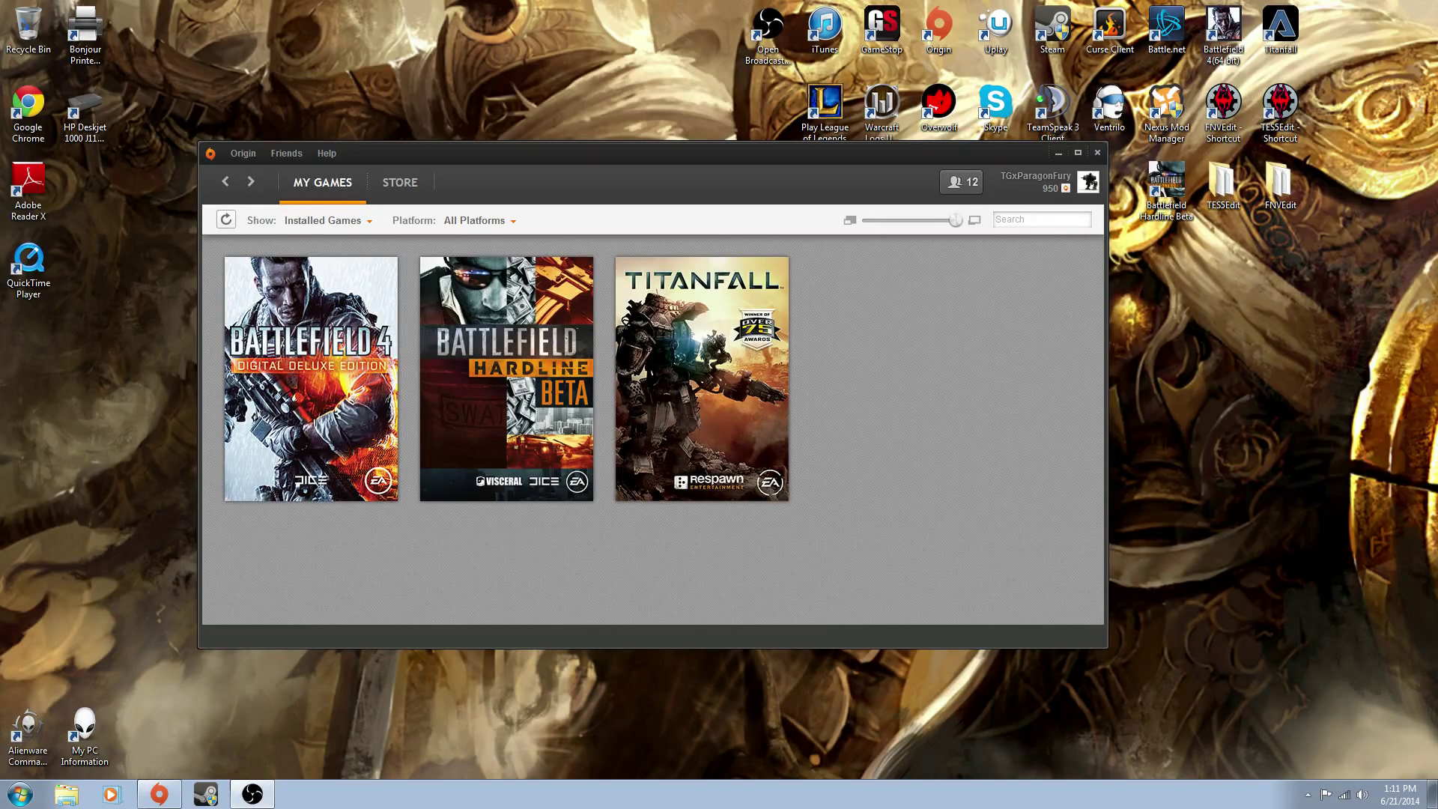
mouse_move(1071, 8)
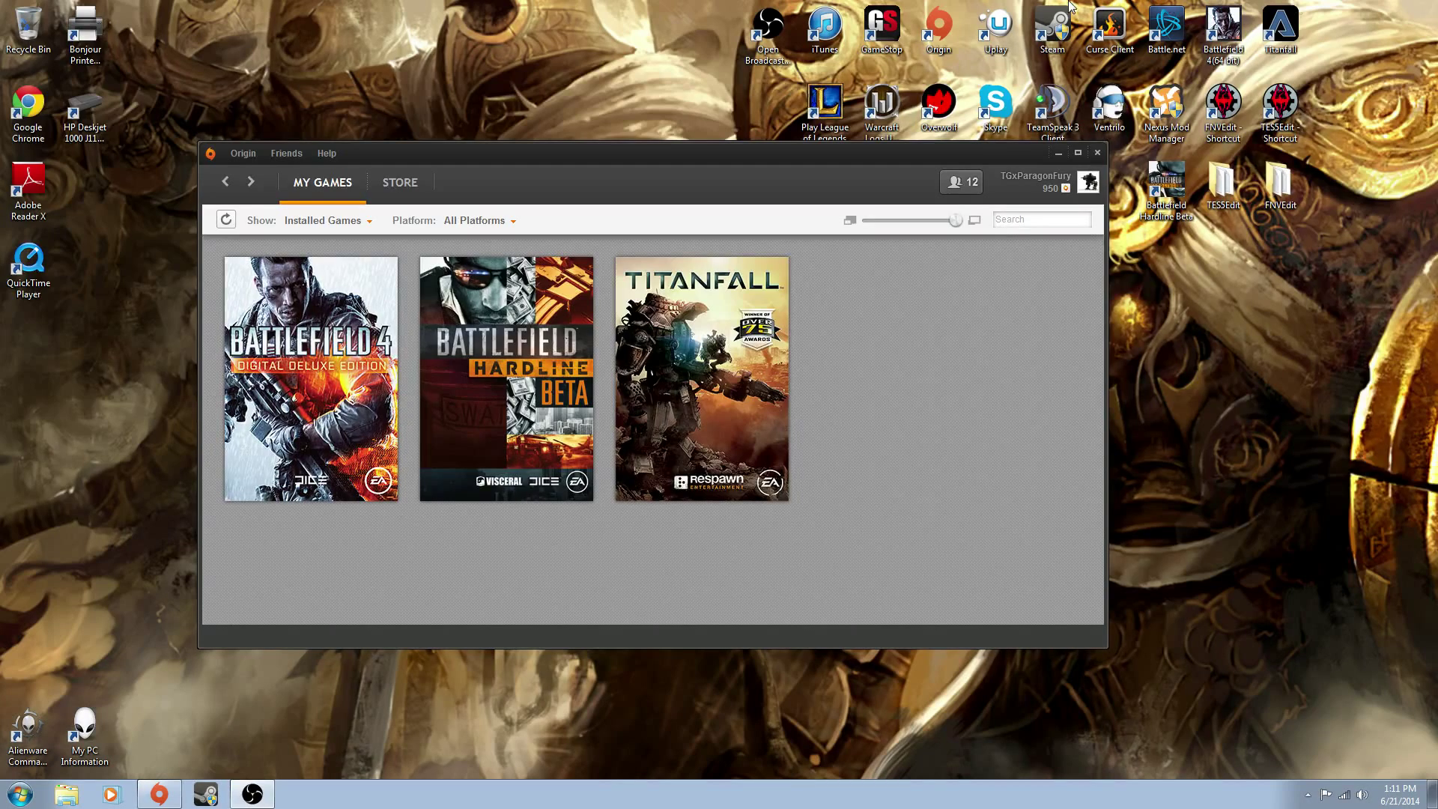
mouse_move(1027, 394)
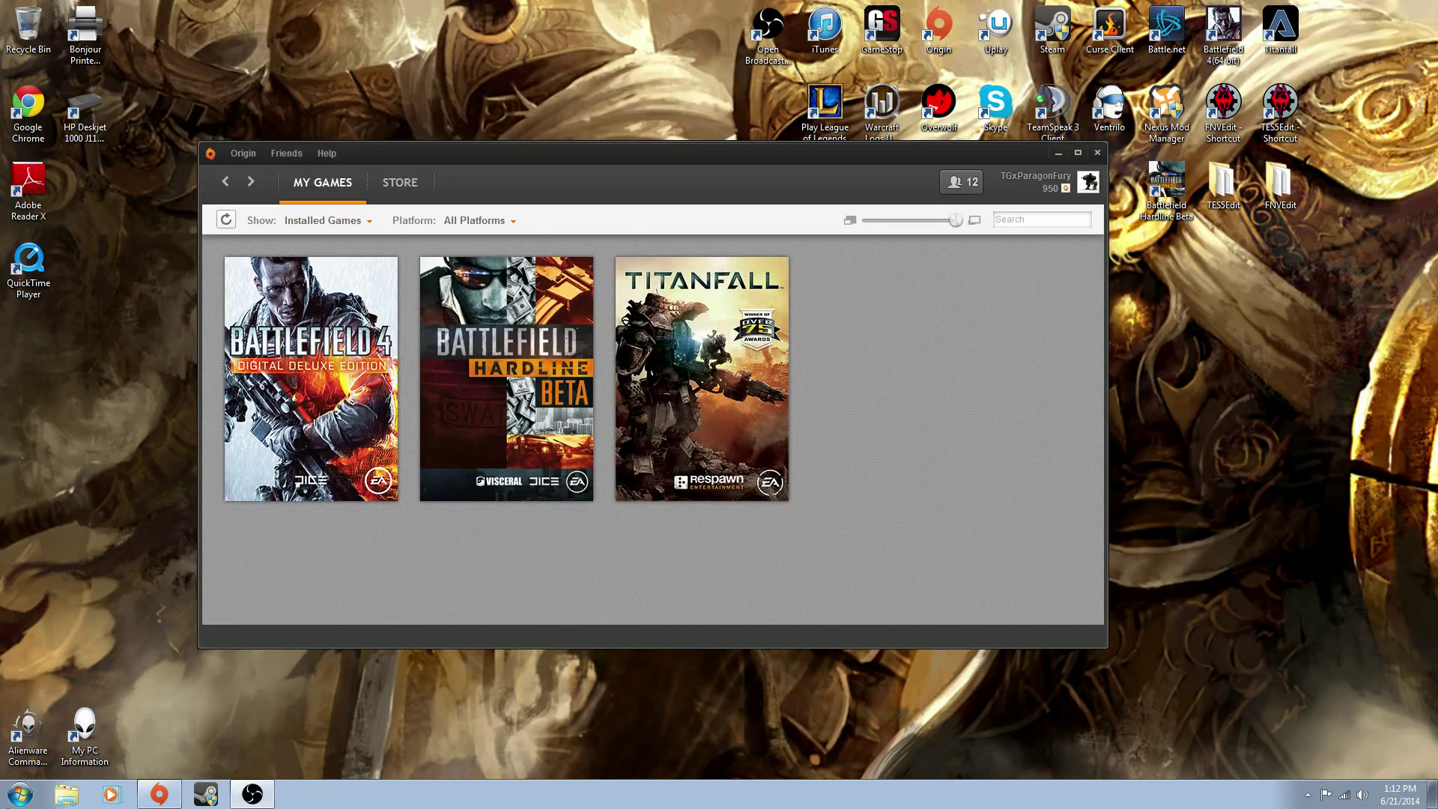
From the Start menu's Computer, open Program Files (x86) and scroll its folder list
click(18, 793)
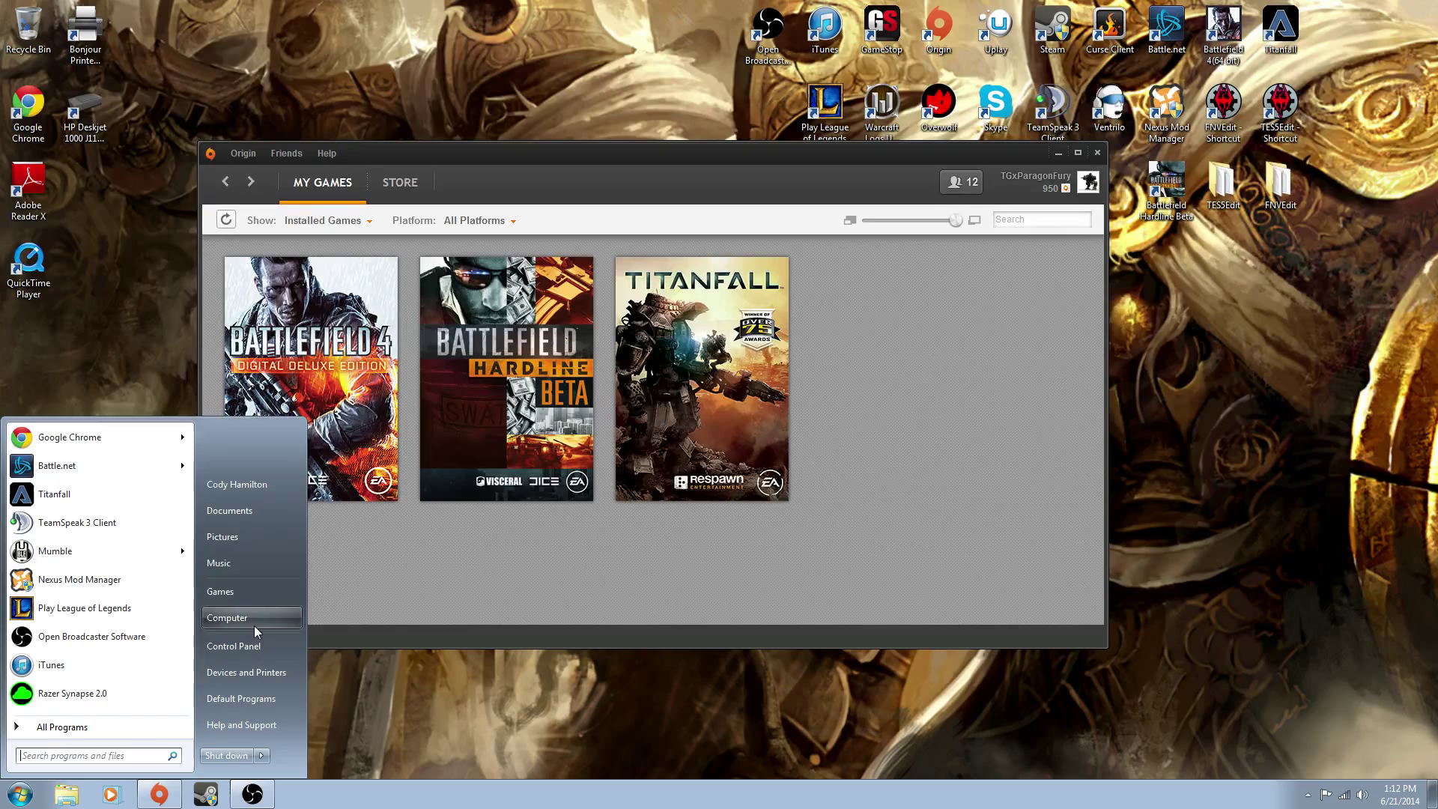
click(226, 617)
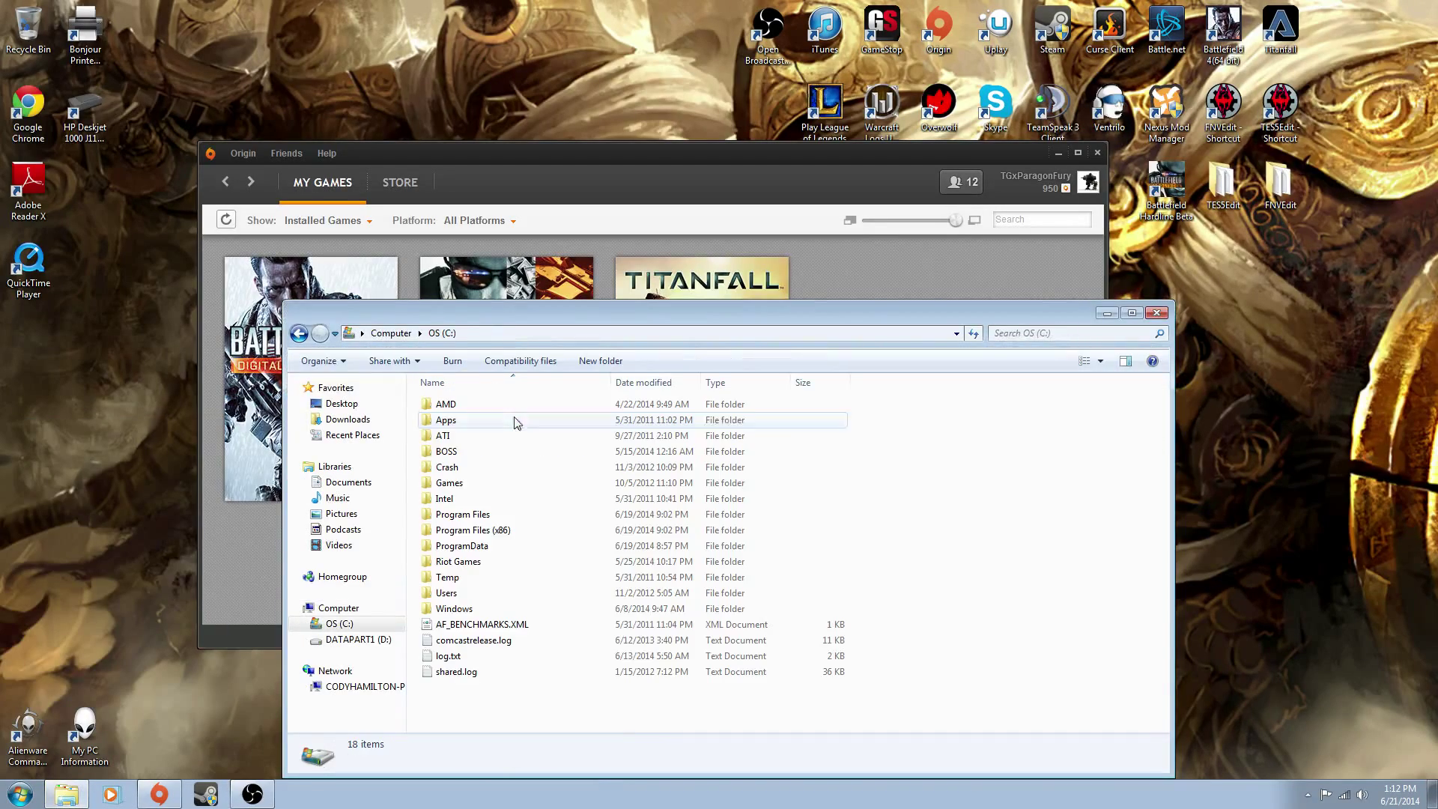
double_click(473, 530)
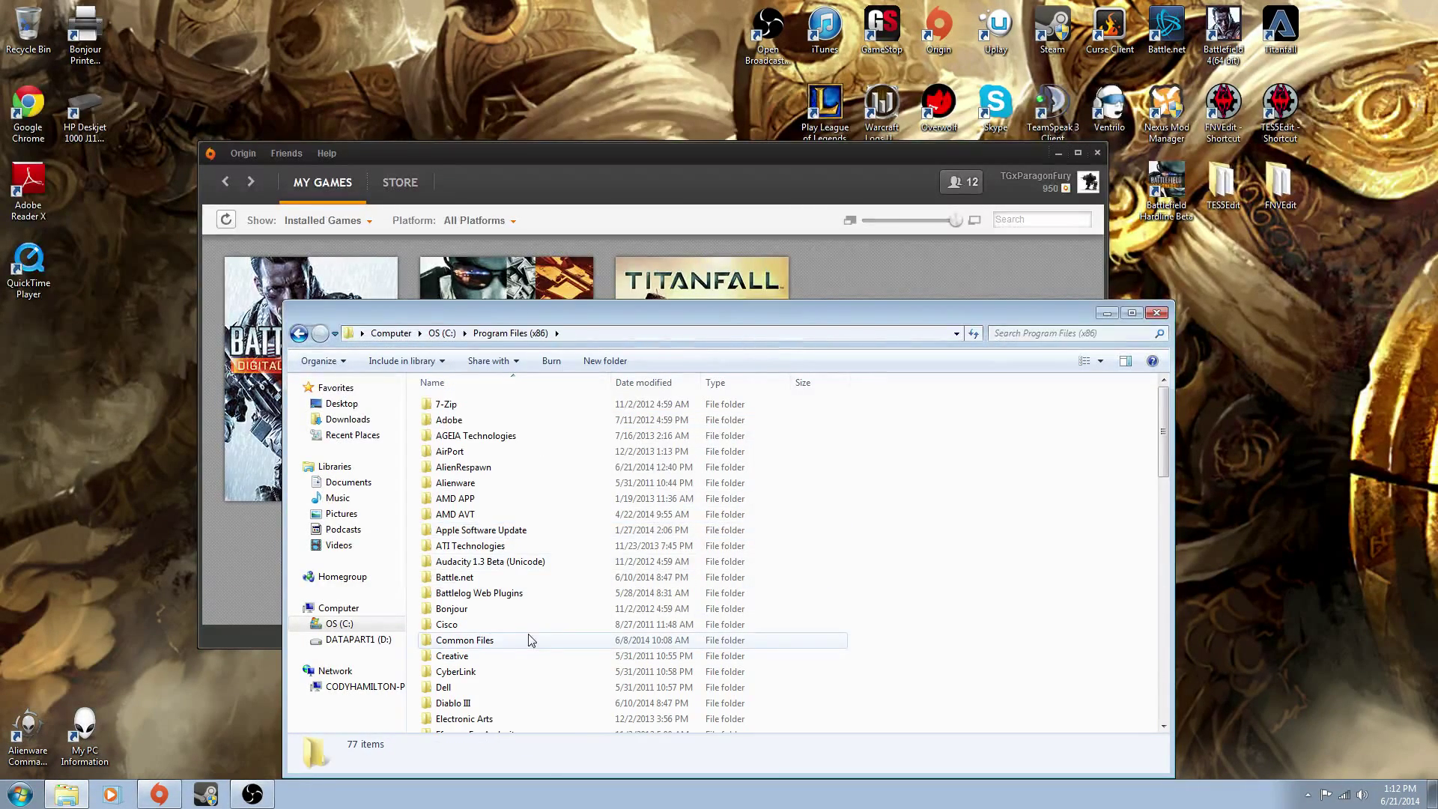
scroll(down, 3)
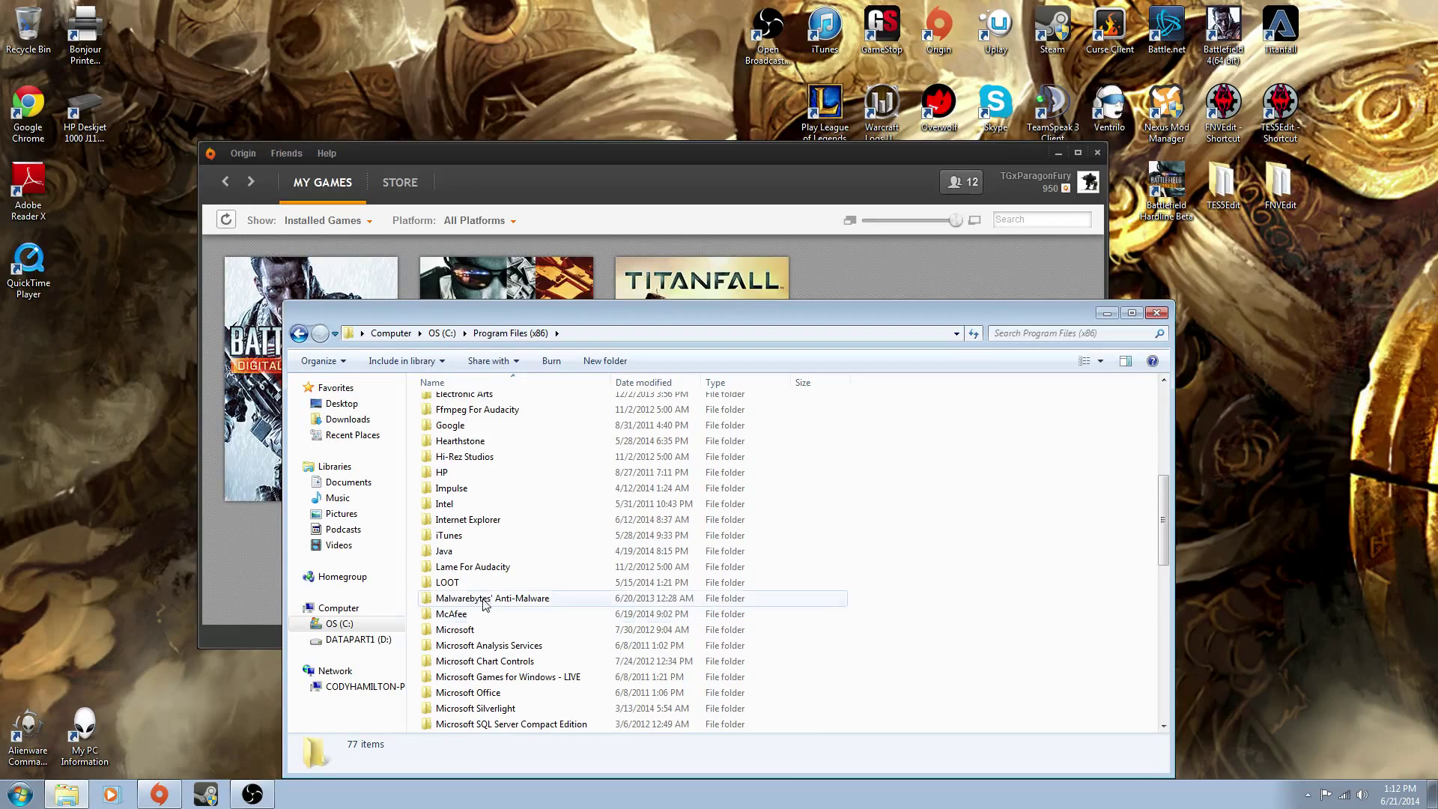
scroll(down, 3)
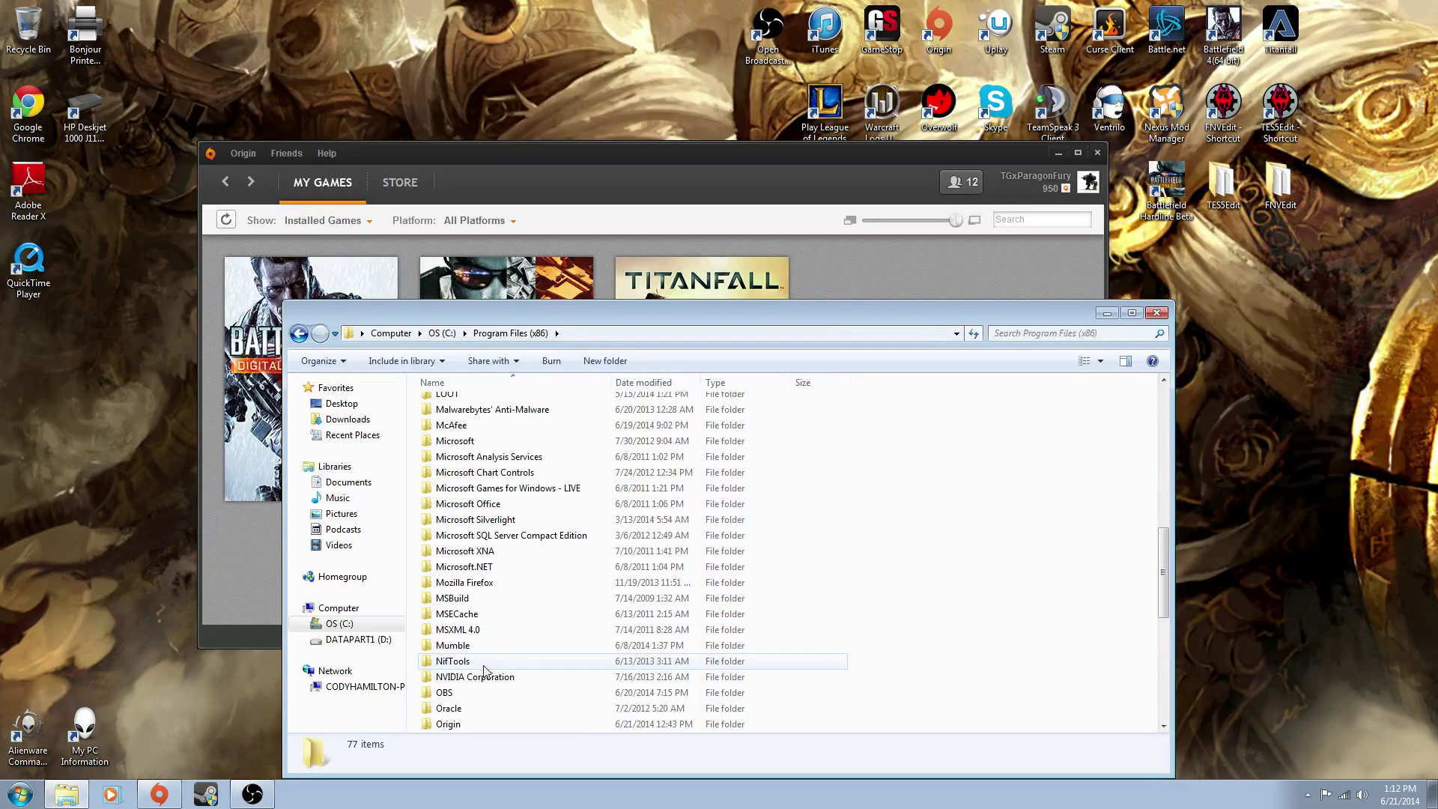
scroll(down, 3)
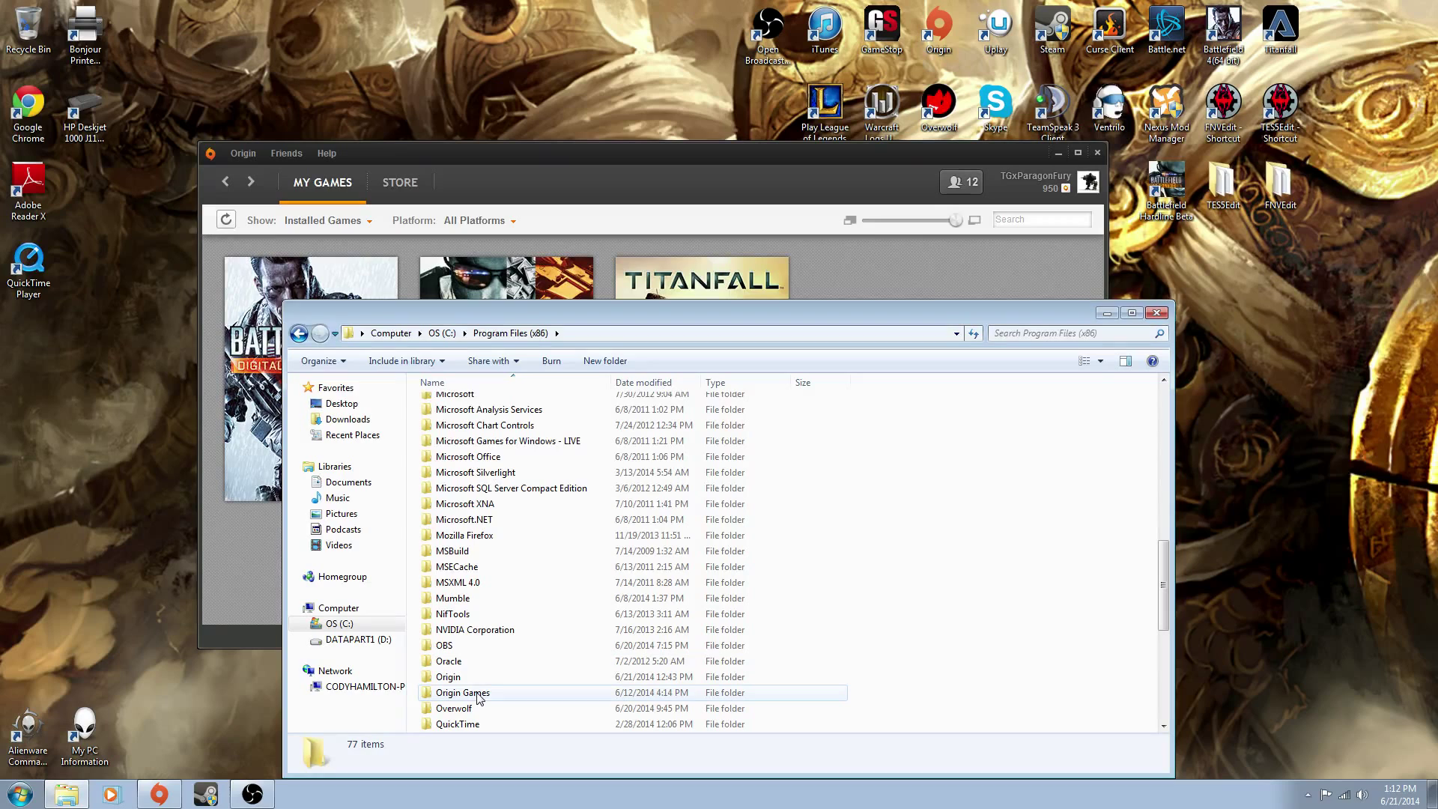
Drill into Origin Games > Titanfall > __Installer > directx > redist
double_click(462, 692)
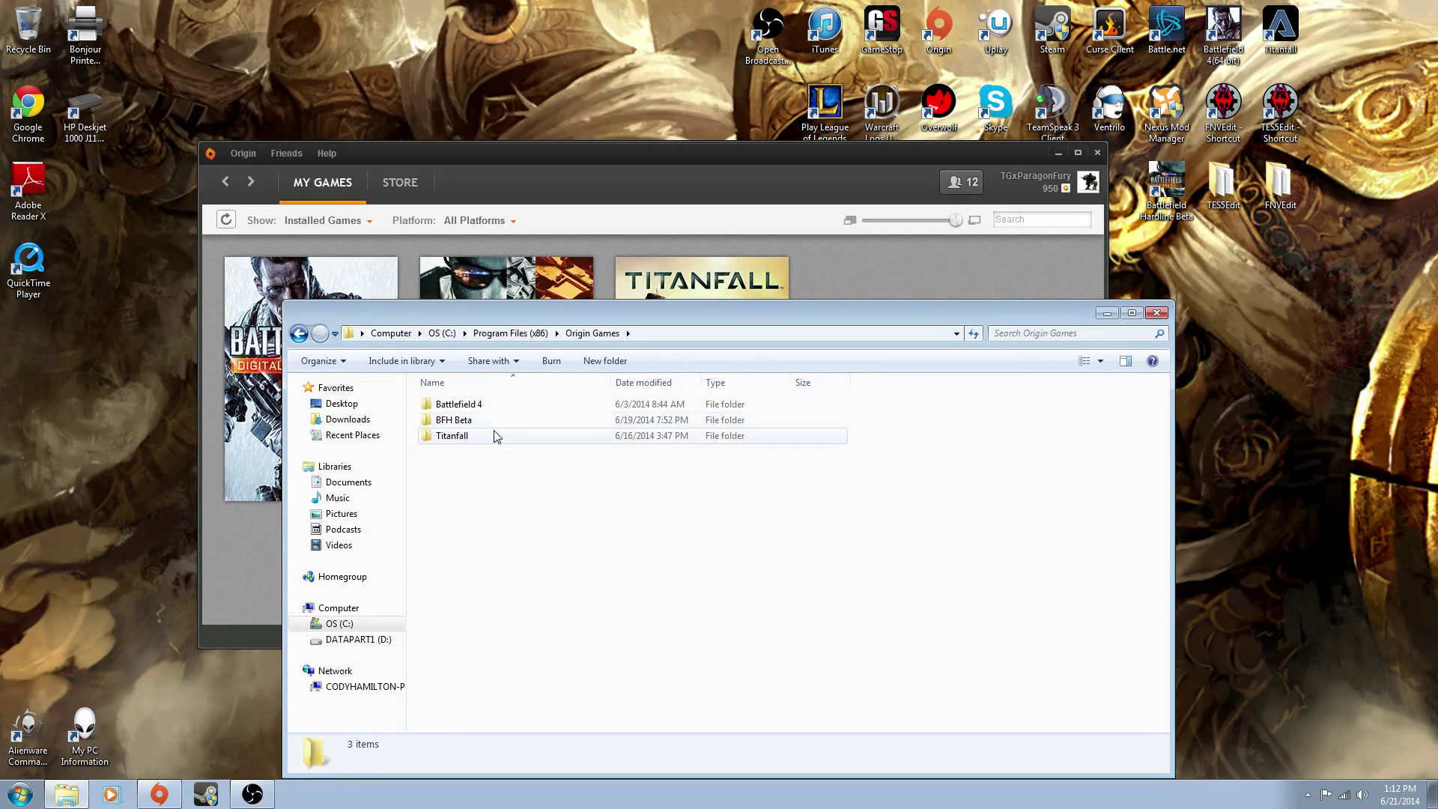
double_click(451, 436)
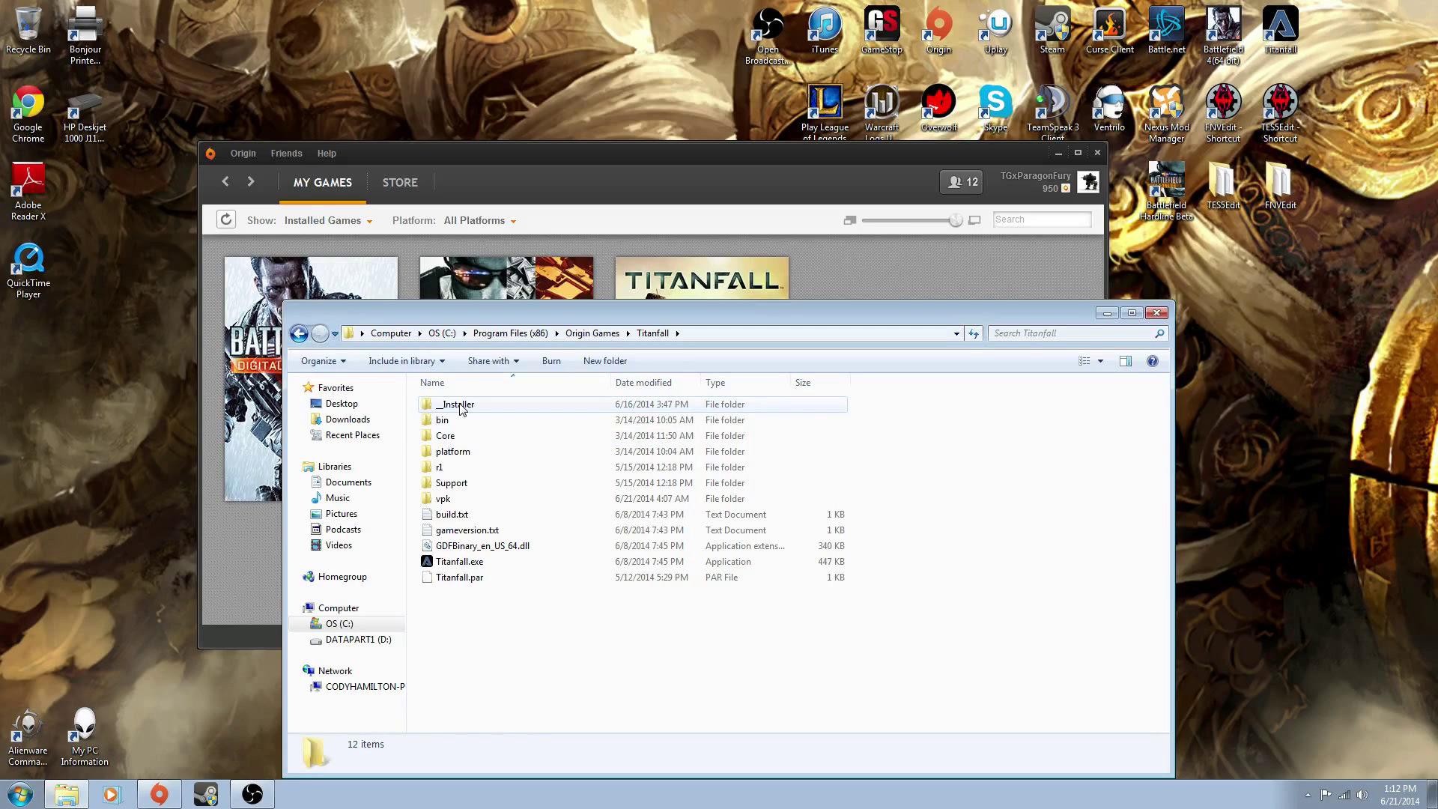
double_click(455, 404)
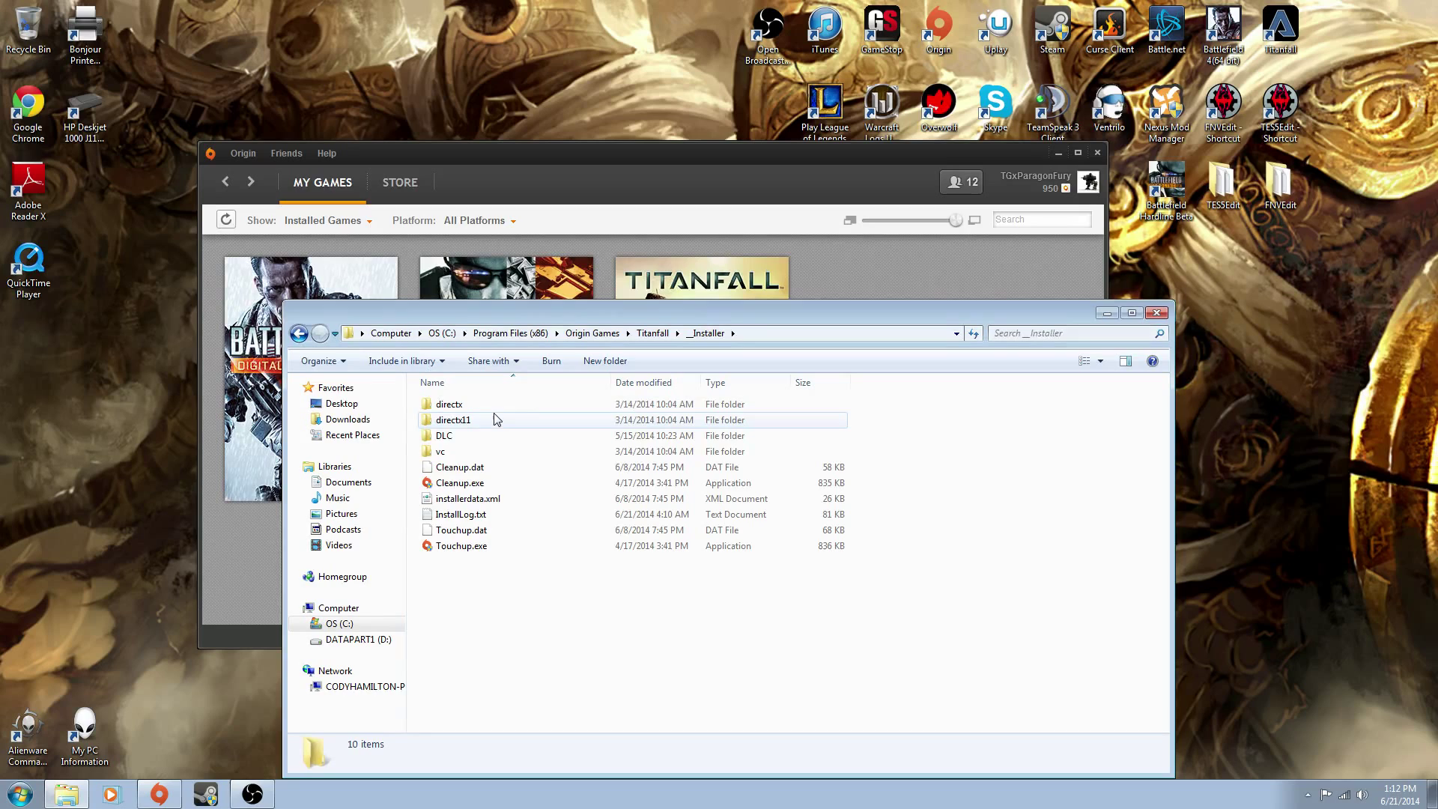
double_click(450, 404)
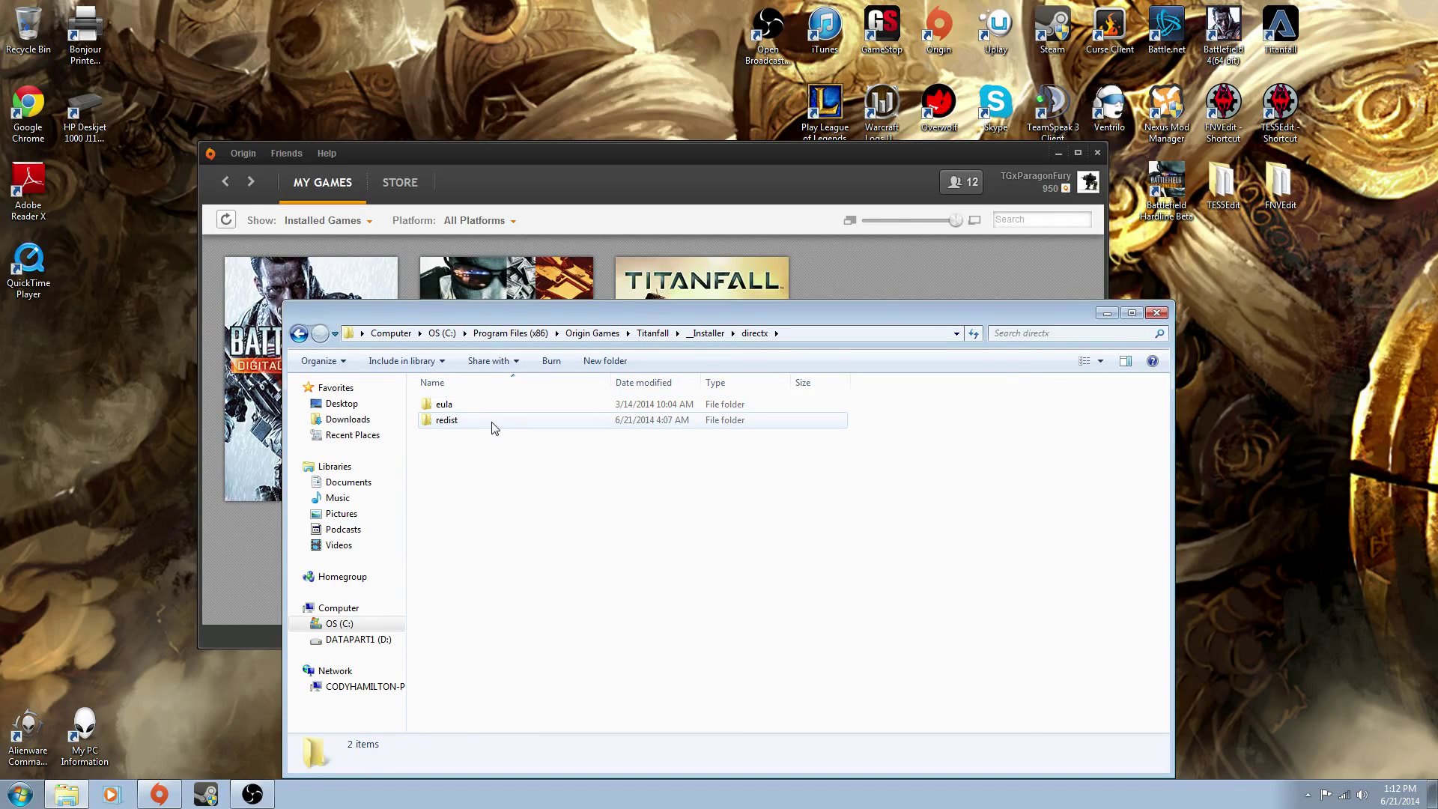
double_click(447, 420)
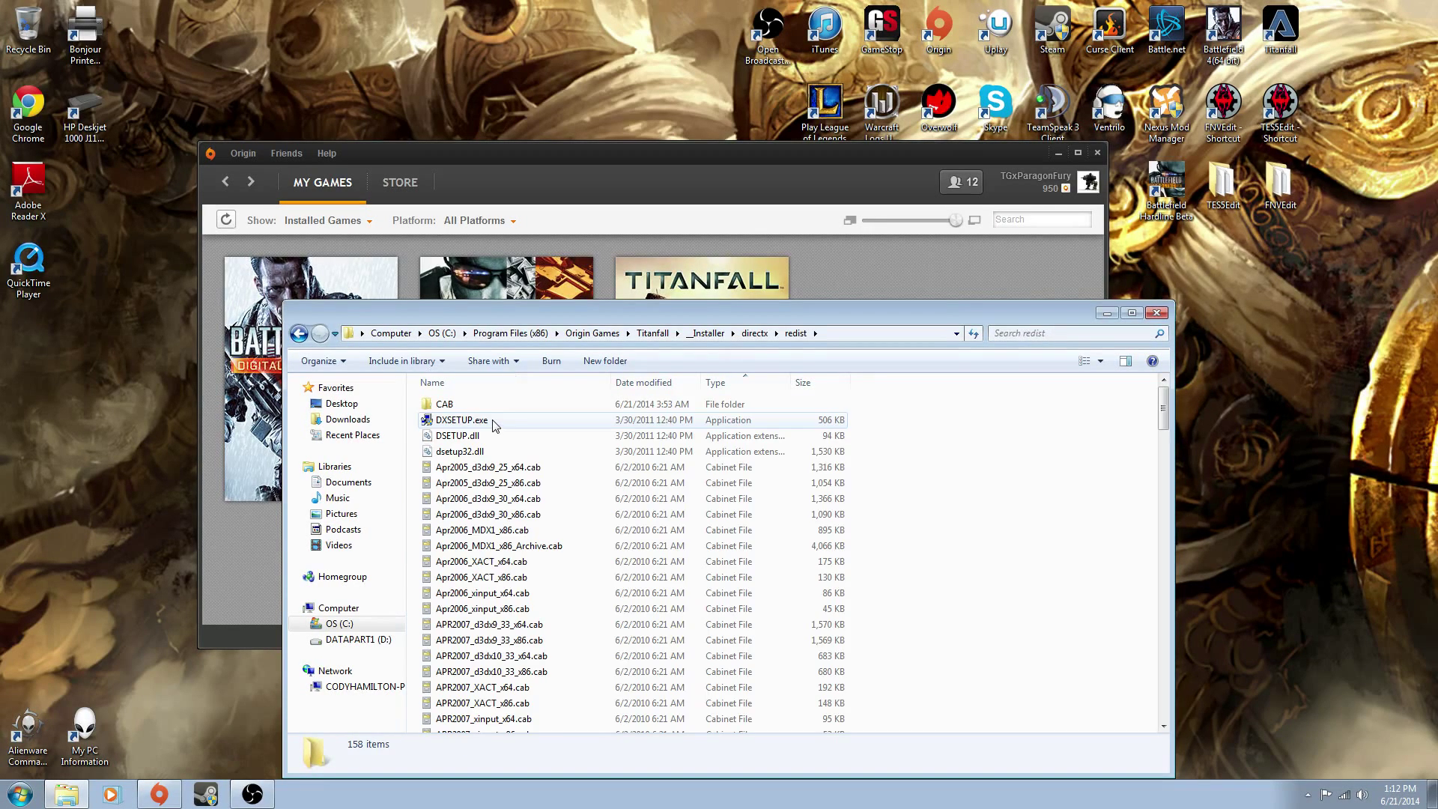
mouse_move(503, 412)
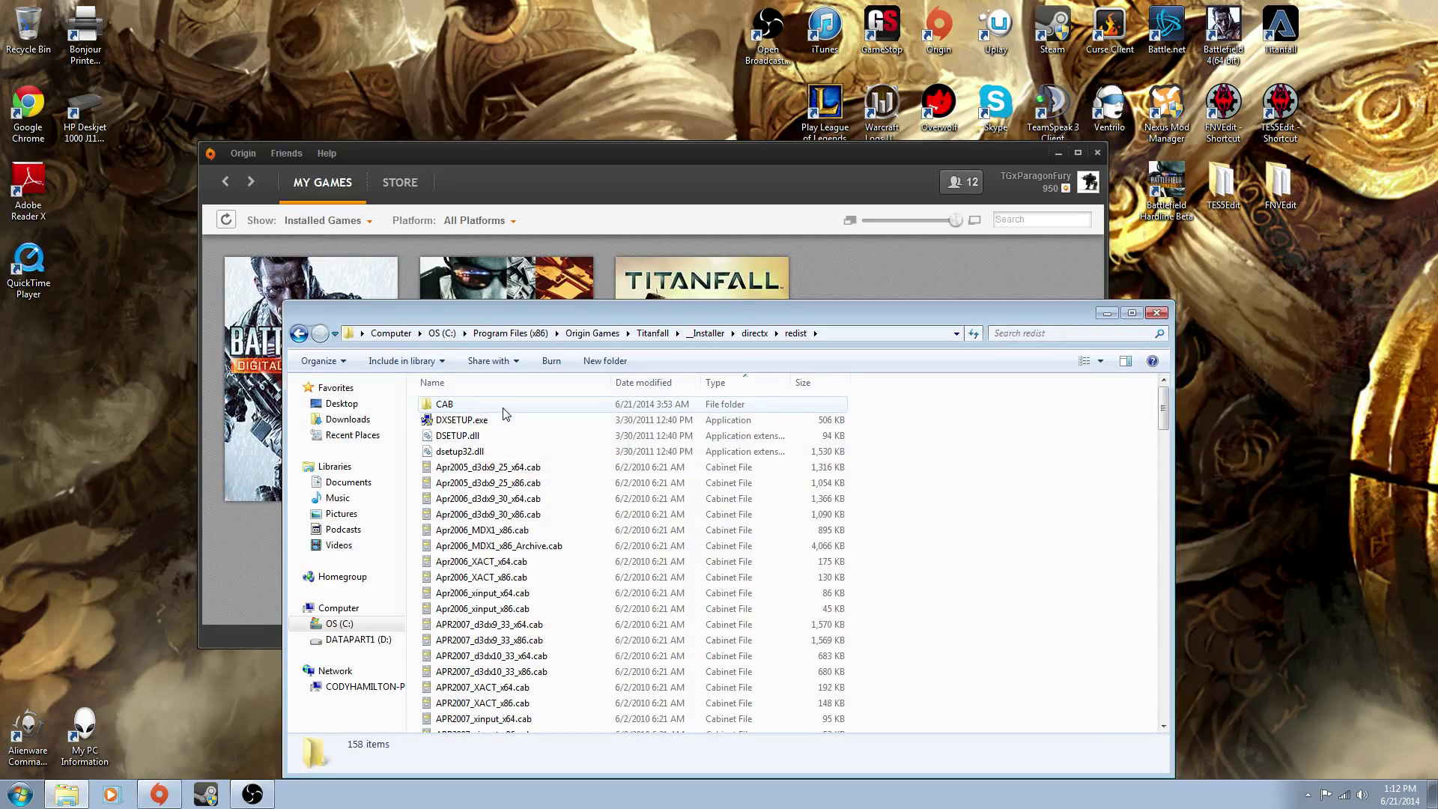
mouse_move(486, 418)
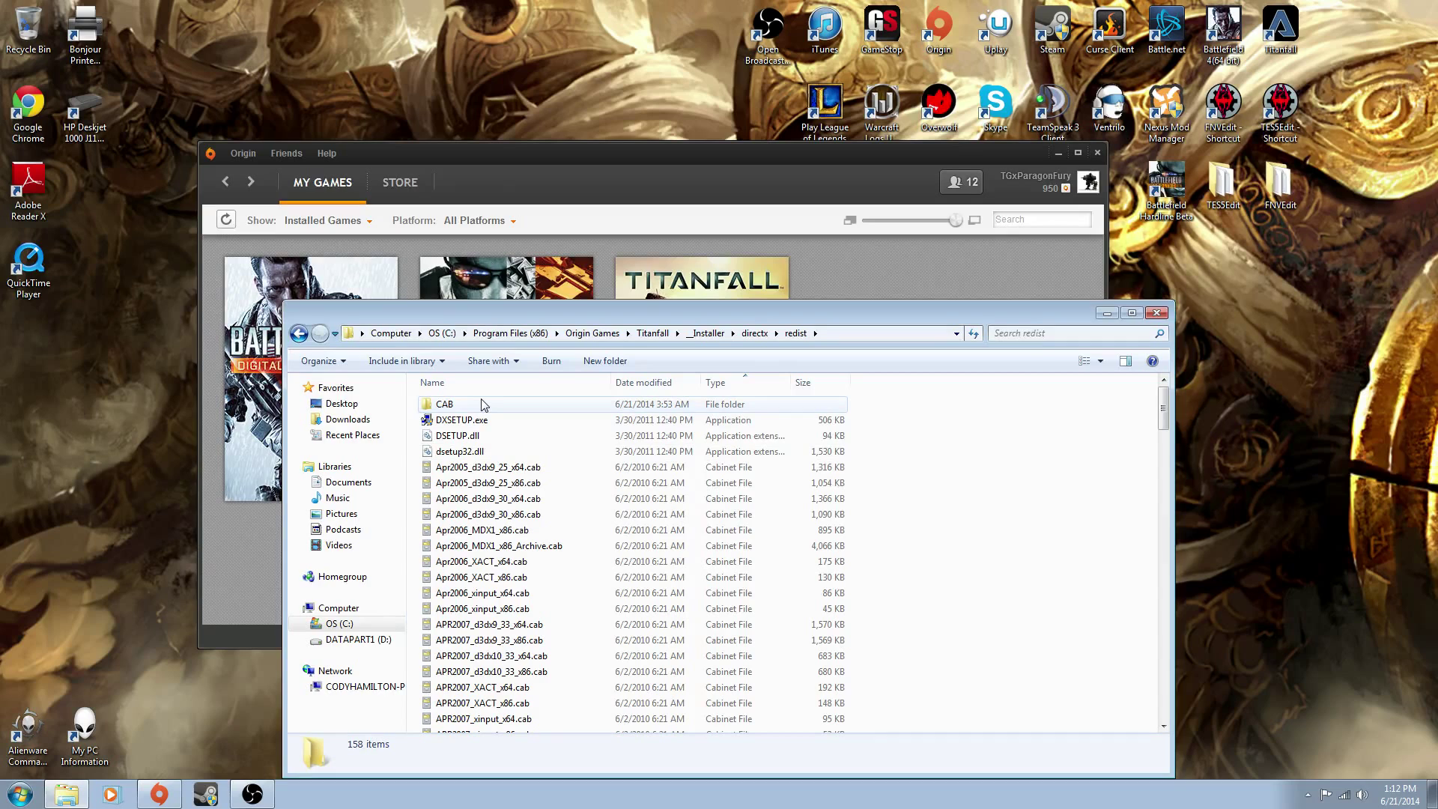
scroll(down, 3)
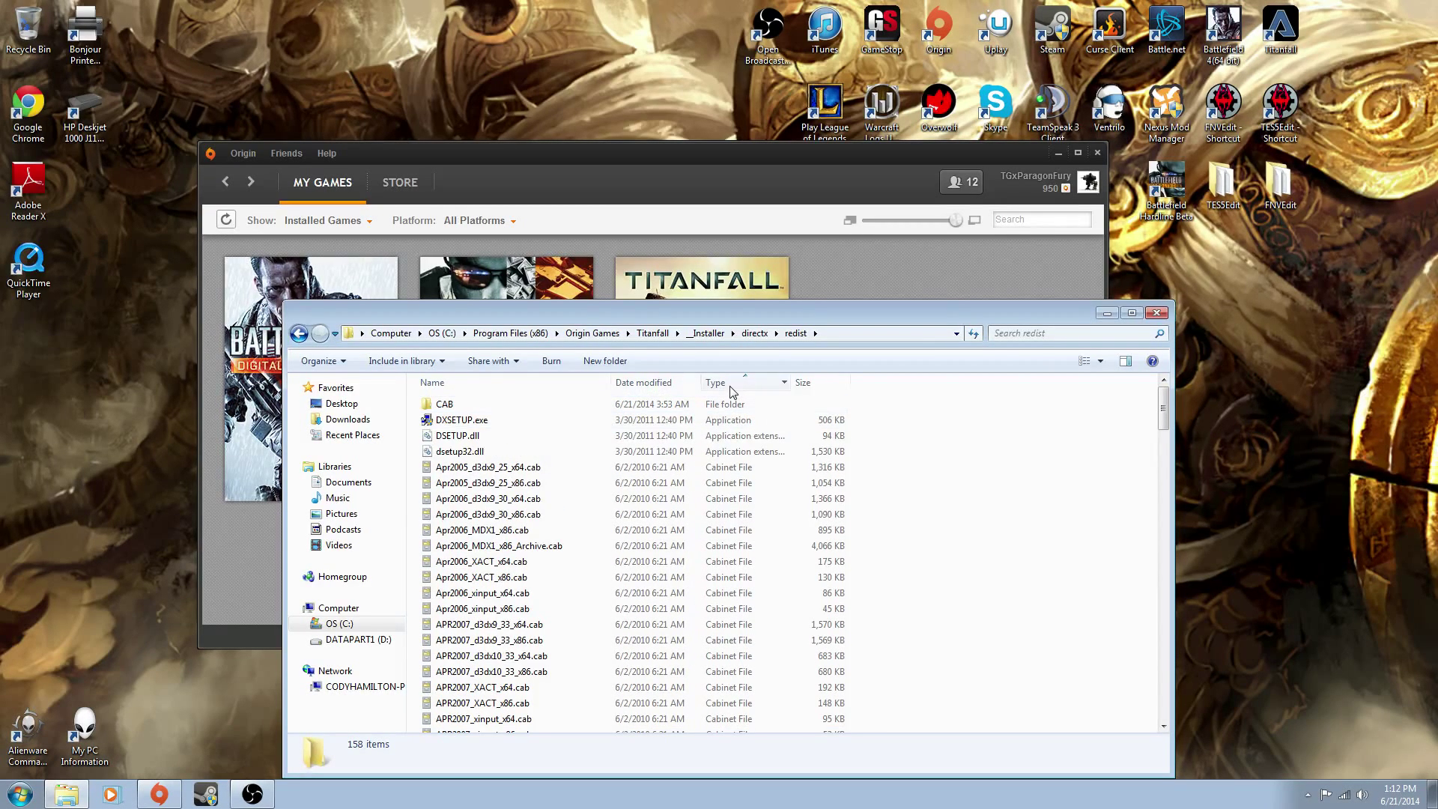
scroll(down, 3)
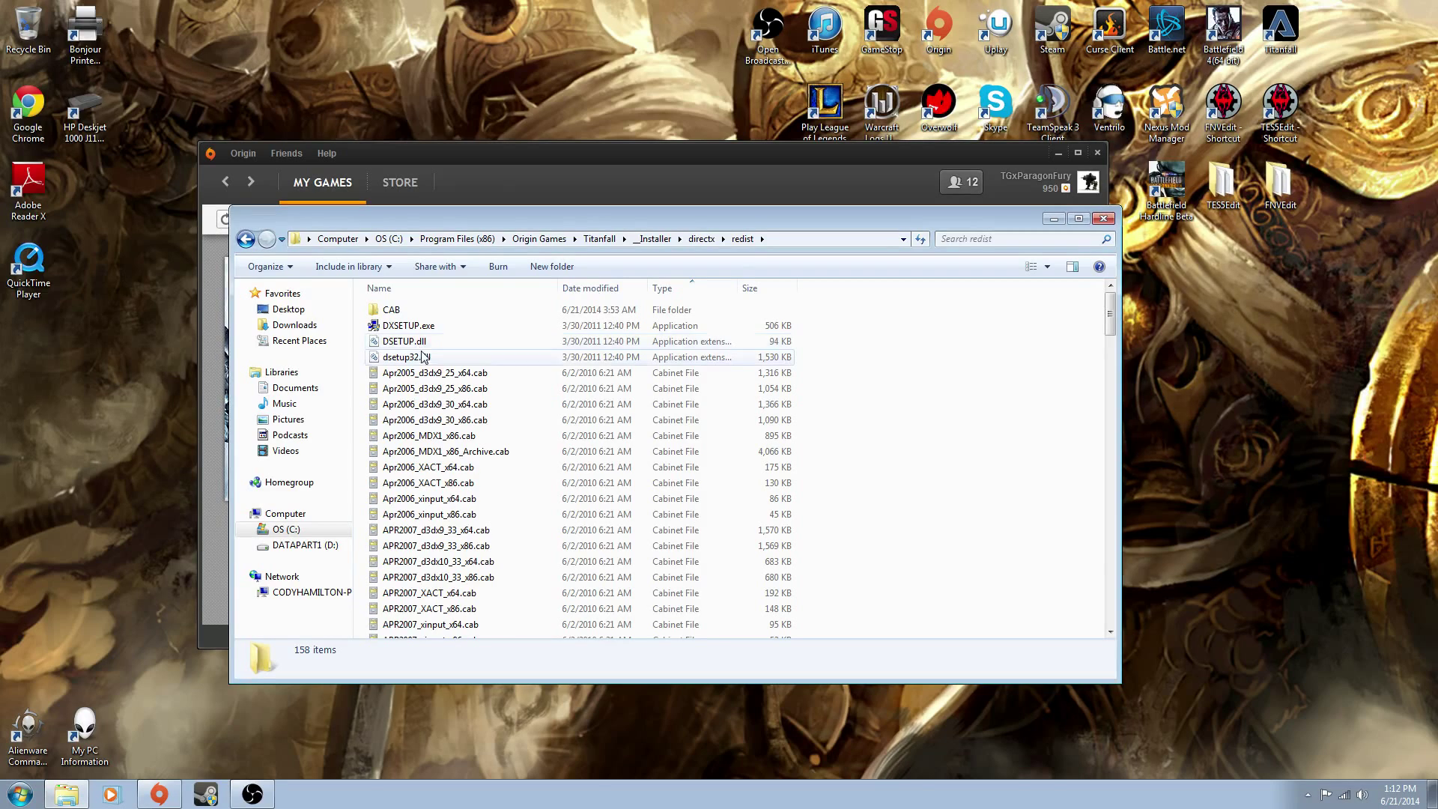
mouse_move(656, 363)
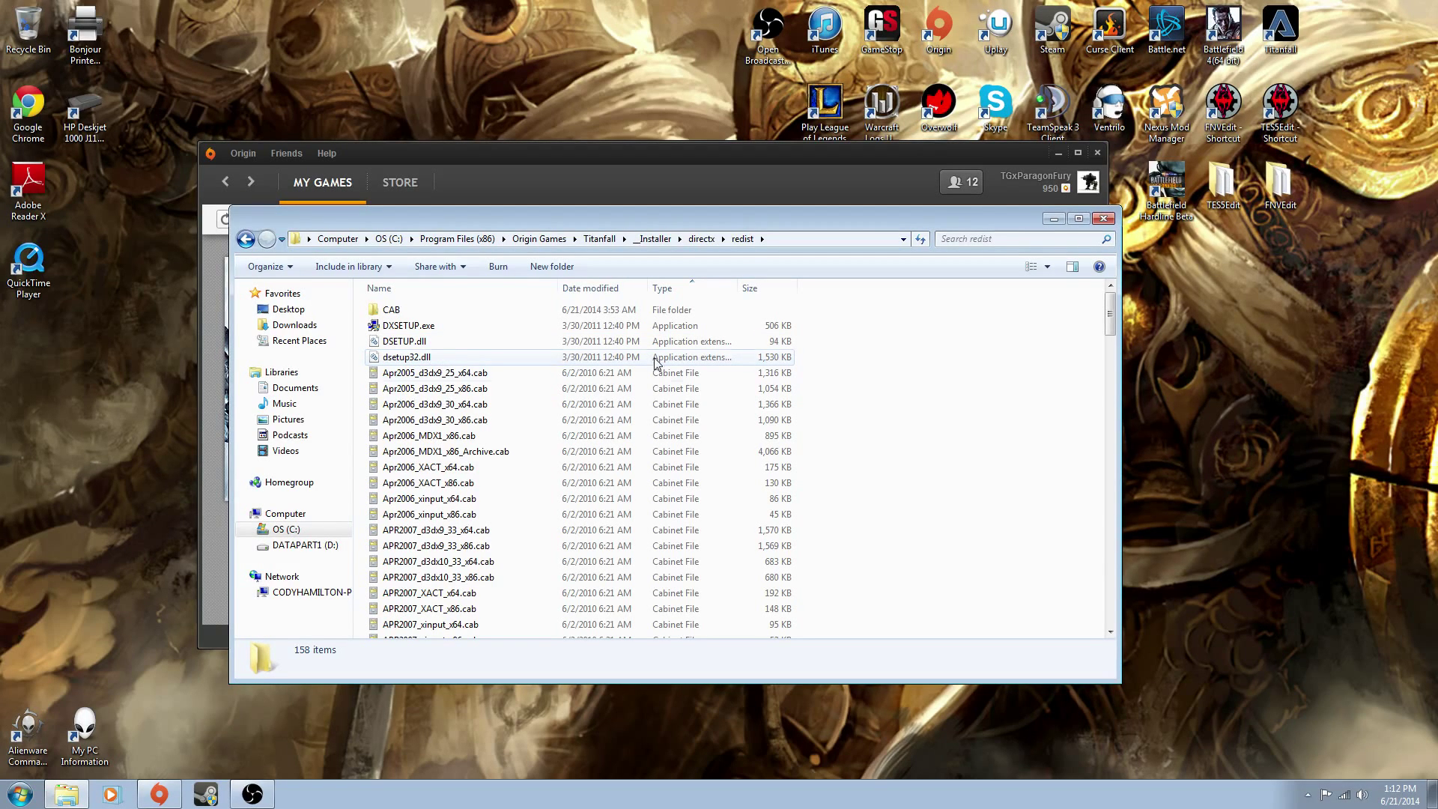
Select all the redist cabinet files with Ctrl+A, then go back to the Titanfall folder
scroll(down, 3)
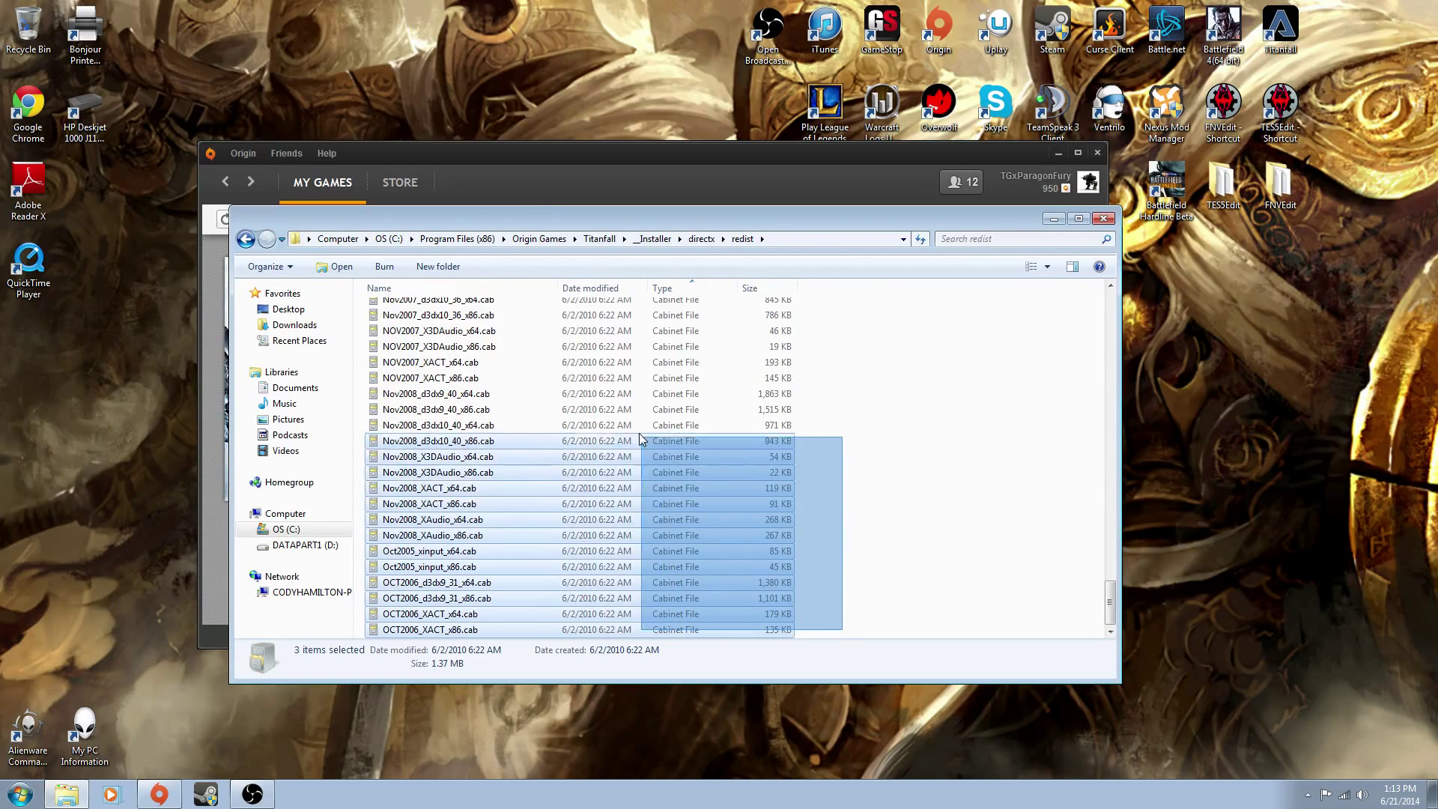
scroll(up, 3)
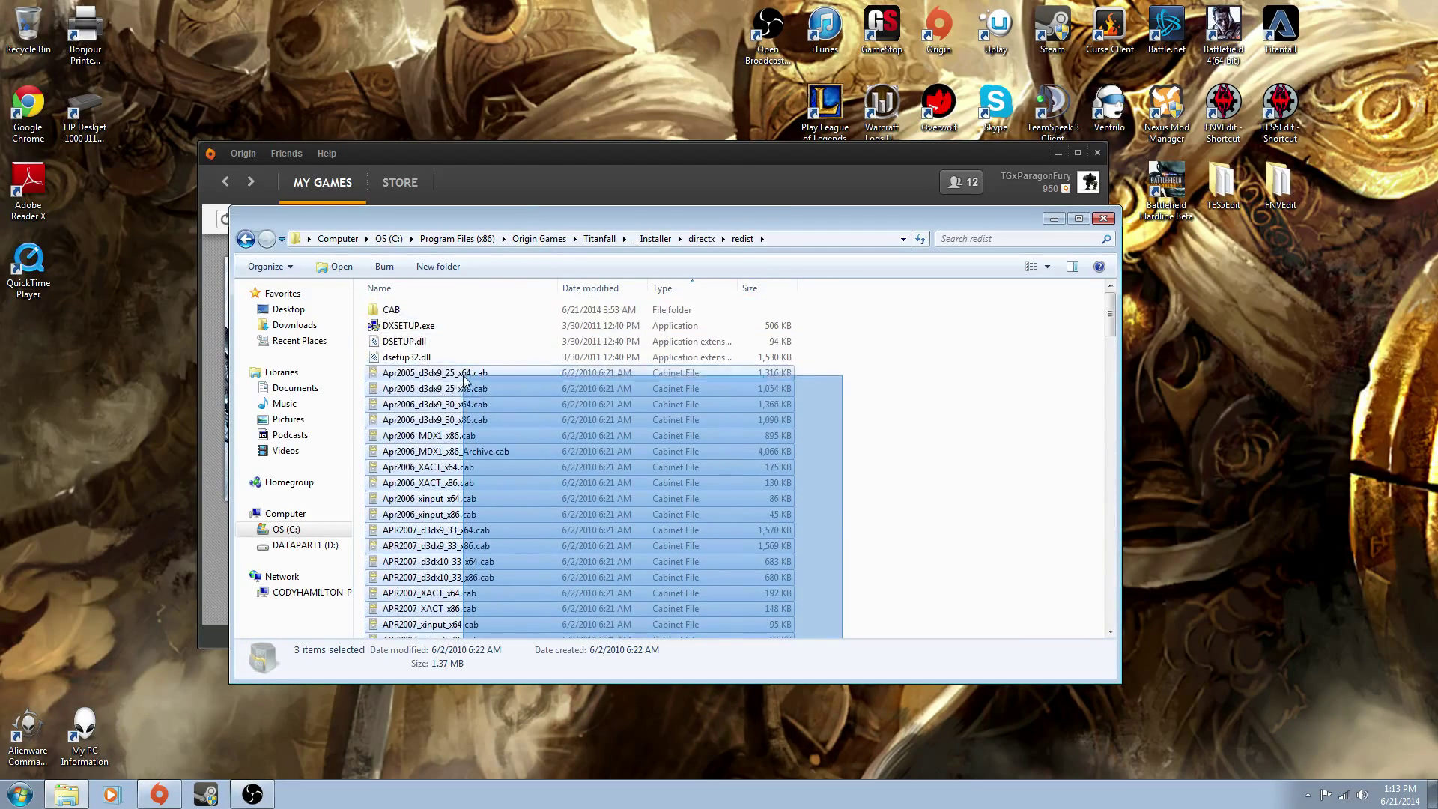
key(ctrl+a)
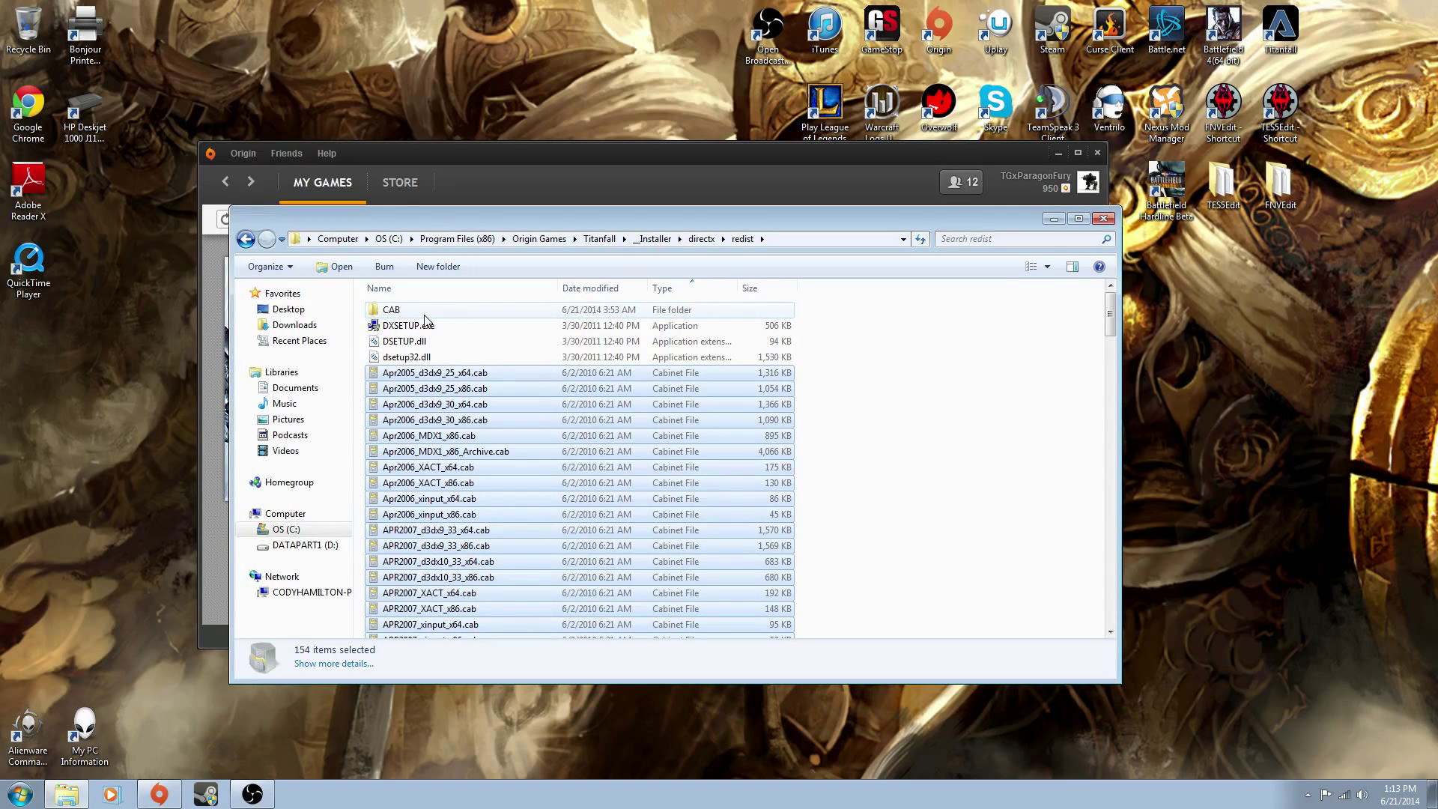
mouse_move(538, 318)
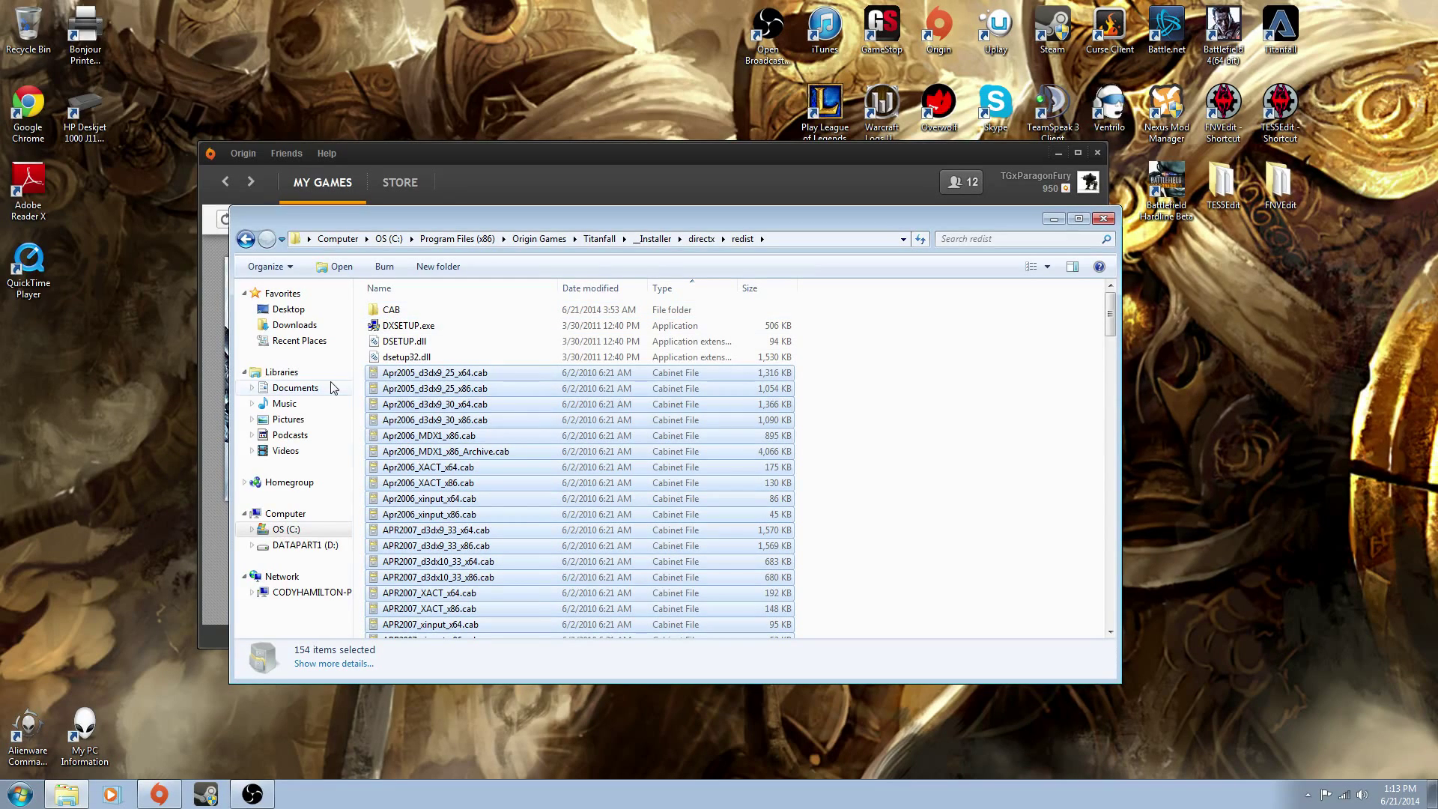
scroll(down, 3)
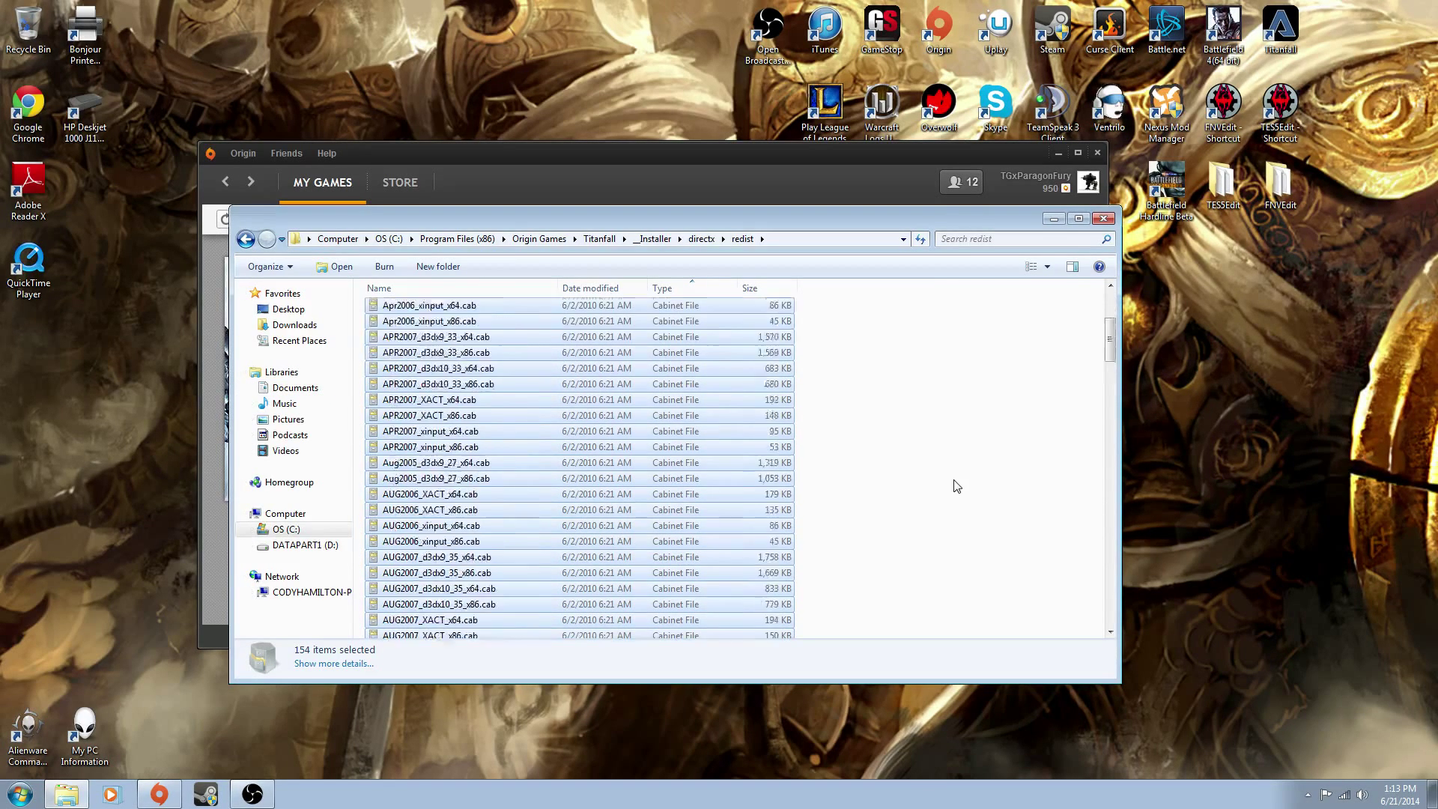
scroll(up, 3)
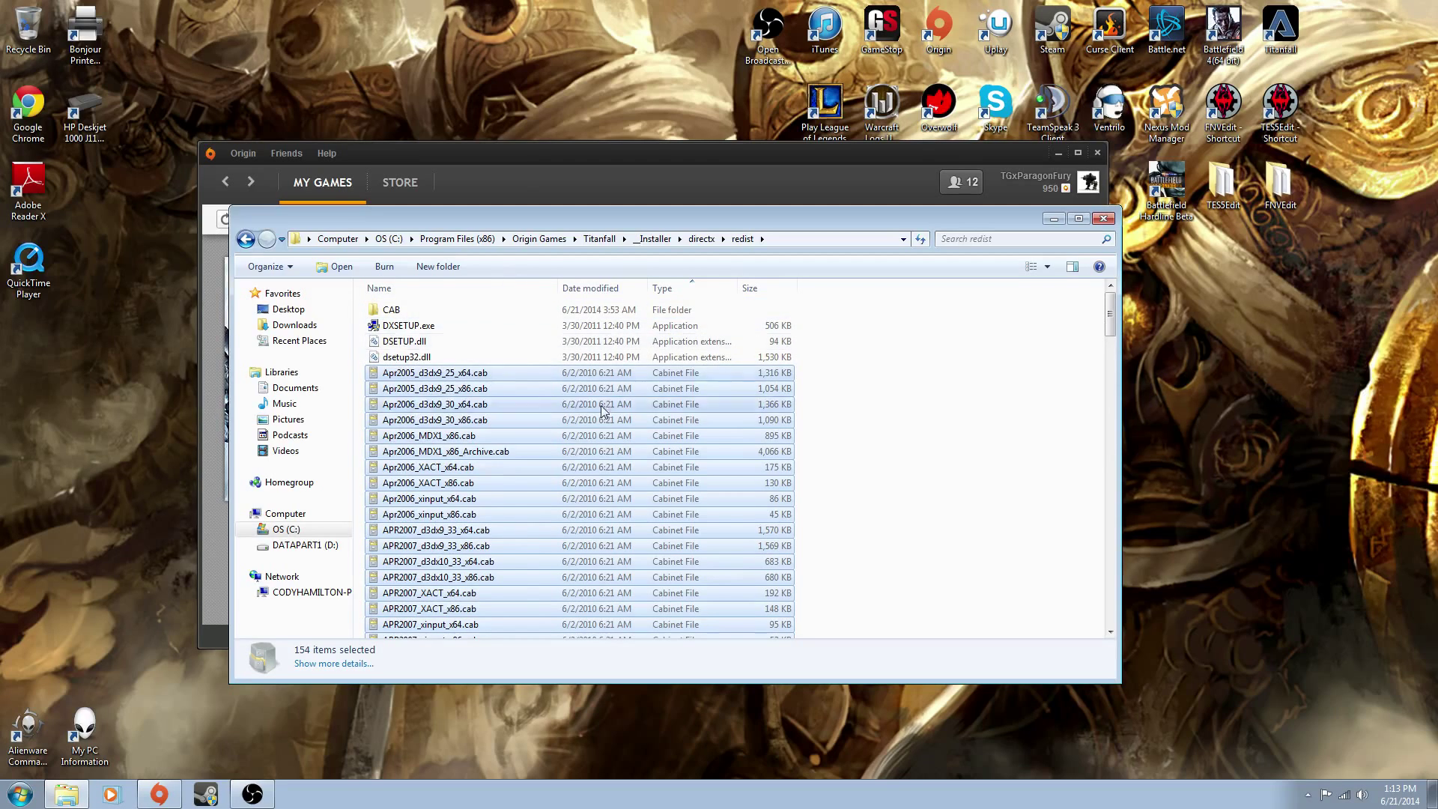
click(225, 238)
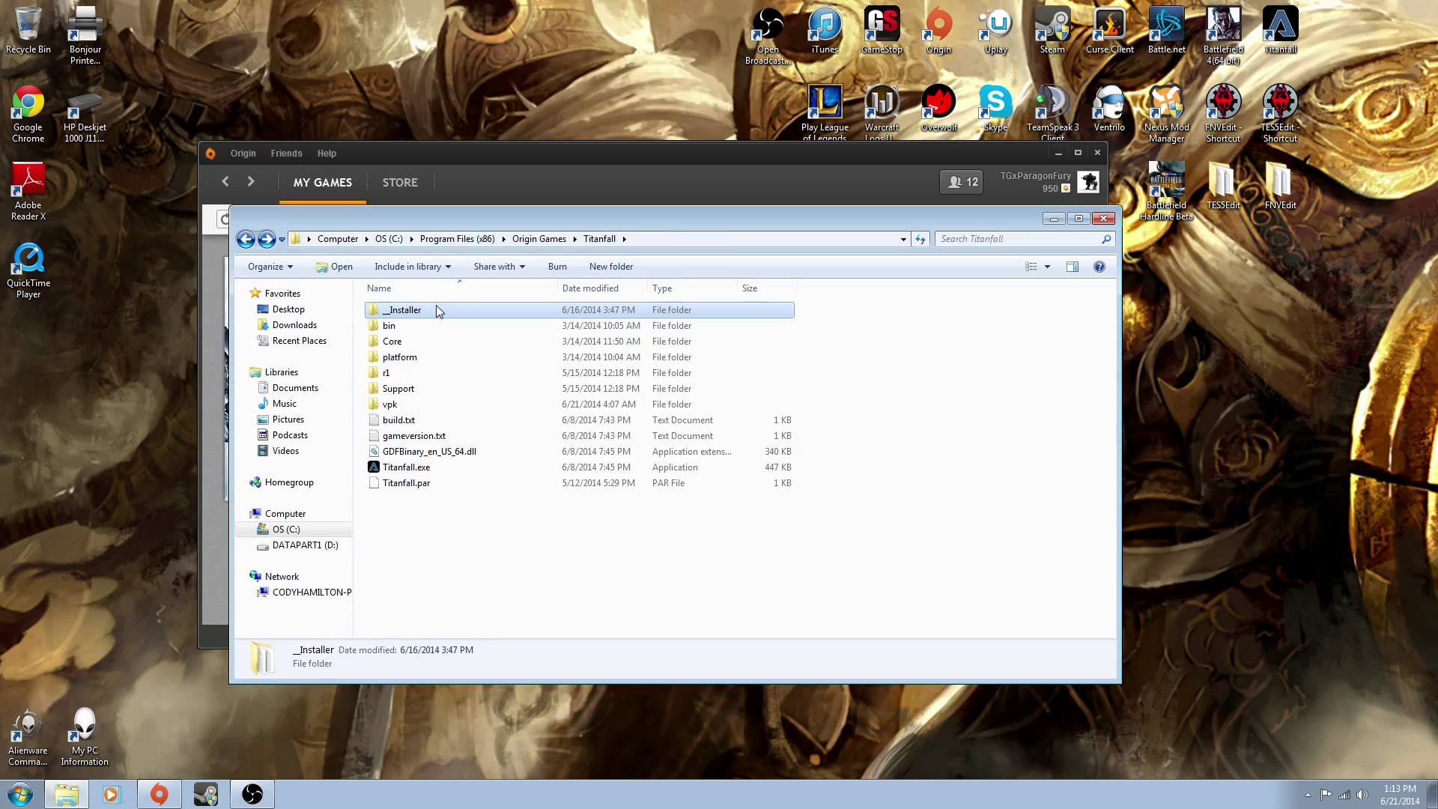
Open the vpk folder, select cam_list.txt, and scroll down to the pak000_034–040 files
double_click(404, 310)
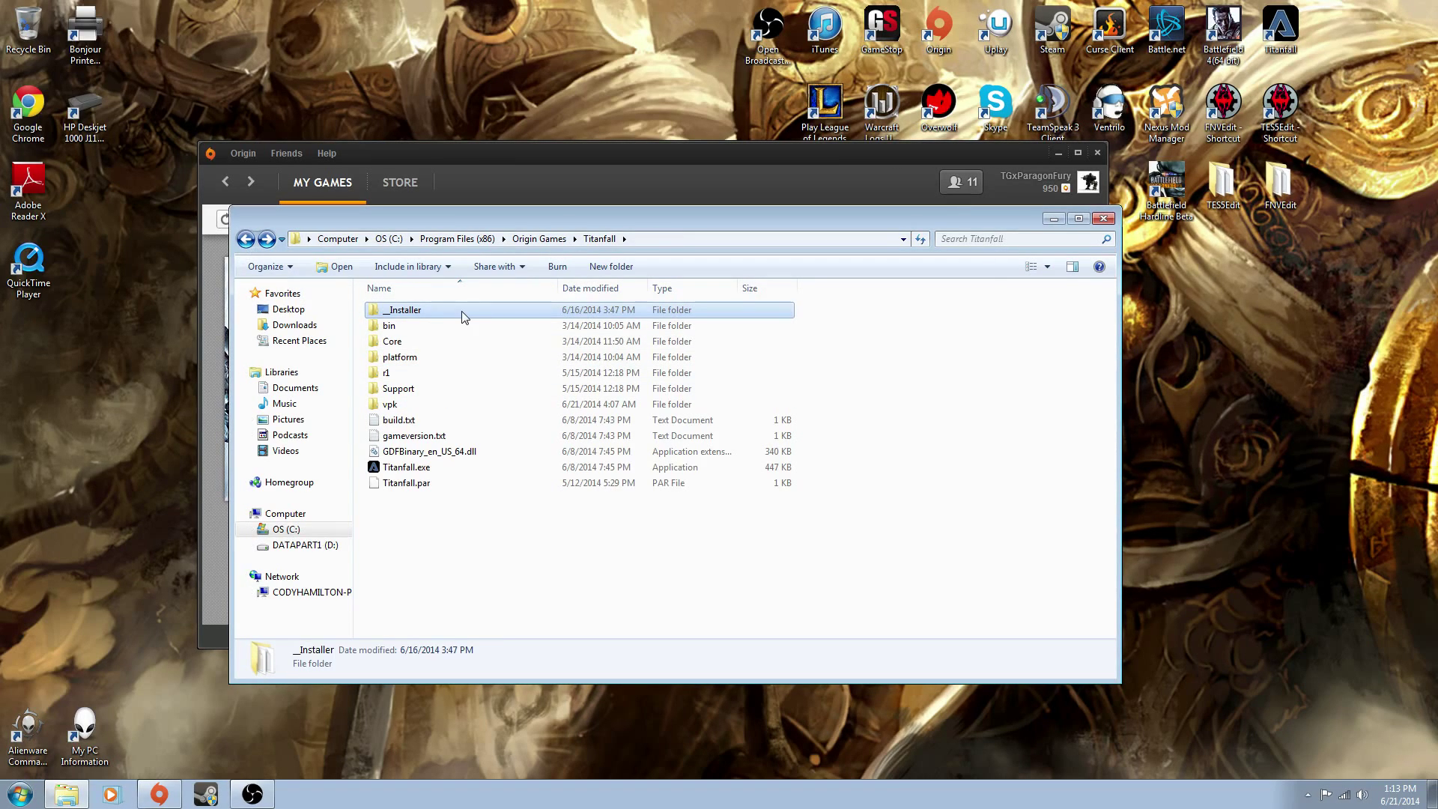
mouse_move(466, 326)
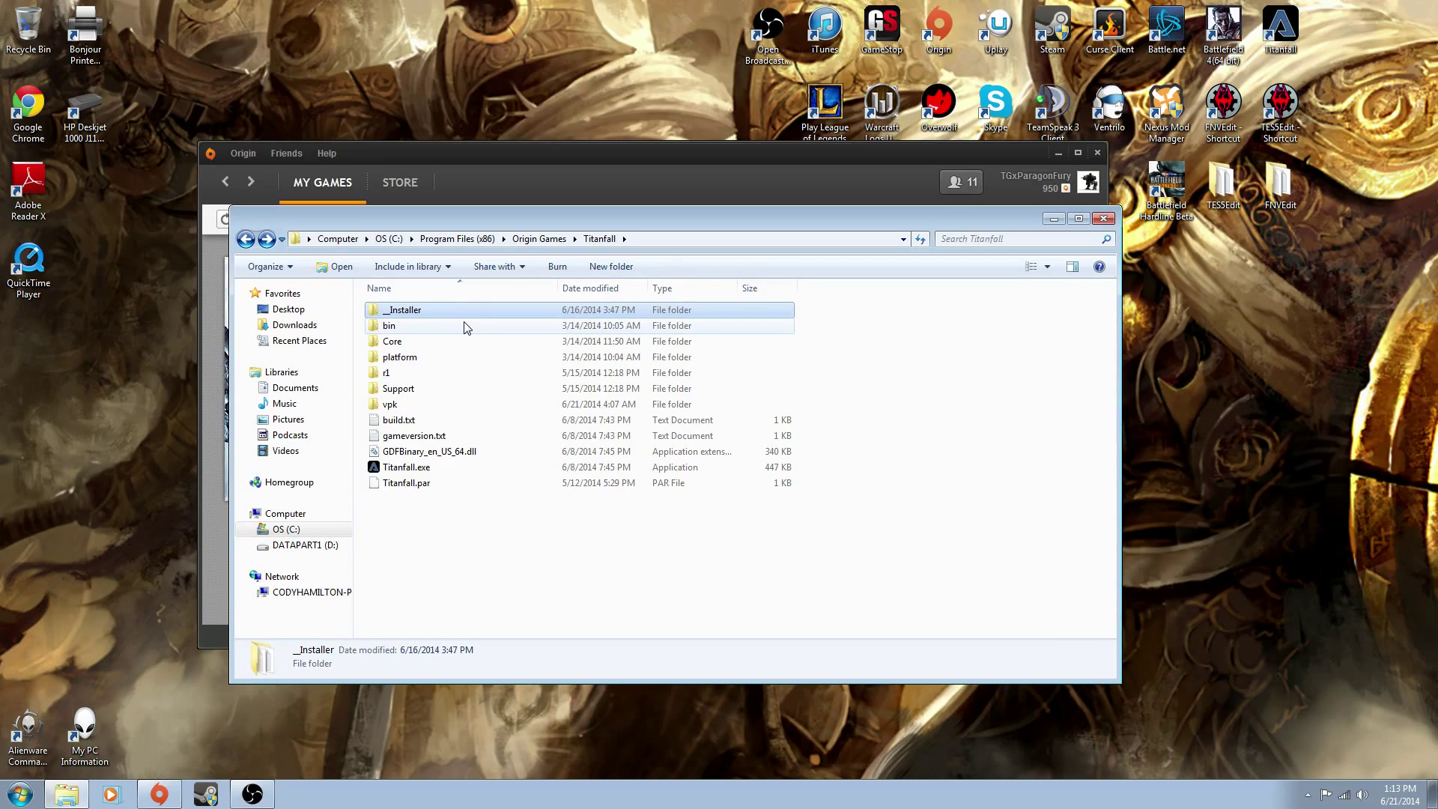
mouse_move(412, 404)
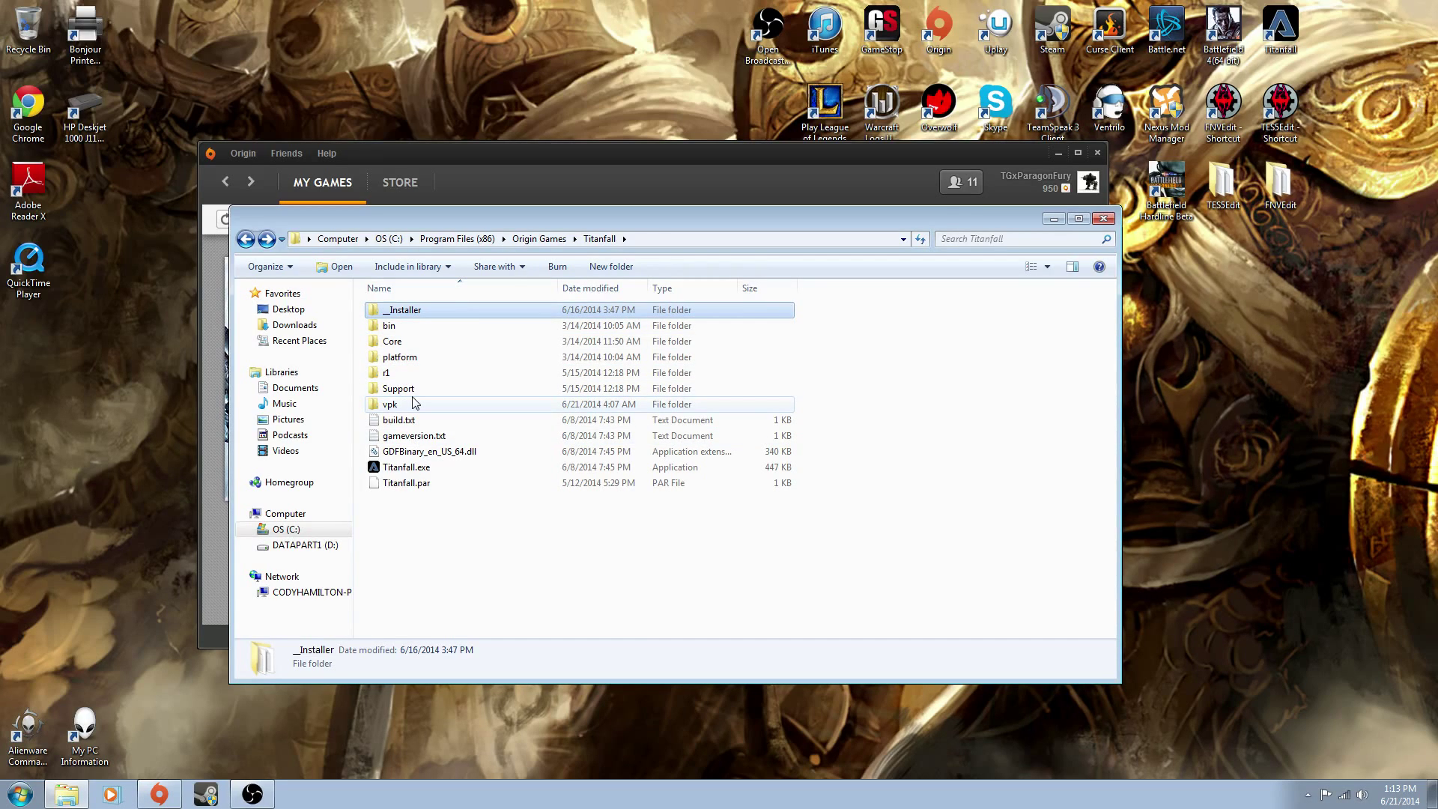
double_click(388, 404)
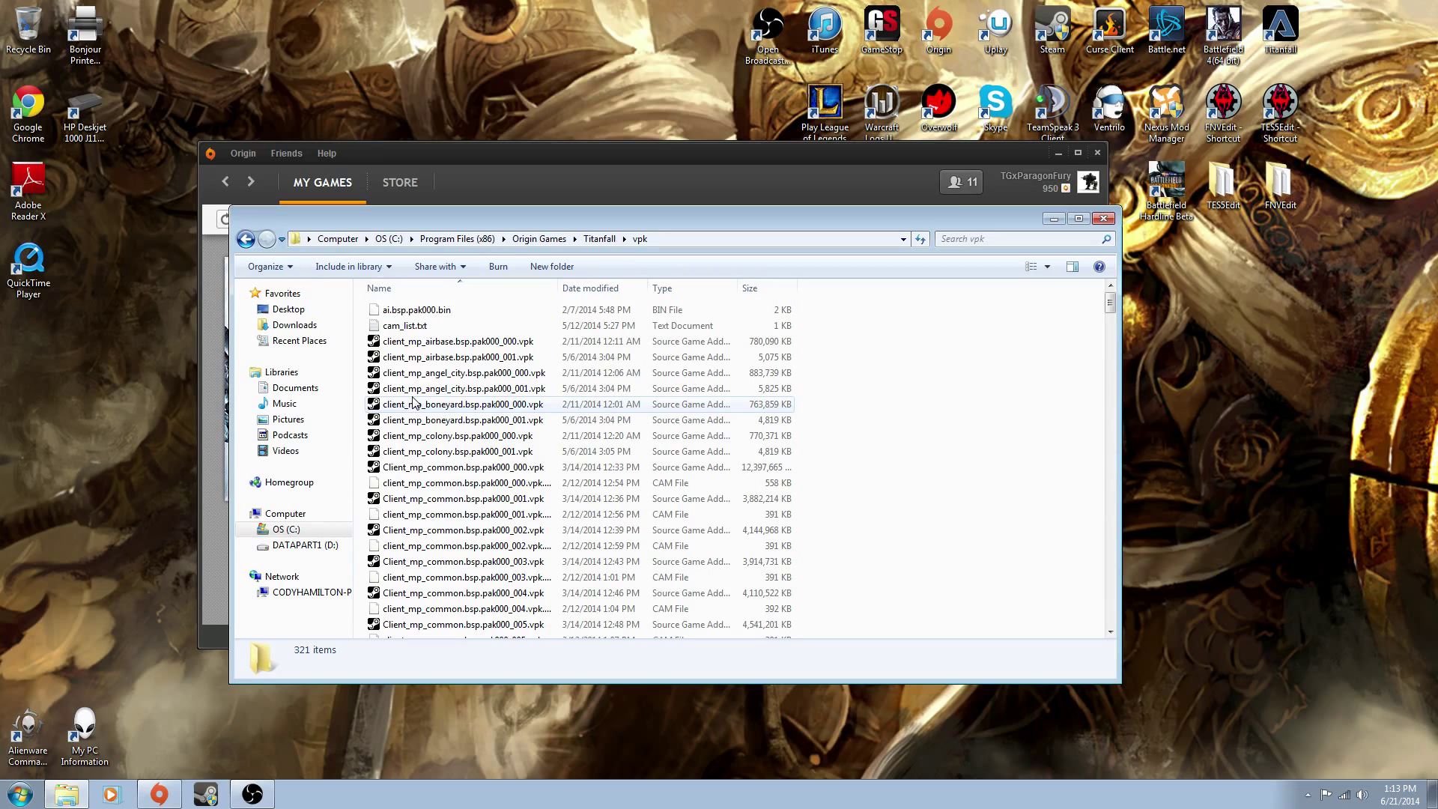
mouse_move(415, 323)
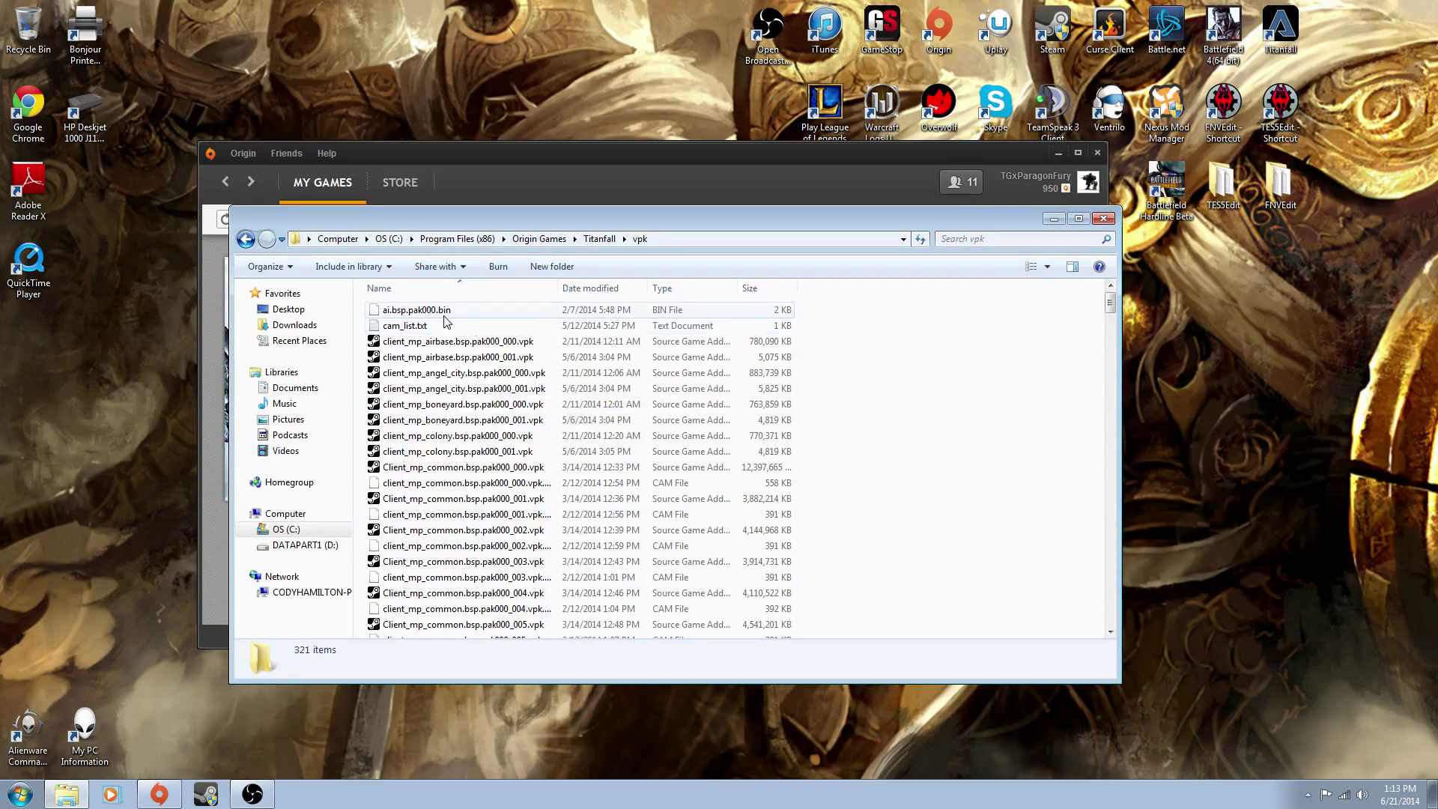
click(404, 325)
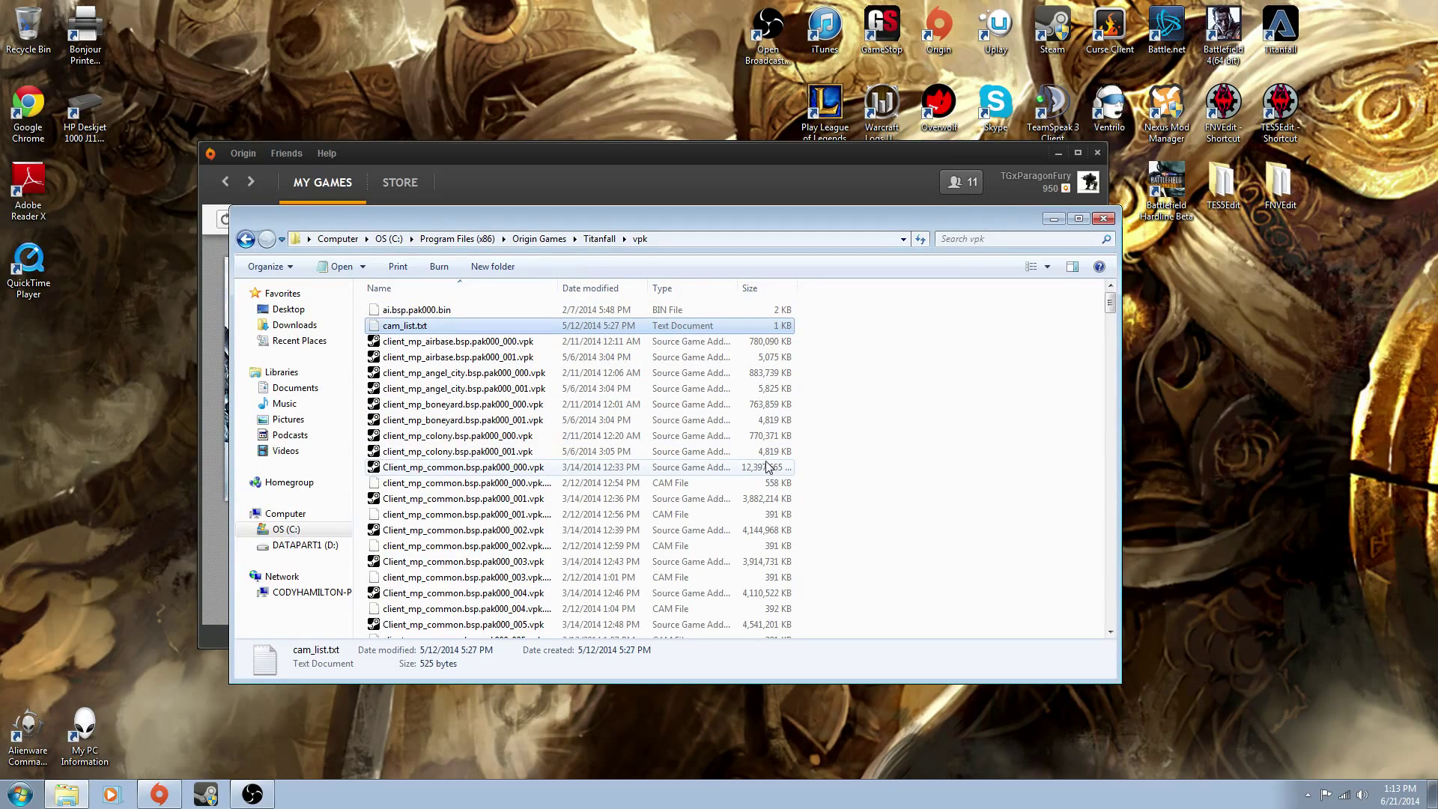
scroll(down, 3)
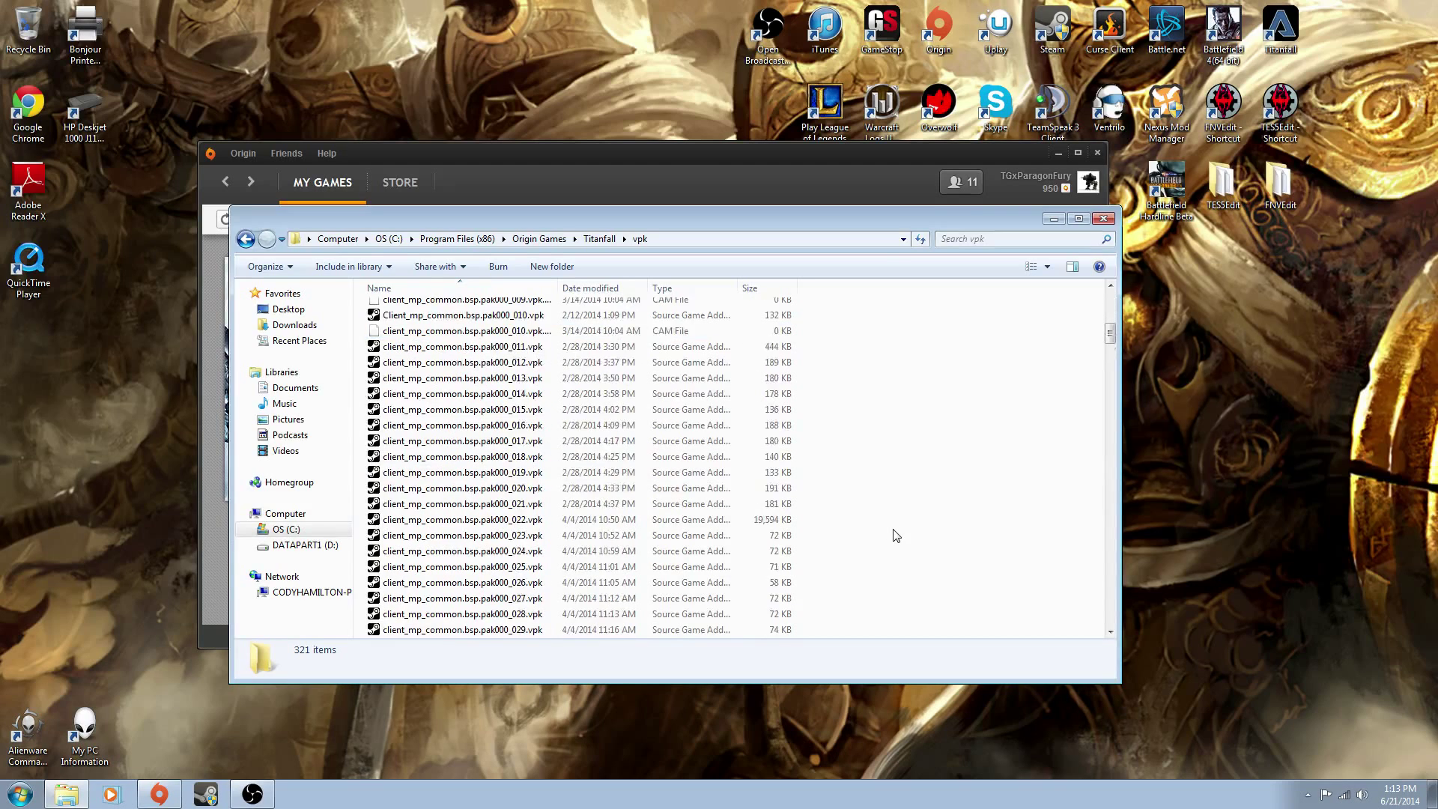
scroll(down, 3)
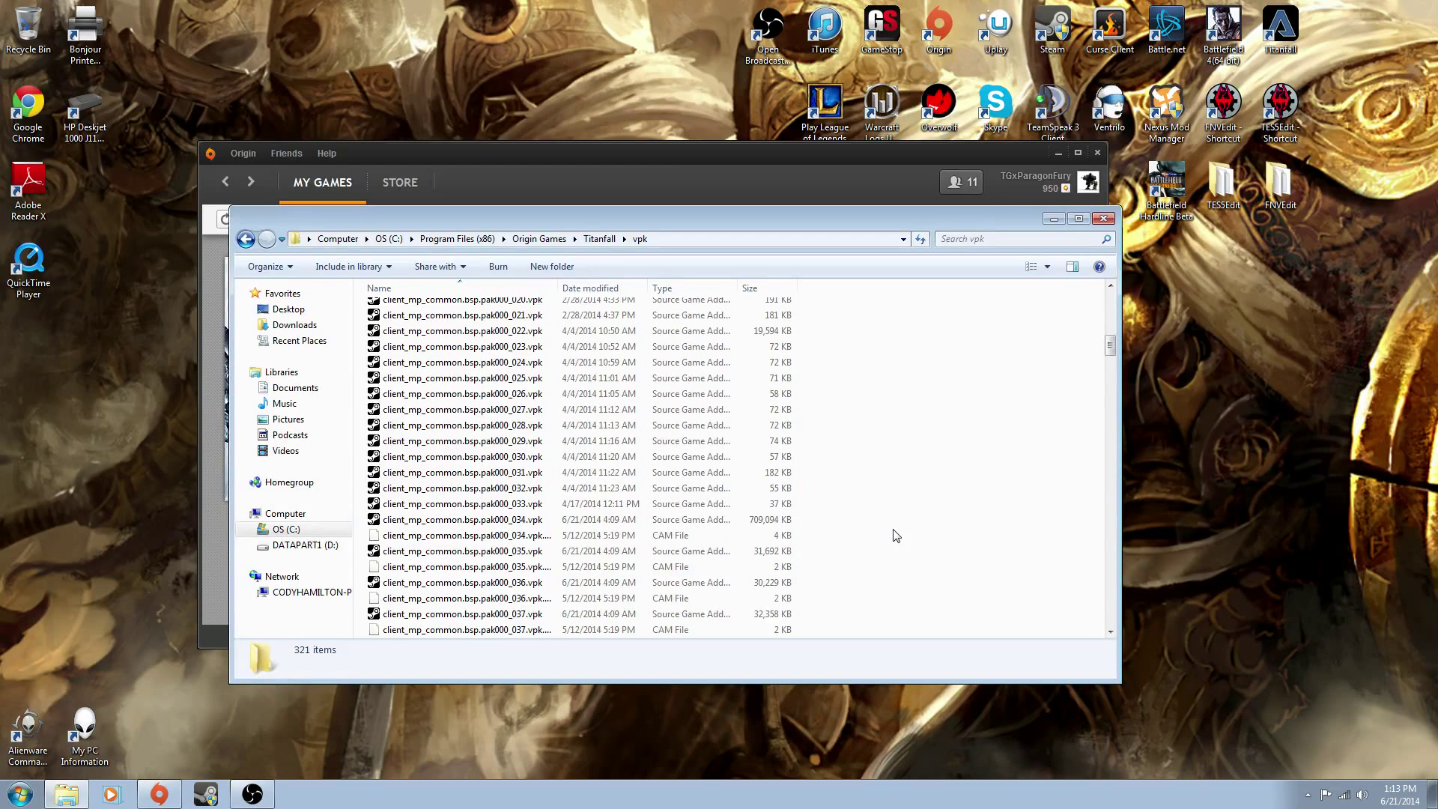
scroll(down, 3)
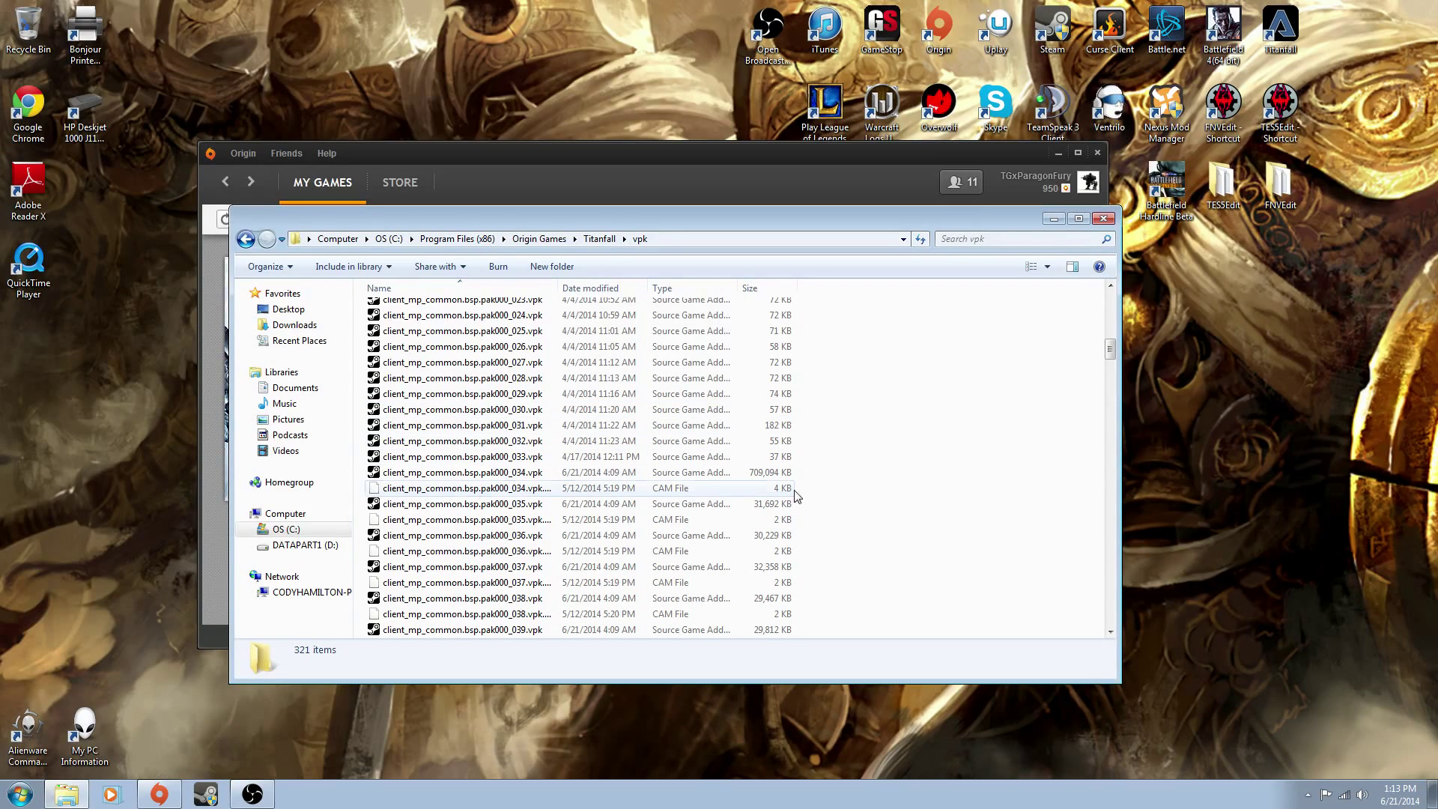
mouse_move(631, 489)
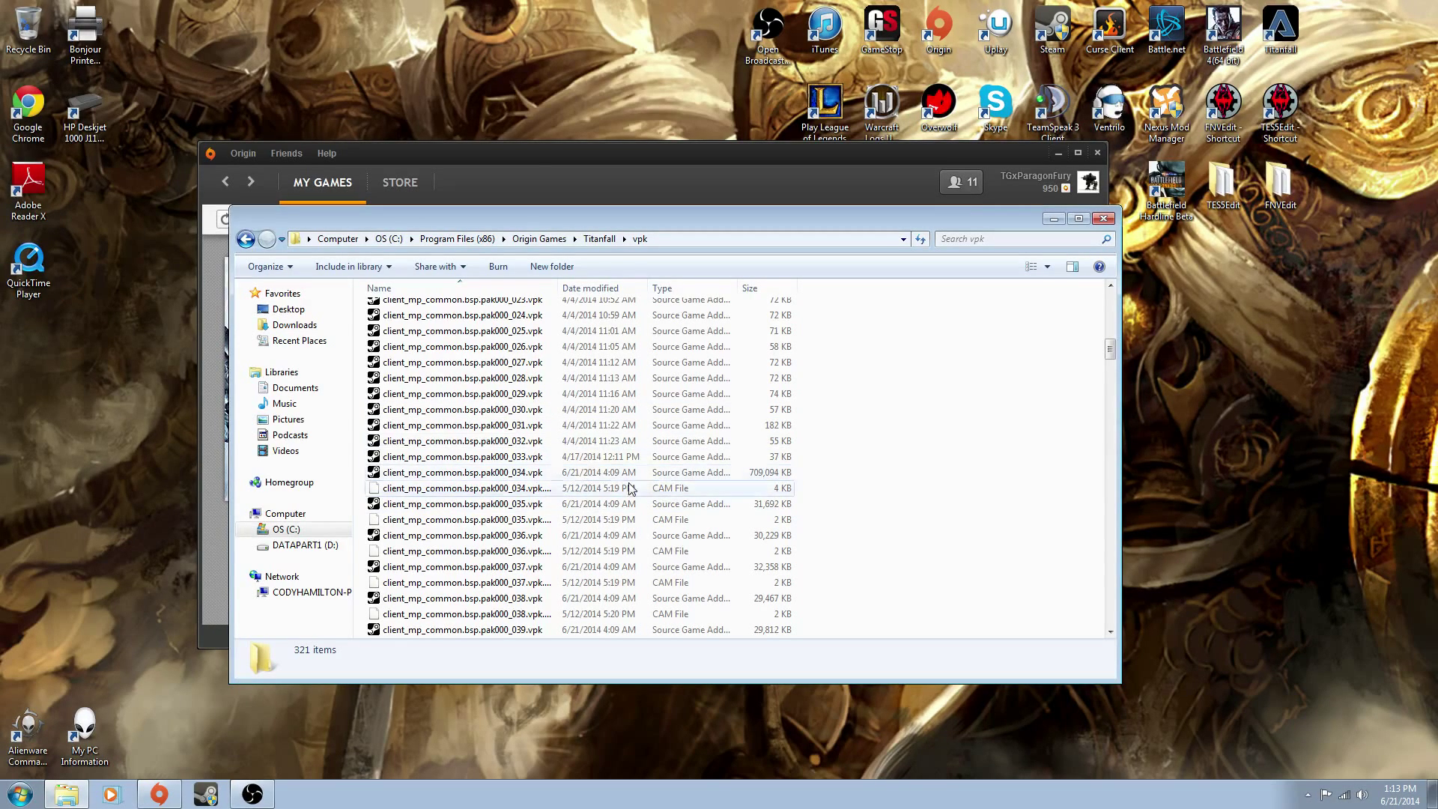
scroll(down, 3)
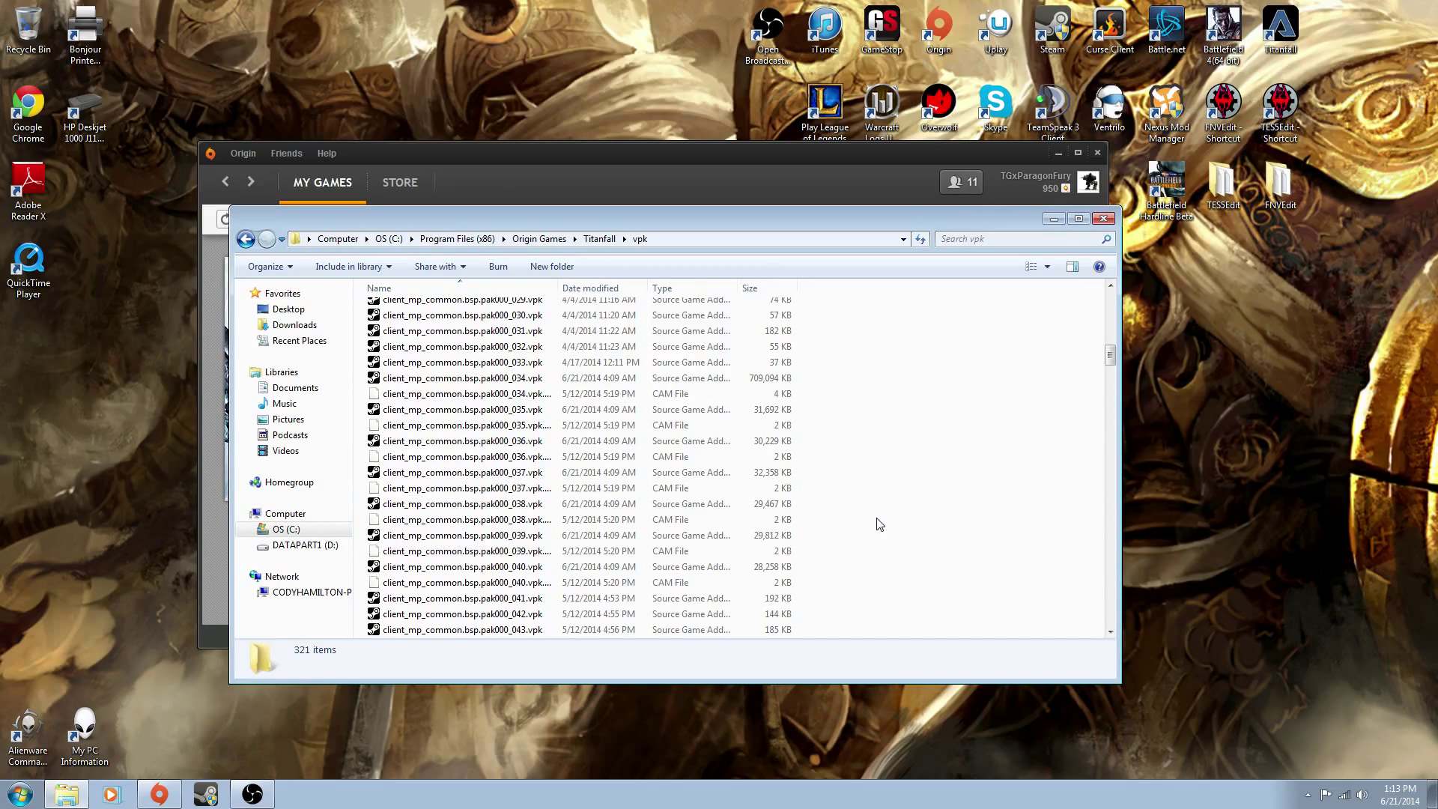
In Chrome, go from Gaming bookmarks to Respawn forum, Titanfall PC, 'Fix for audio Issues'
click(297, 794)
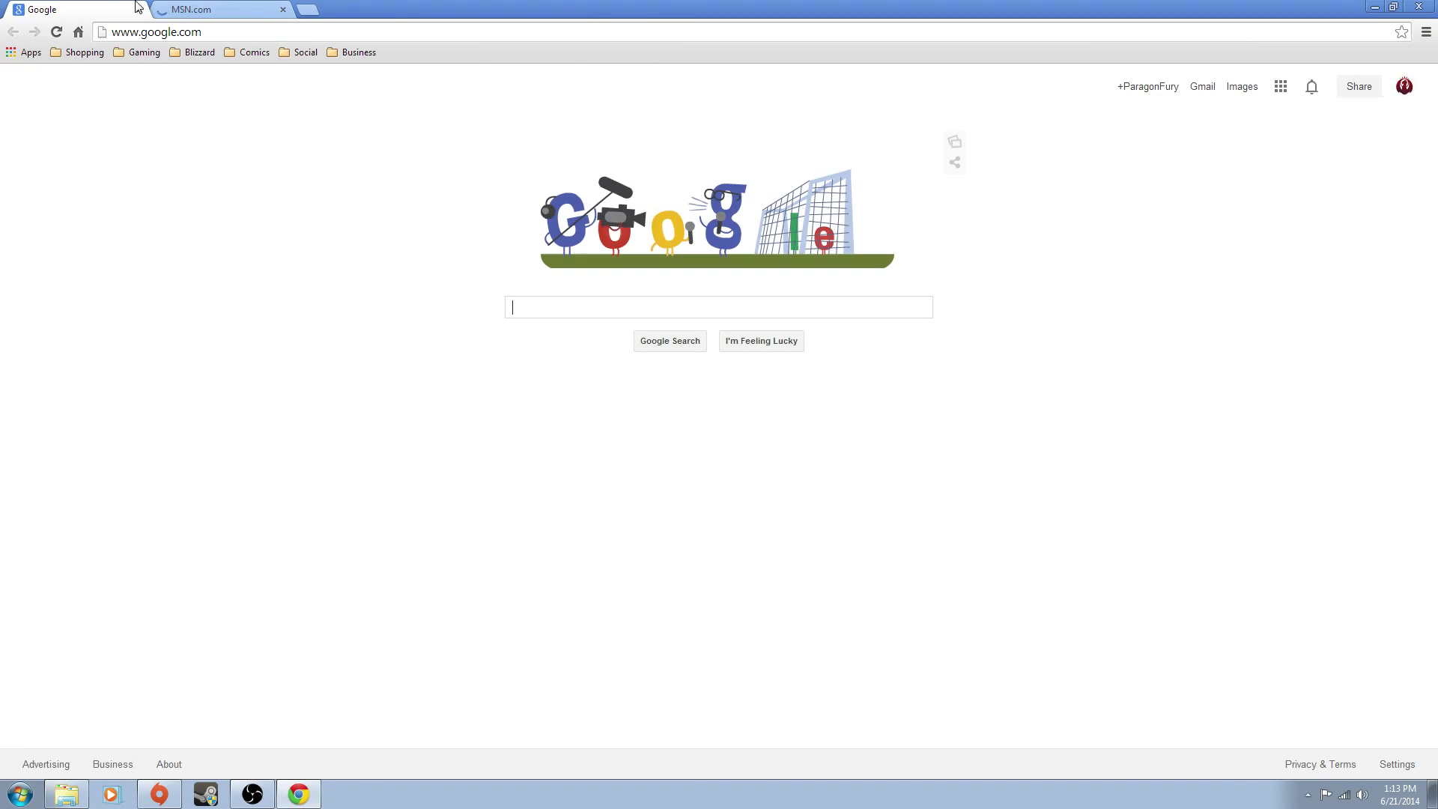
click(143, 52)
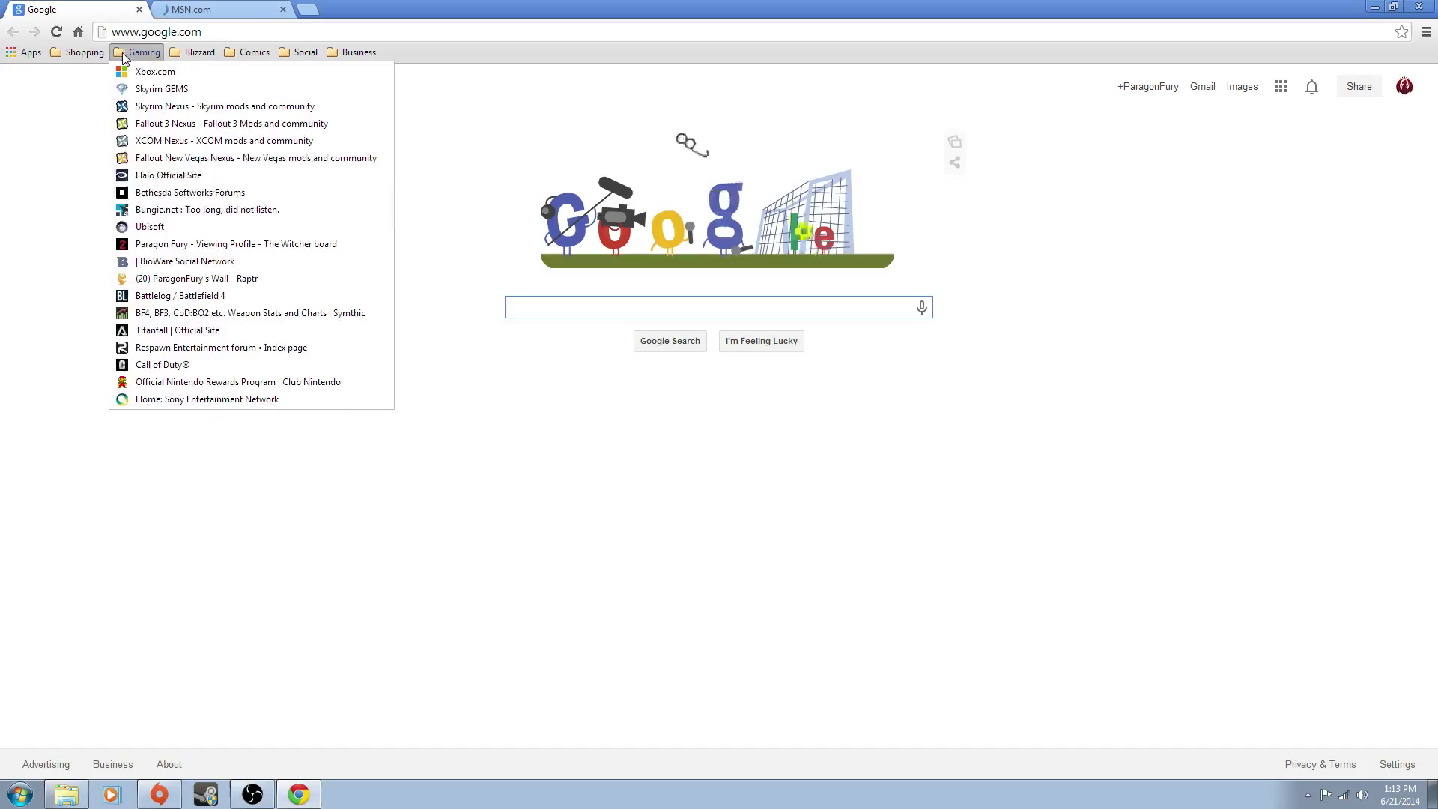
click(221, 347)
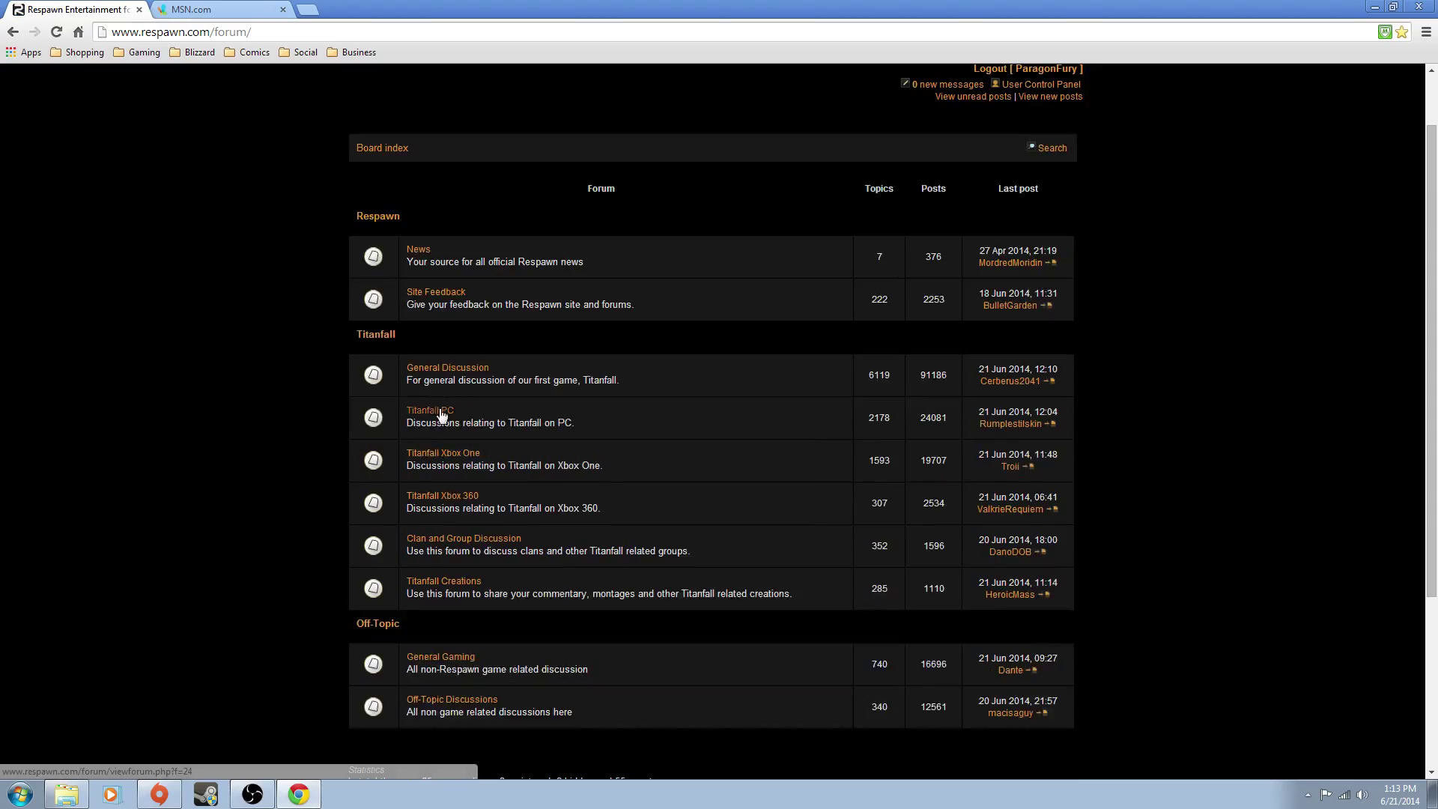
click(429, 410)
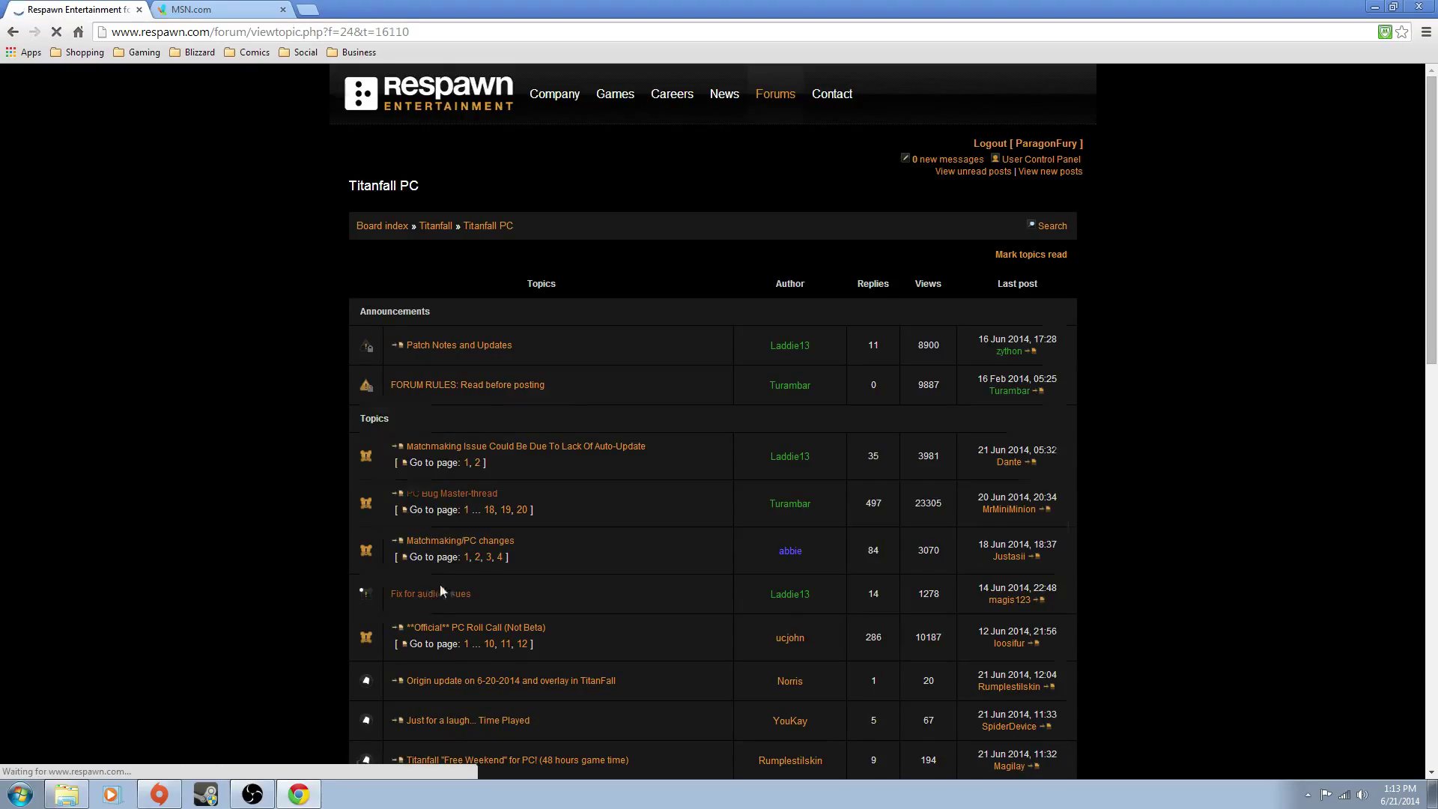
click(421, 593)
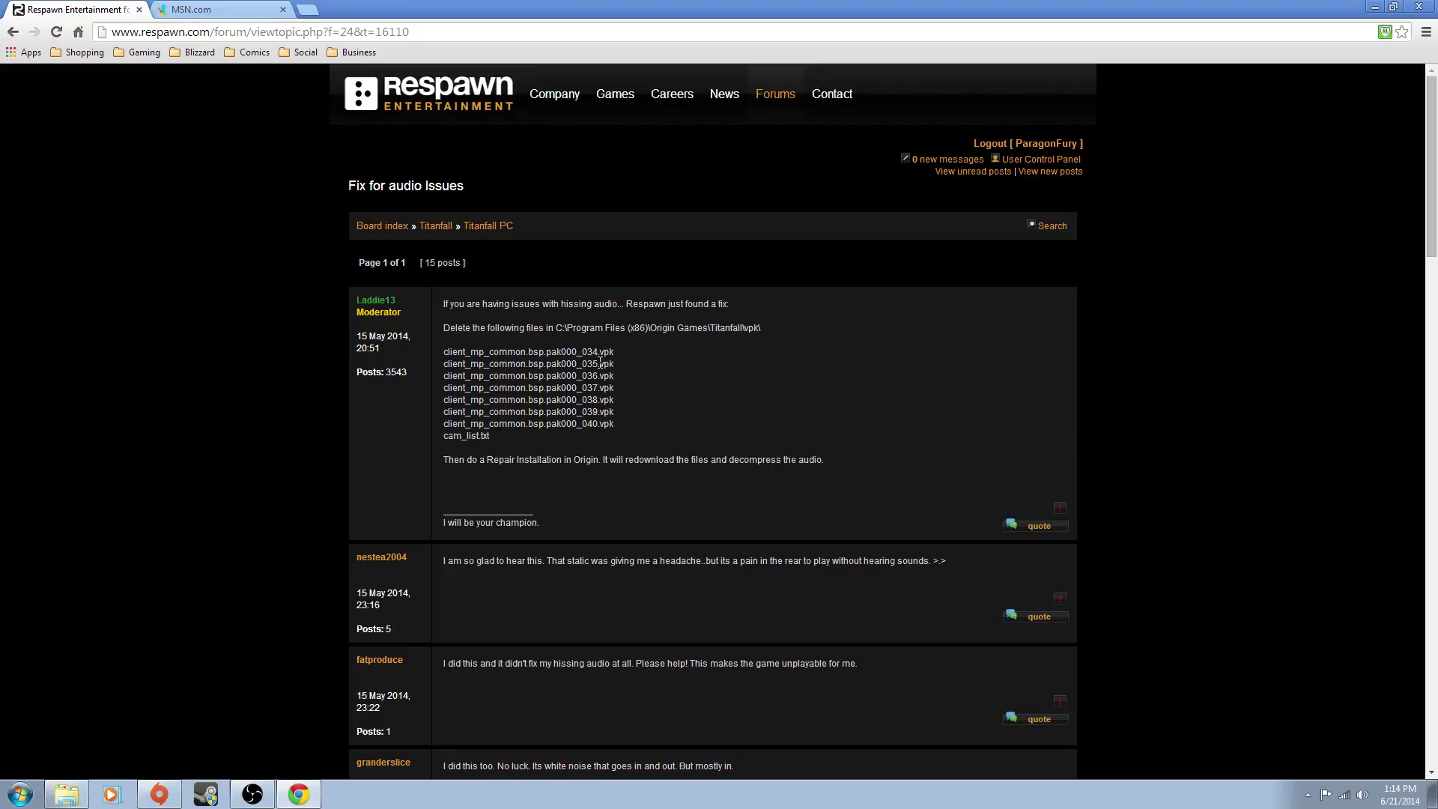
mouse_move(559, 363)
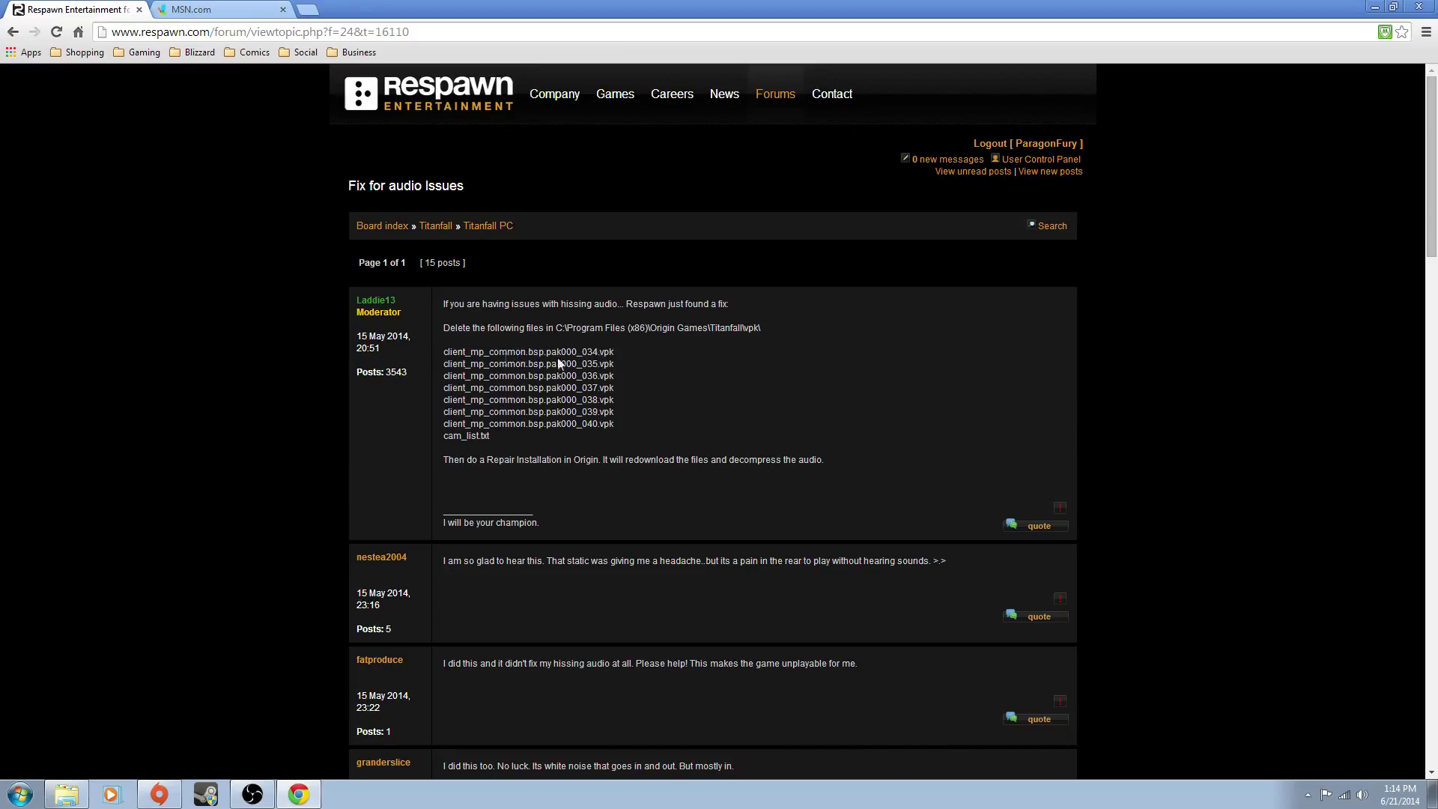
mouse_move(657, 441)
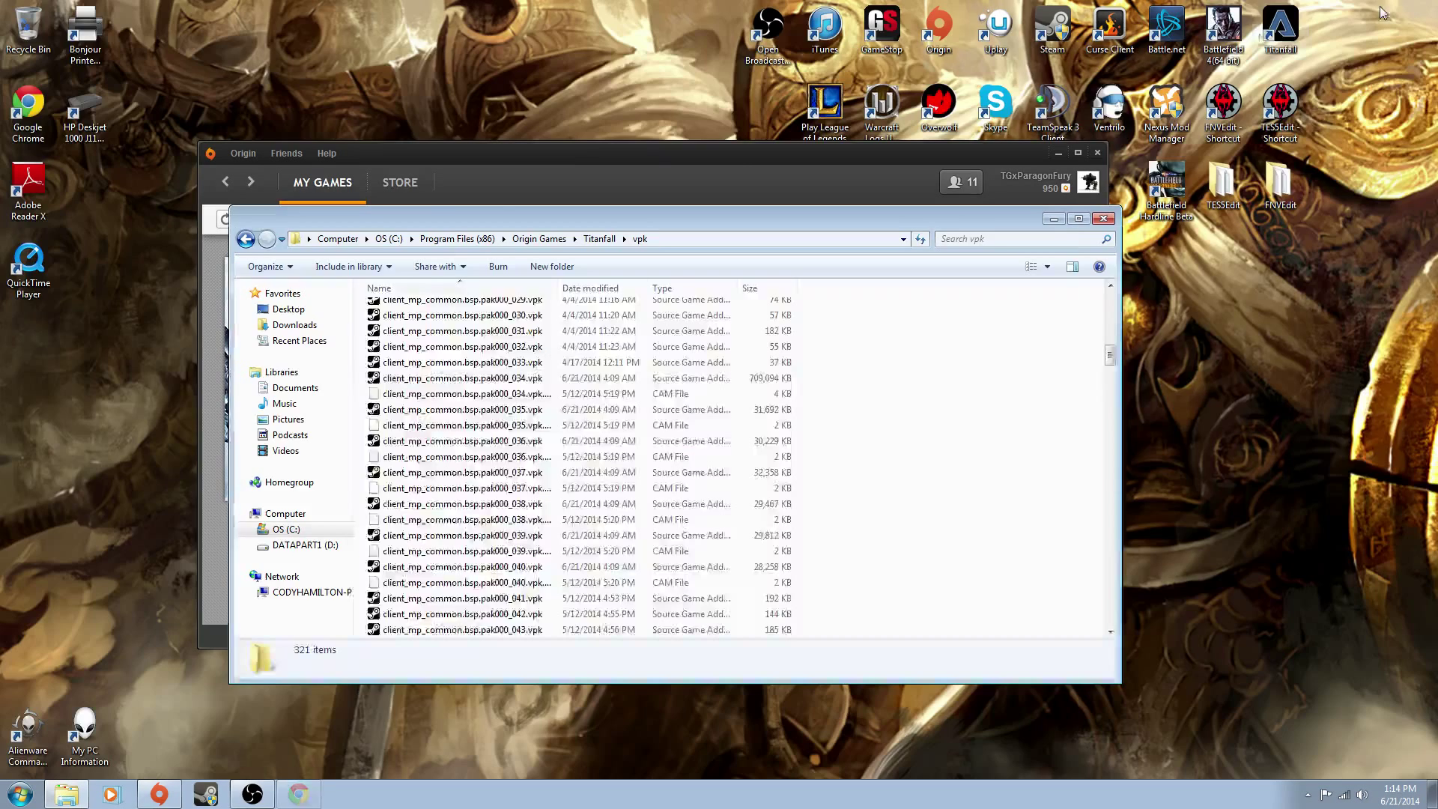
mouse_move(849, 392)
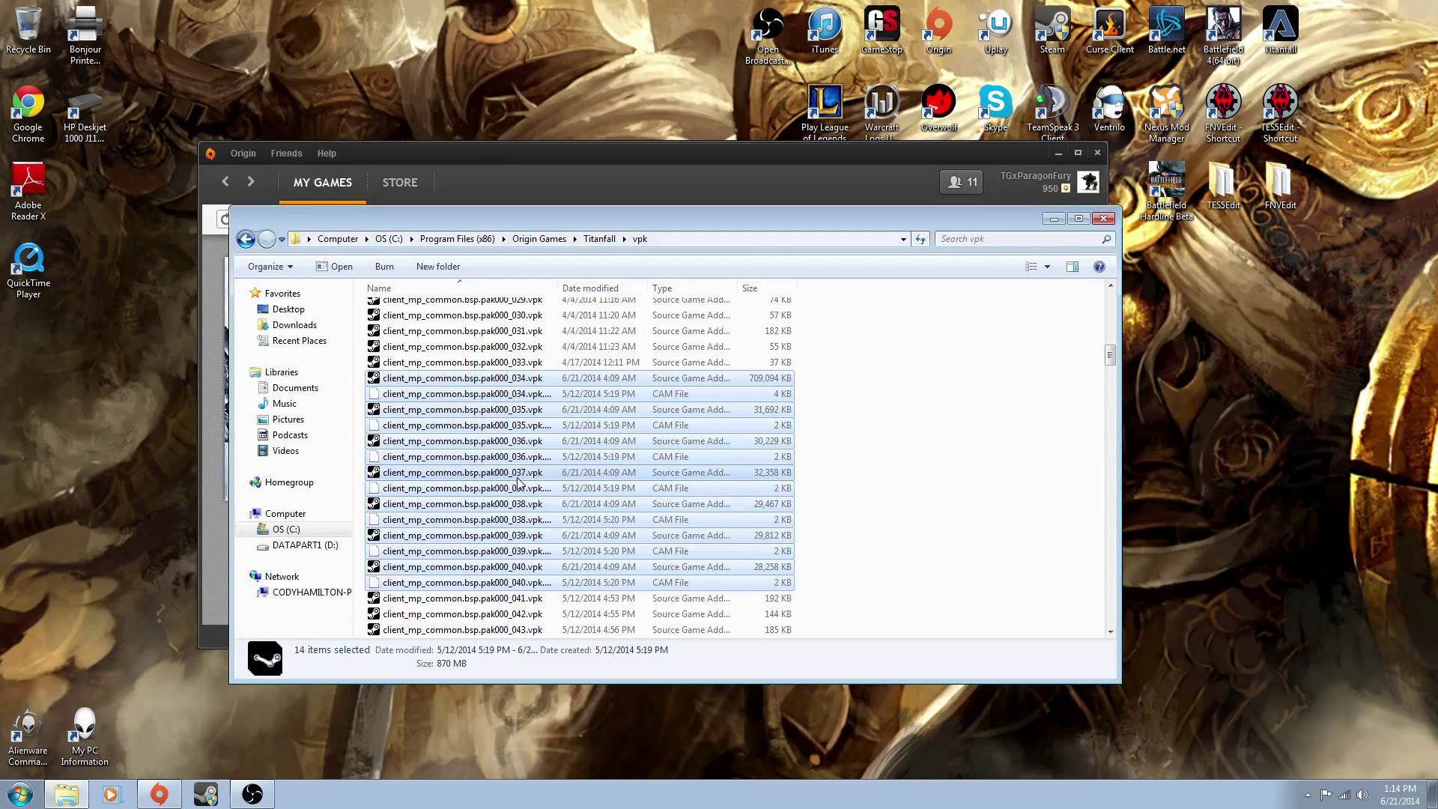
Scroll up the vpk folder's file list
scroll(up, 3)
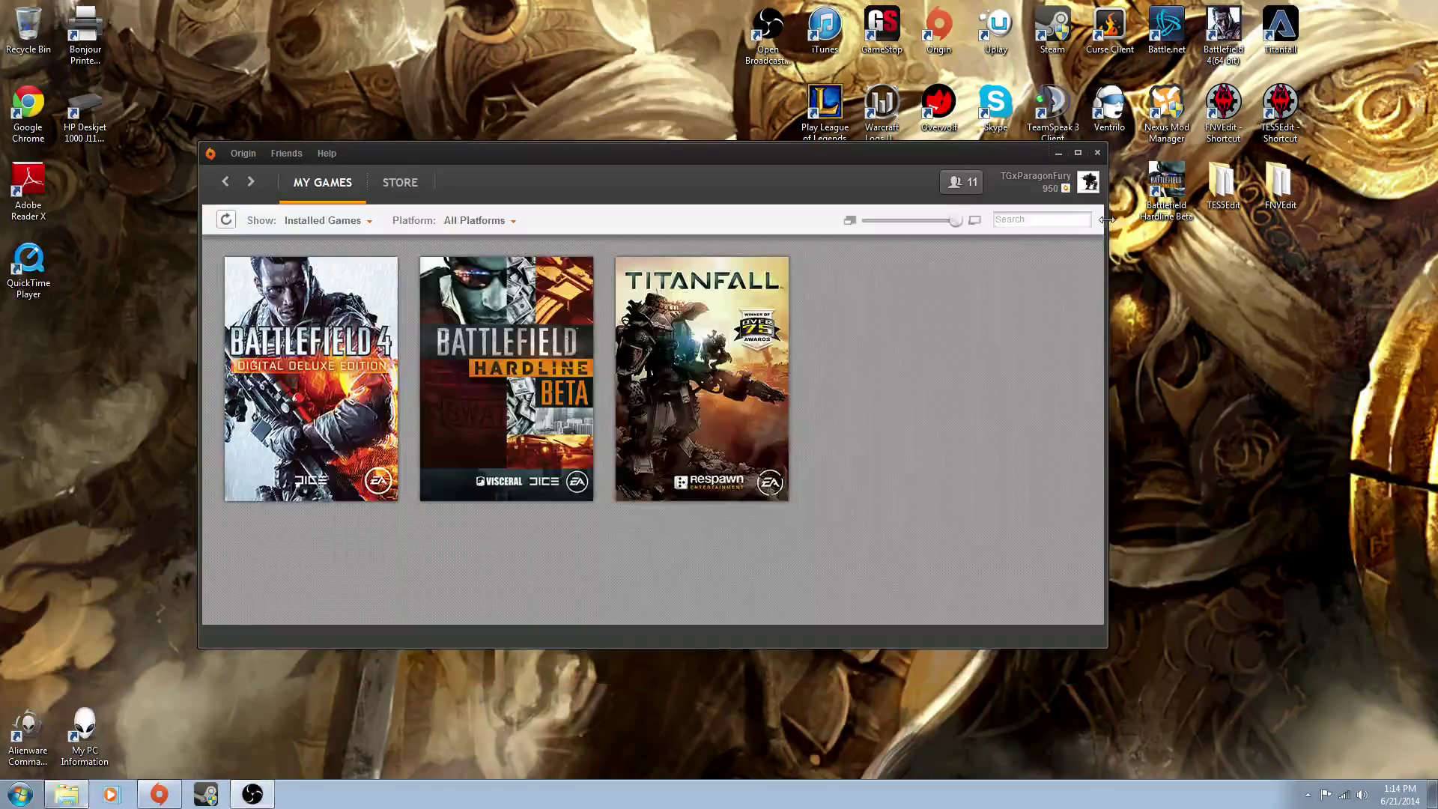
Select the Titanfall tile in Origin's library and bring up its options menu
click(701, 379)
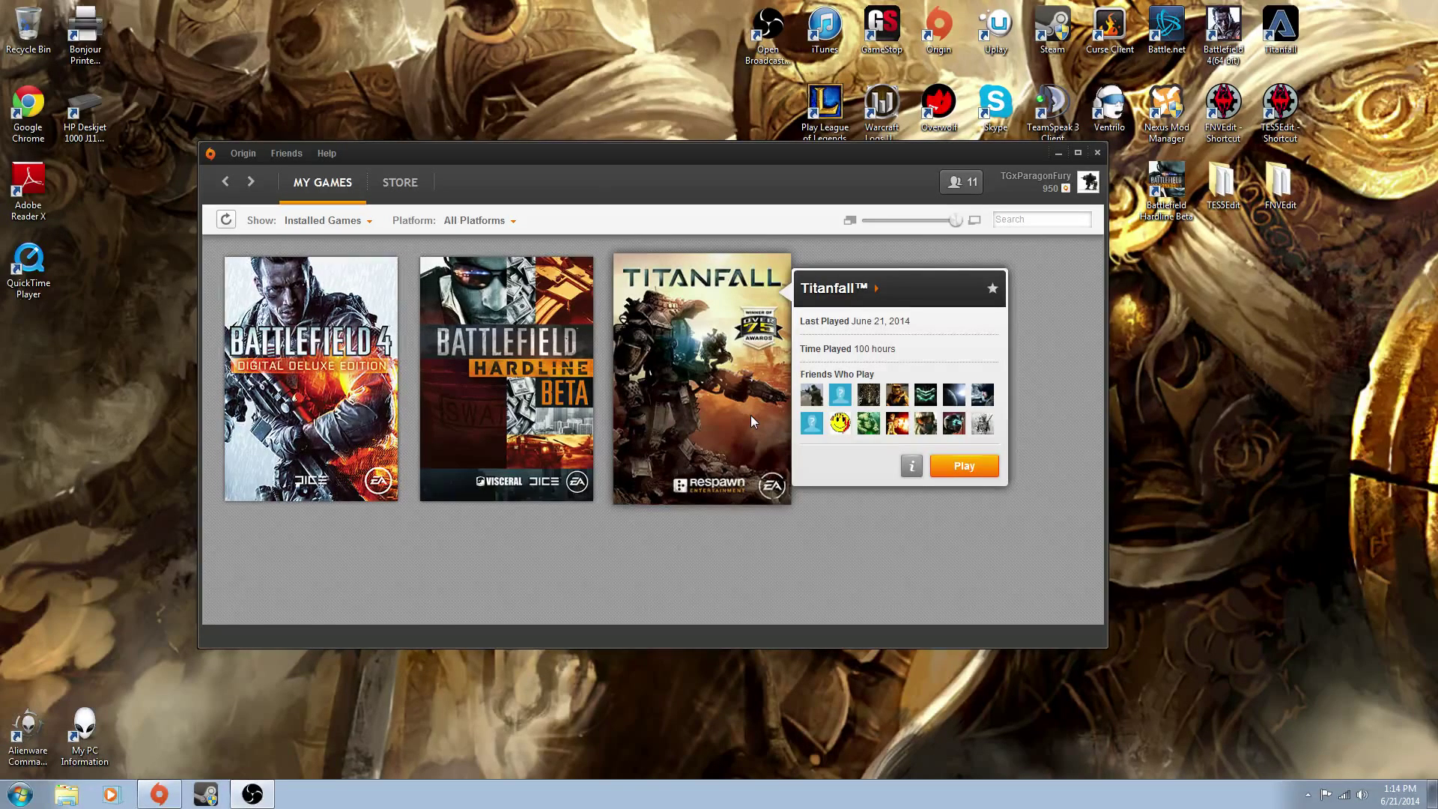
right_click(700, 379)
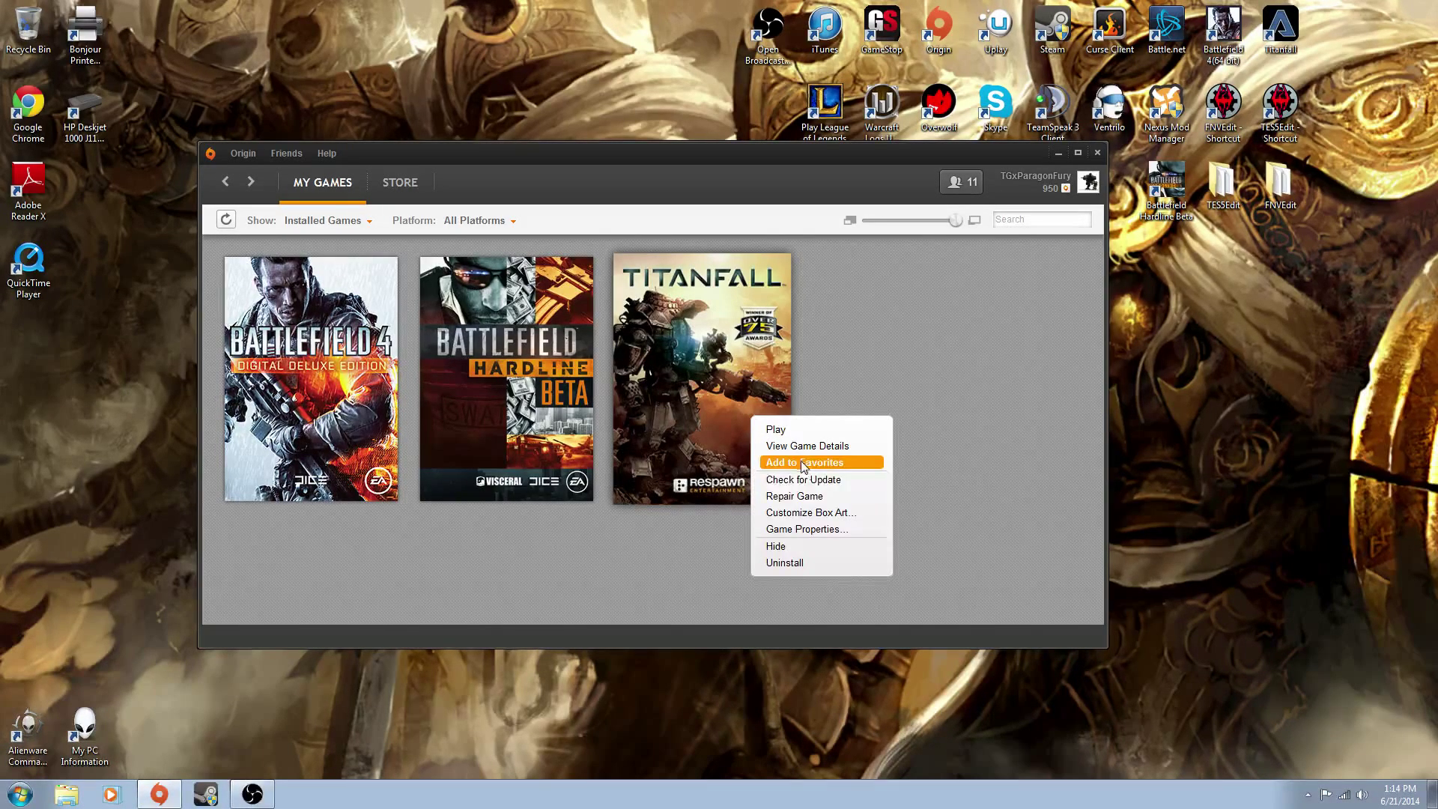
mouse_move(810, 480)
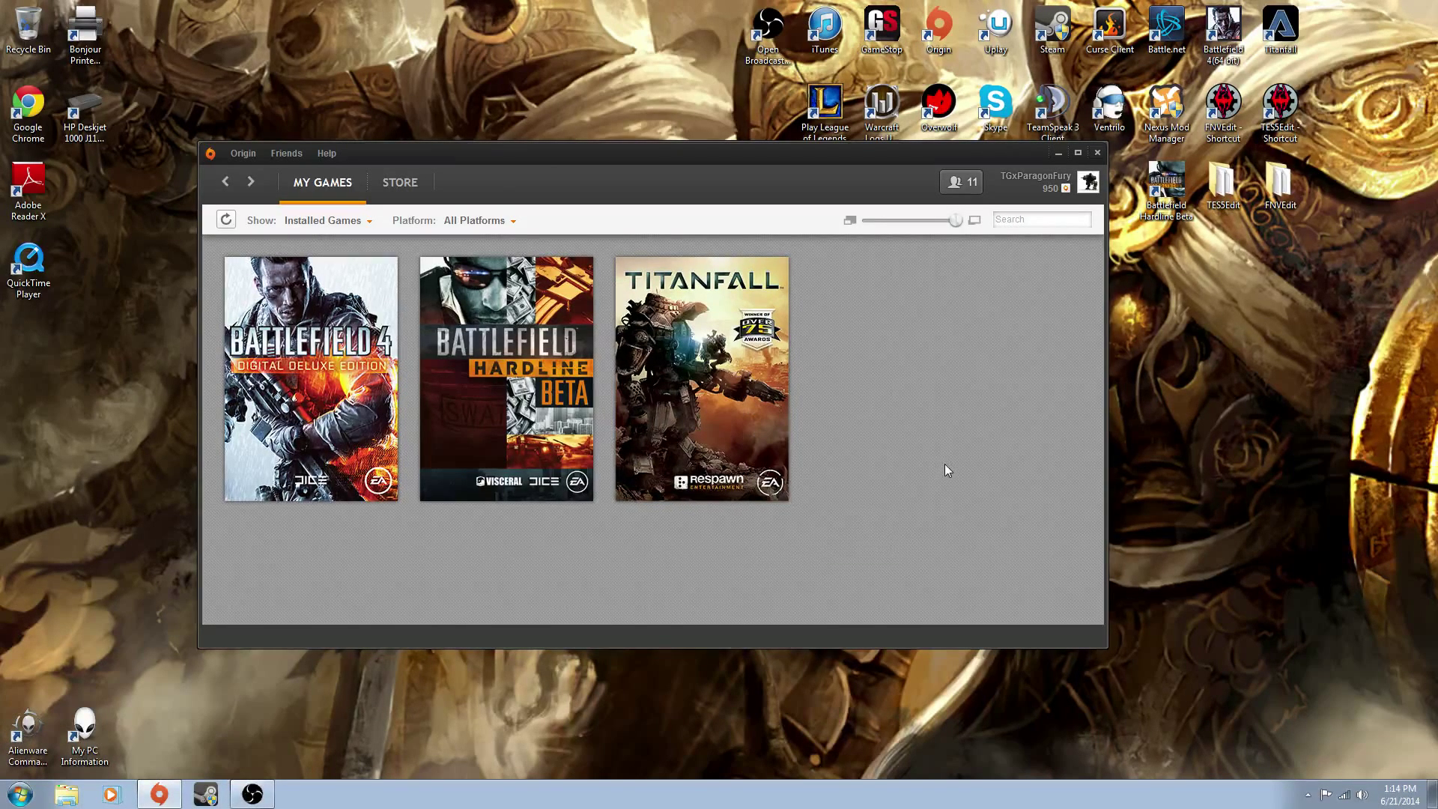
mouse_move(936, 466)
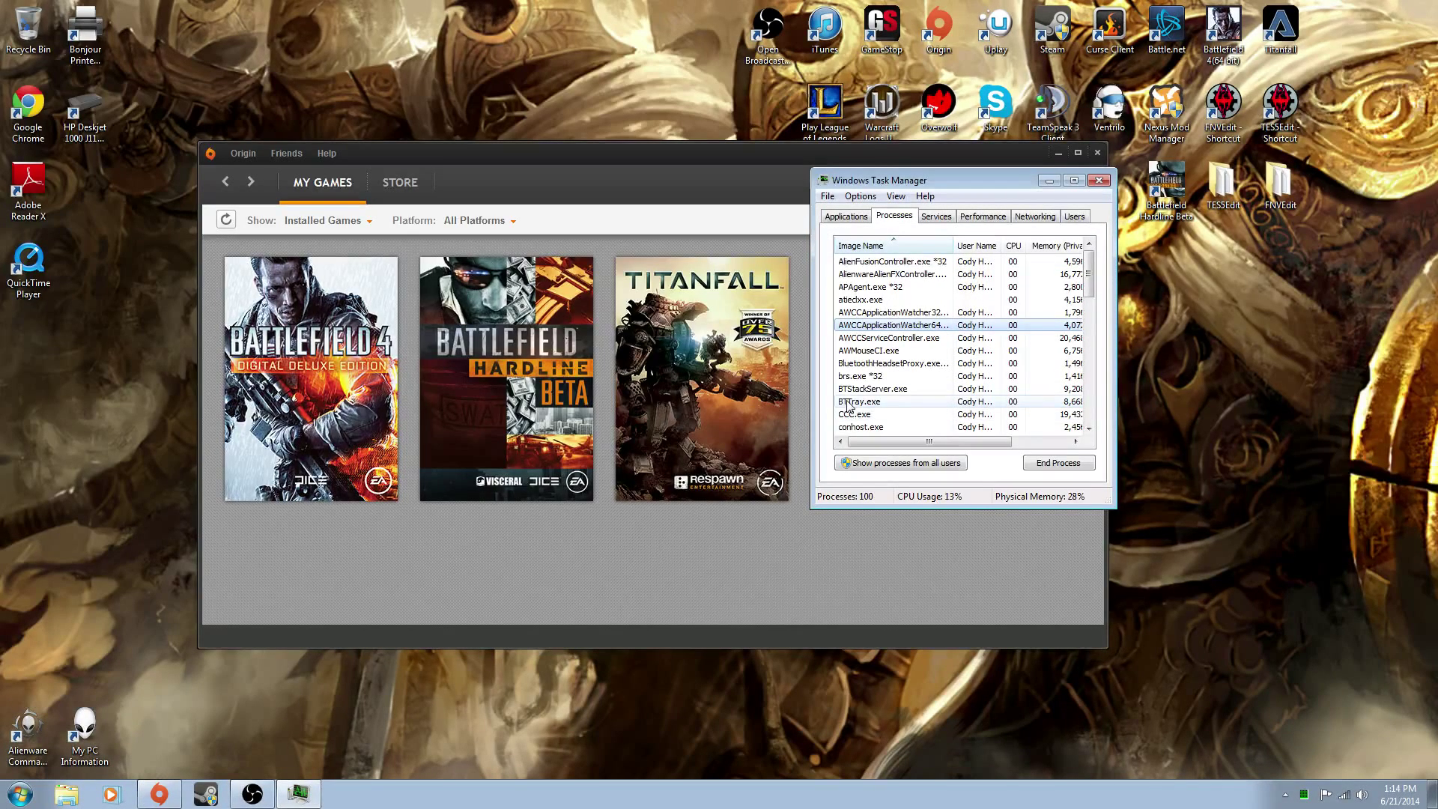
Scroll the process list, check the Applications tab, then return to Processes
scroll(down, 3)
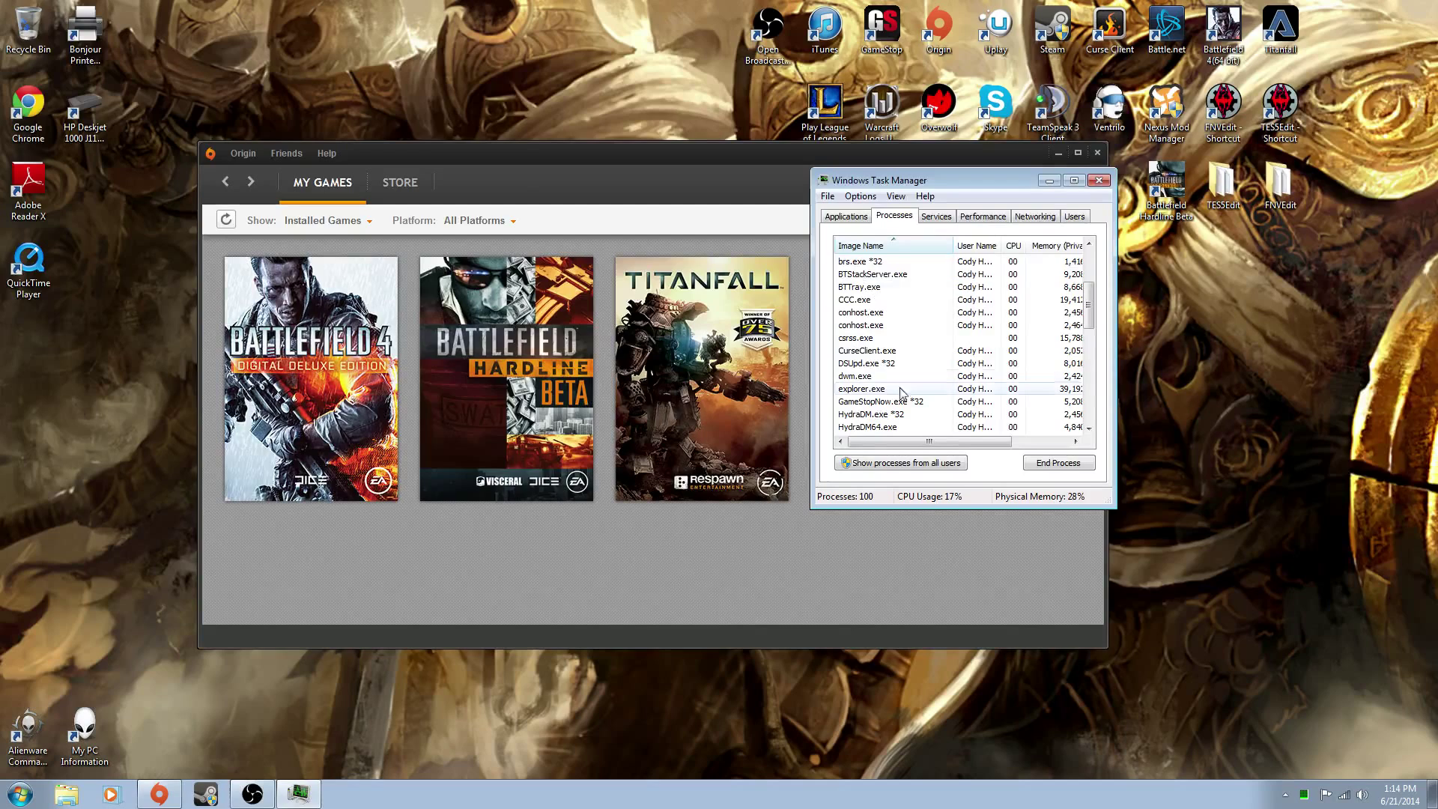
scroll(down, 3)
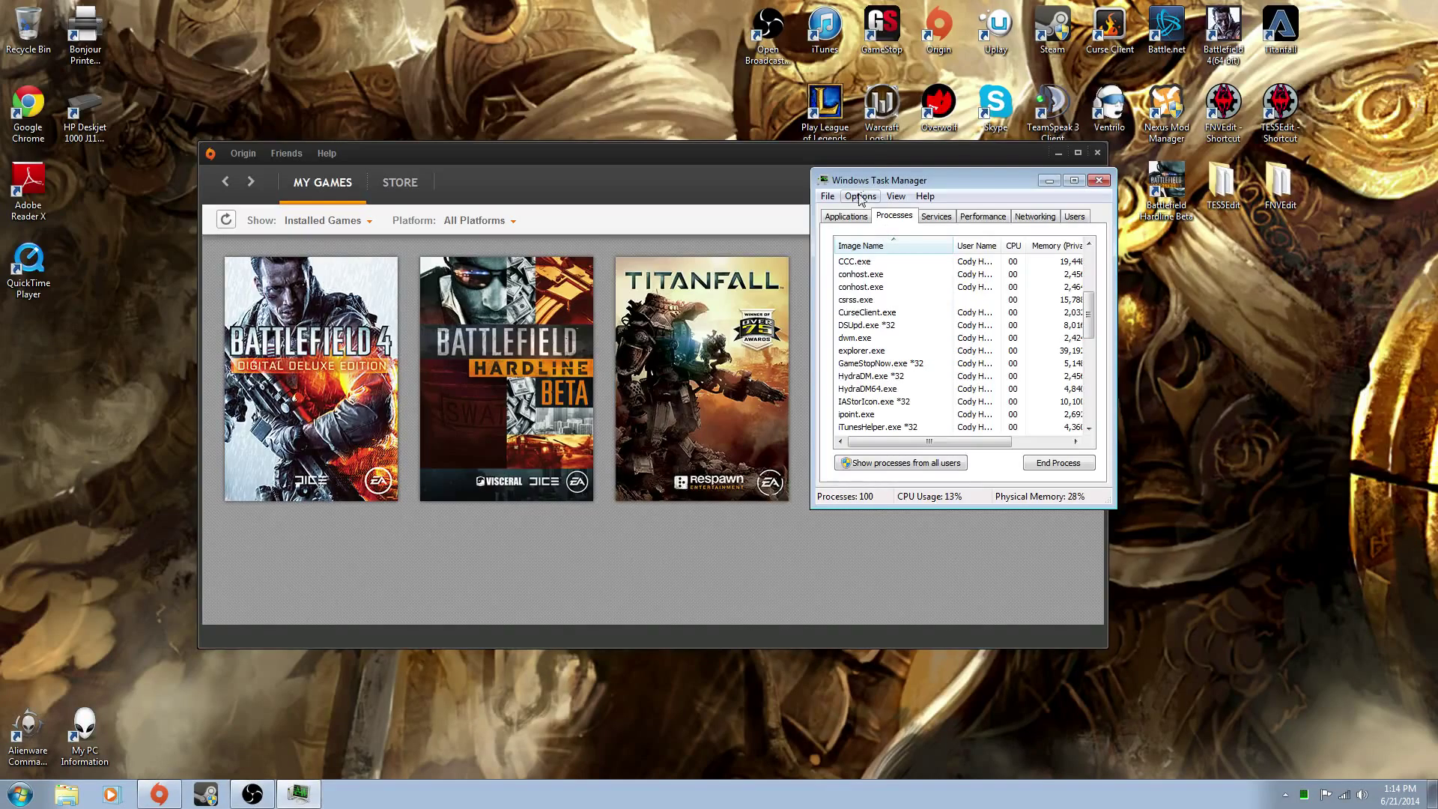
click(845, 216)
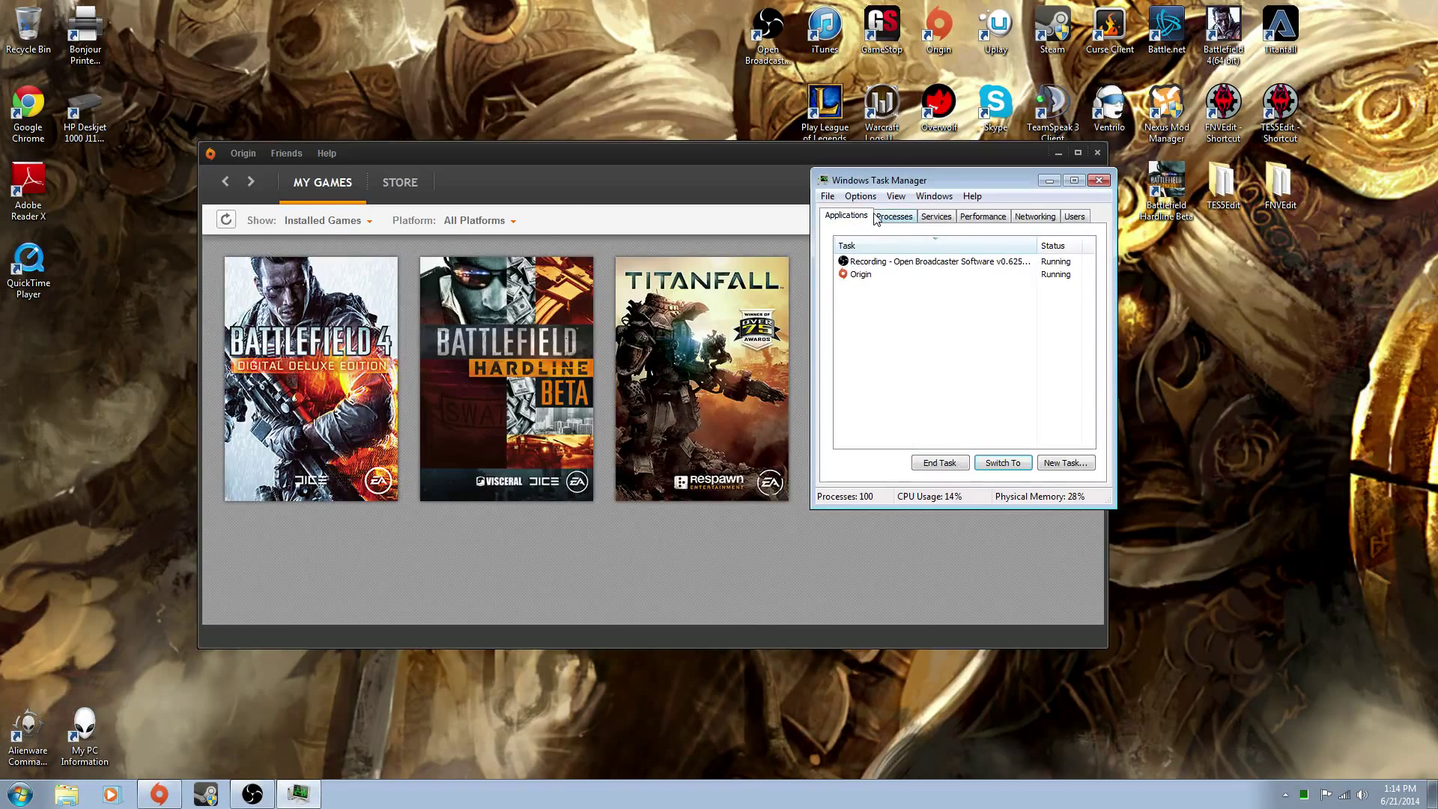
click(894, 216)
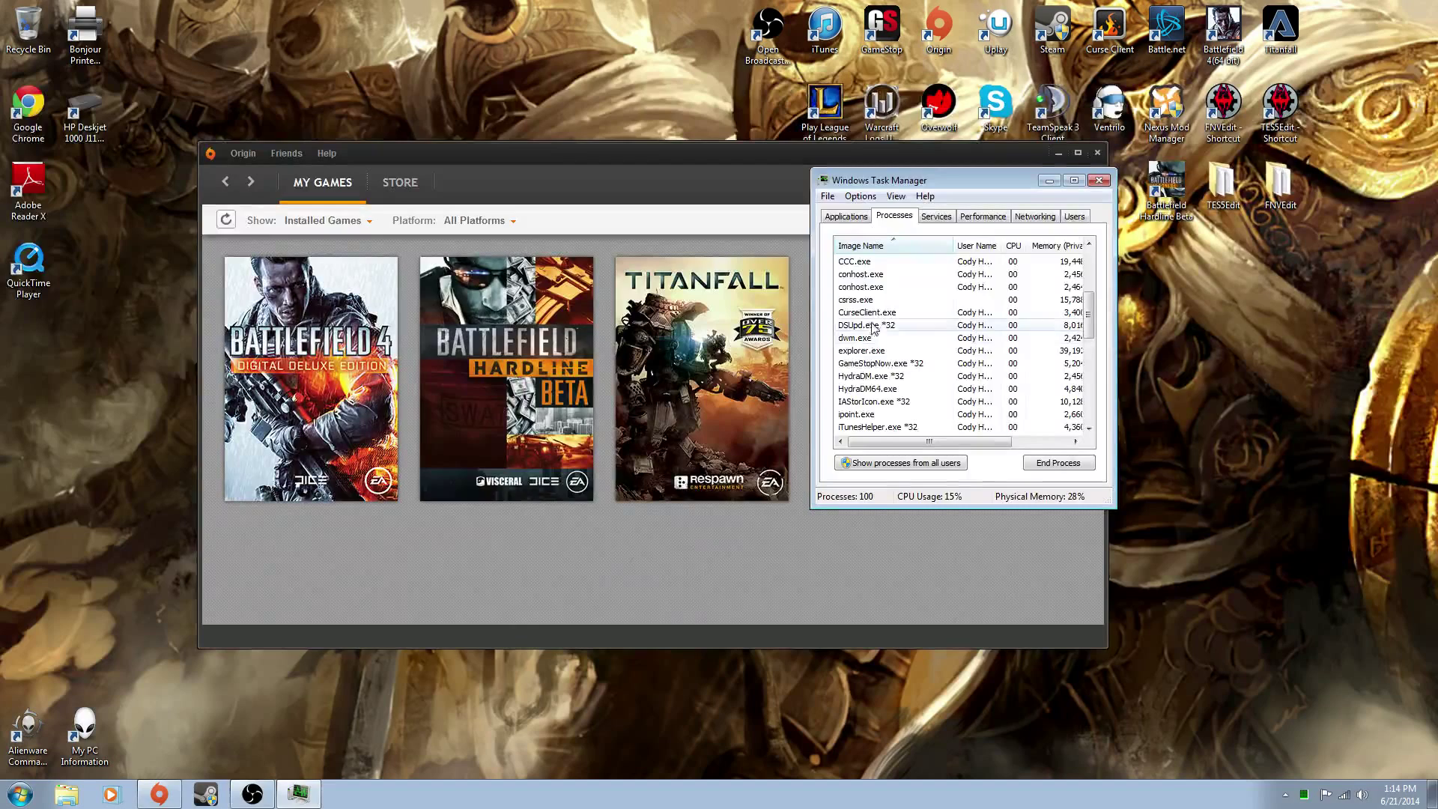
mouse_move(922, 332)
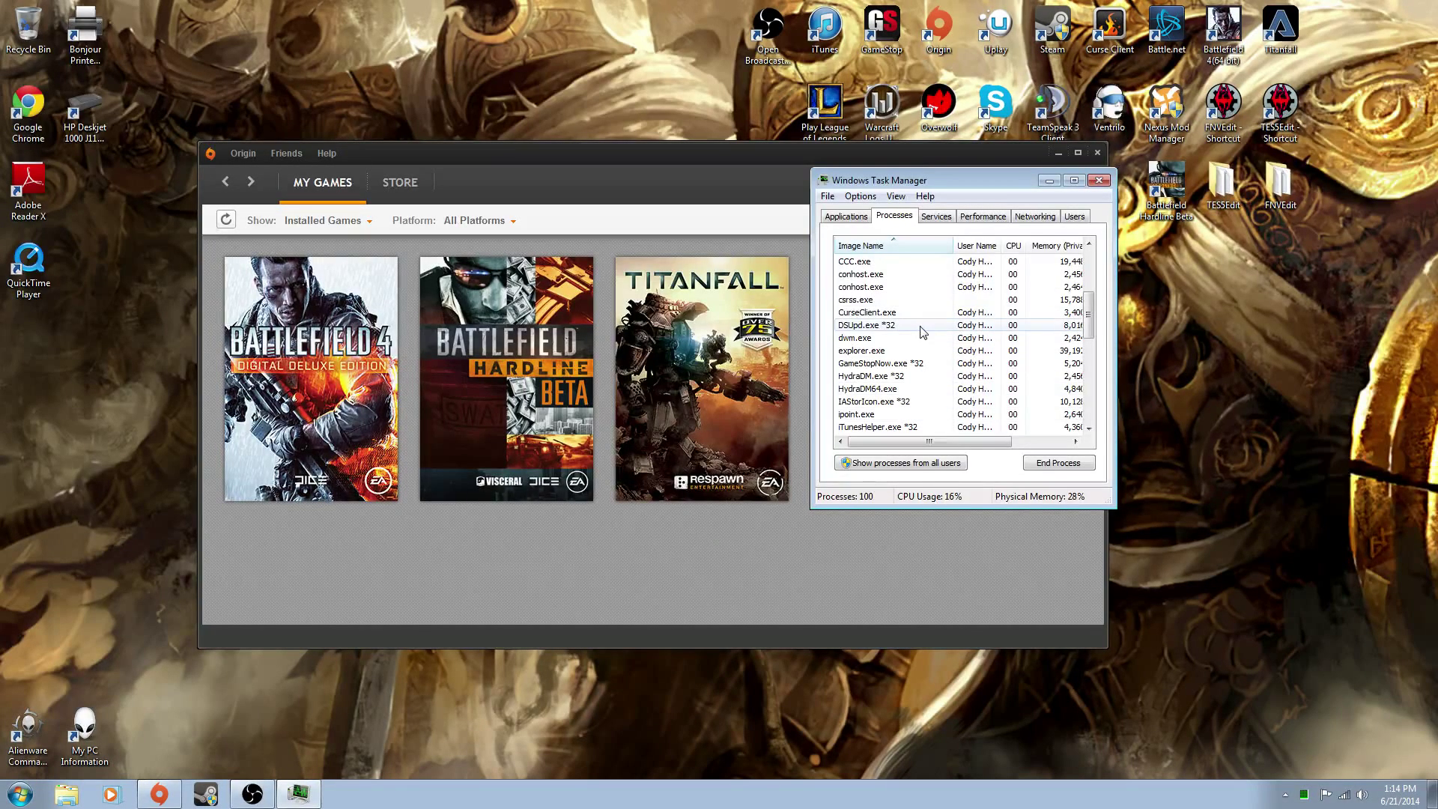
mouse_move(912, 300)
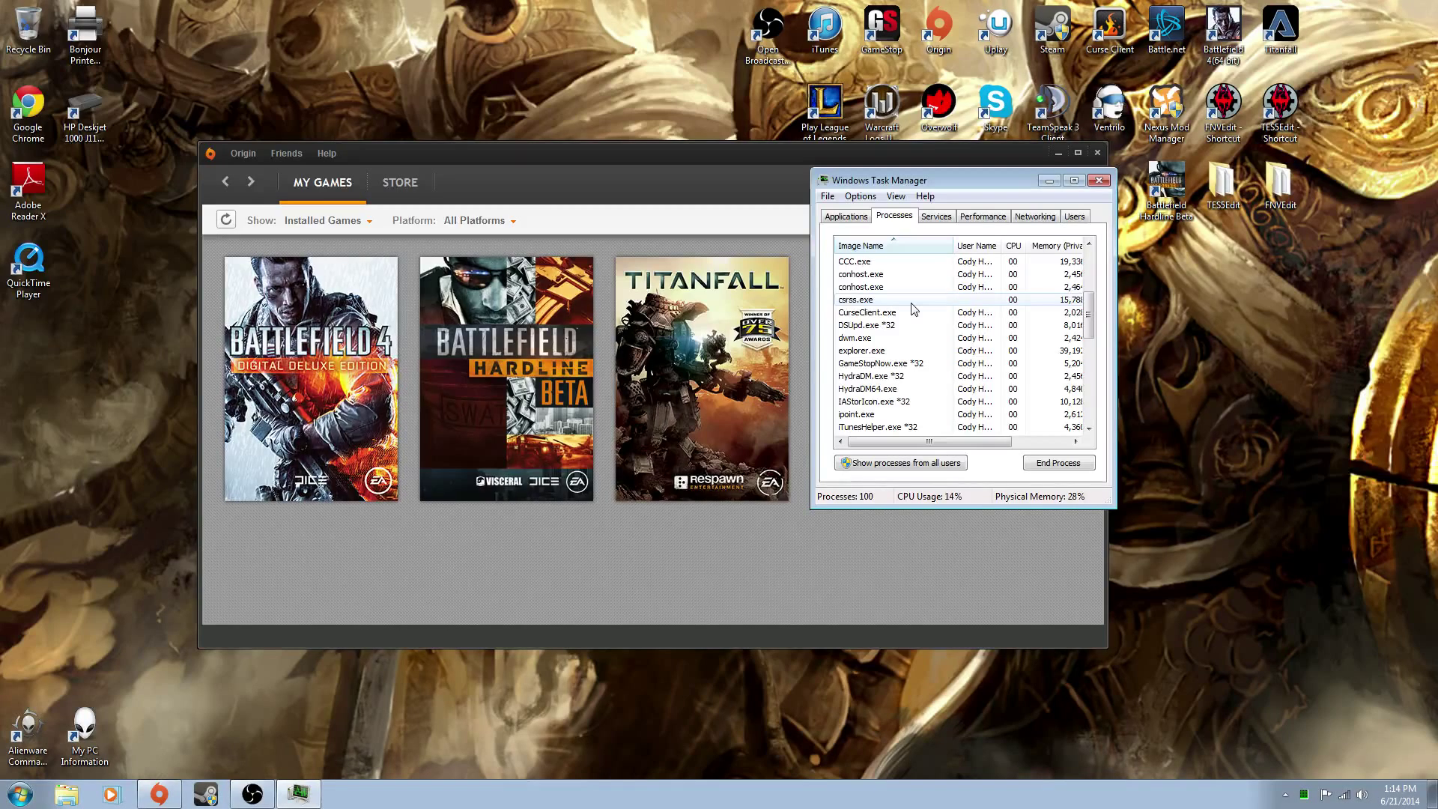
mouse_move(912, 308)
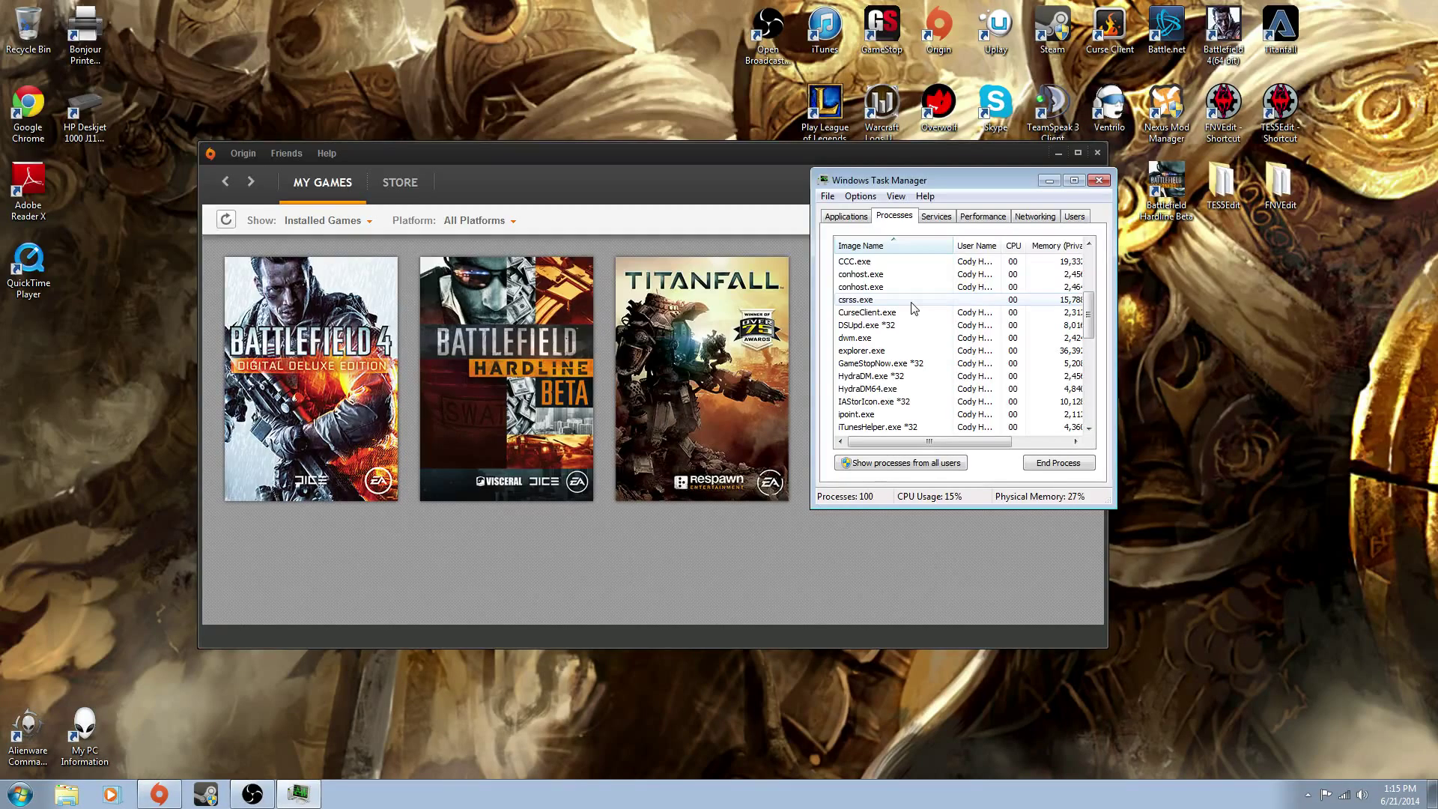
mouse_move(911, 303)
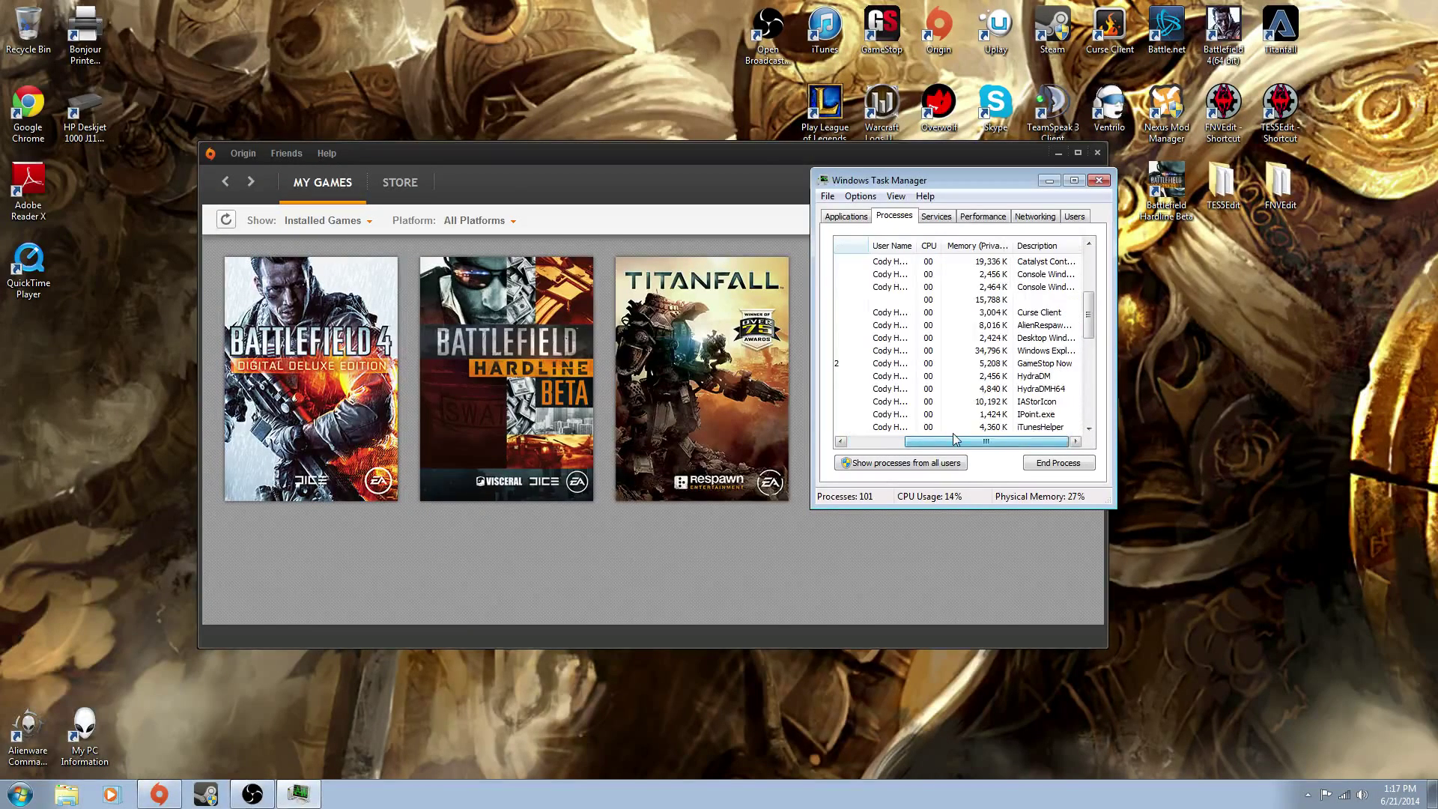
Click inside Task Manager, then close its window
click(842, 441)
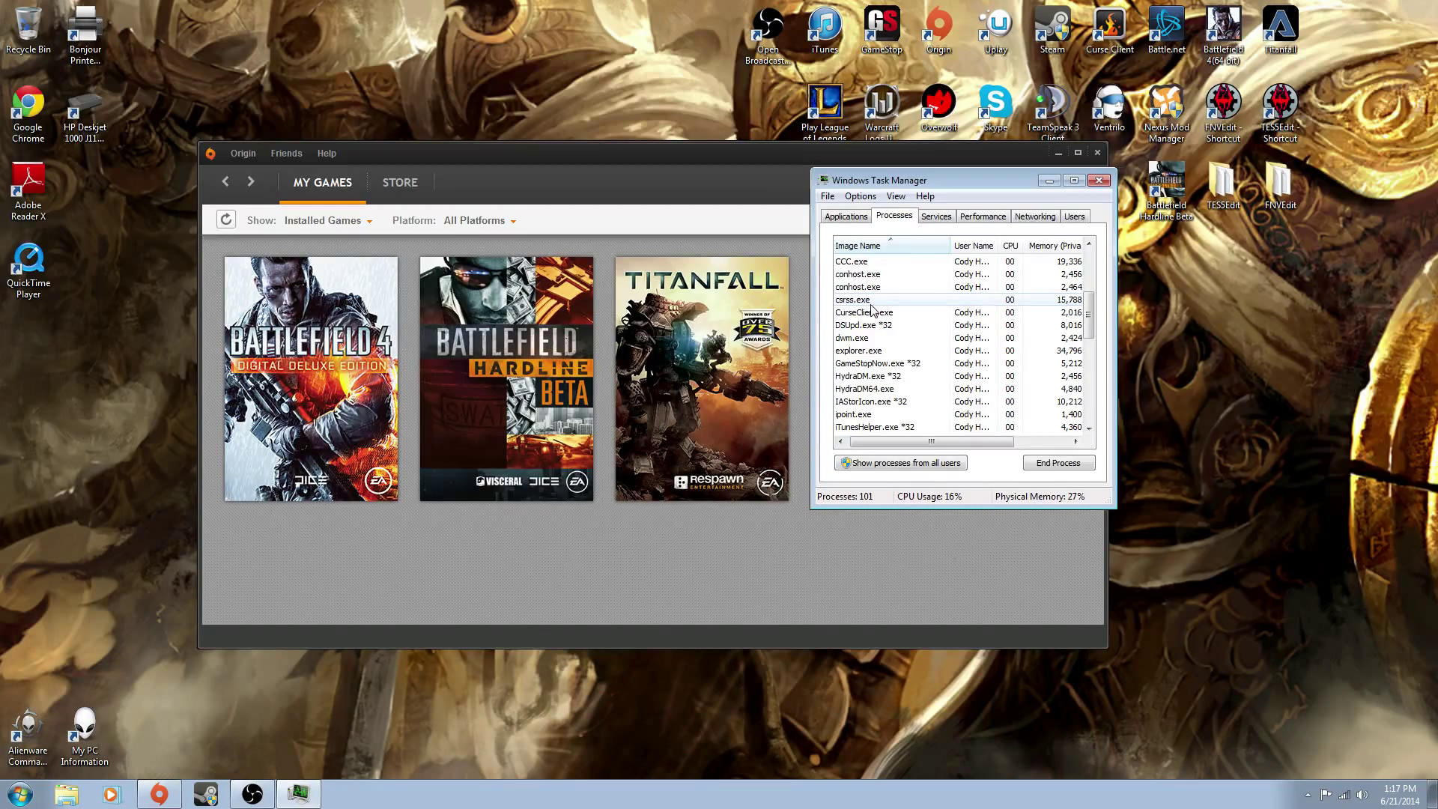
mouse_move(1067, 206)
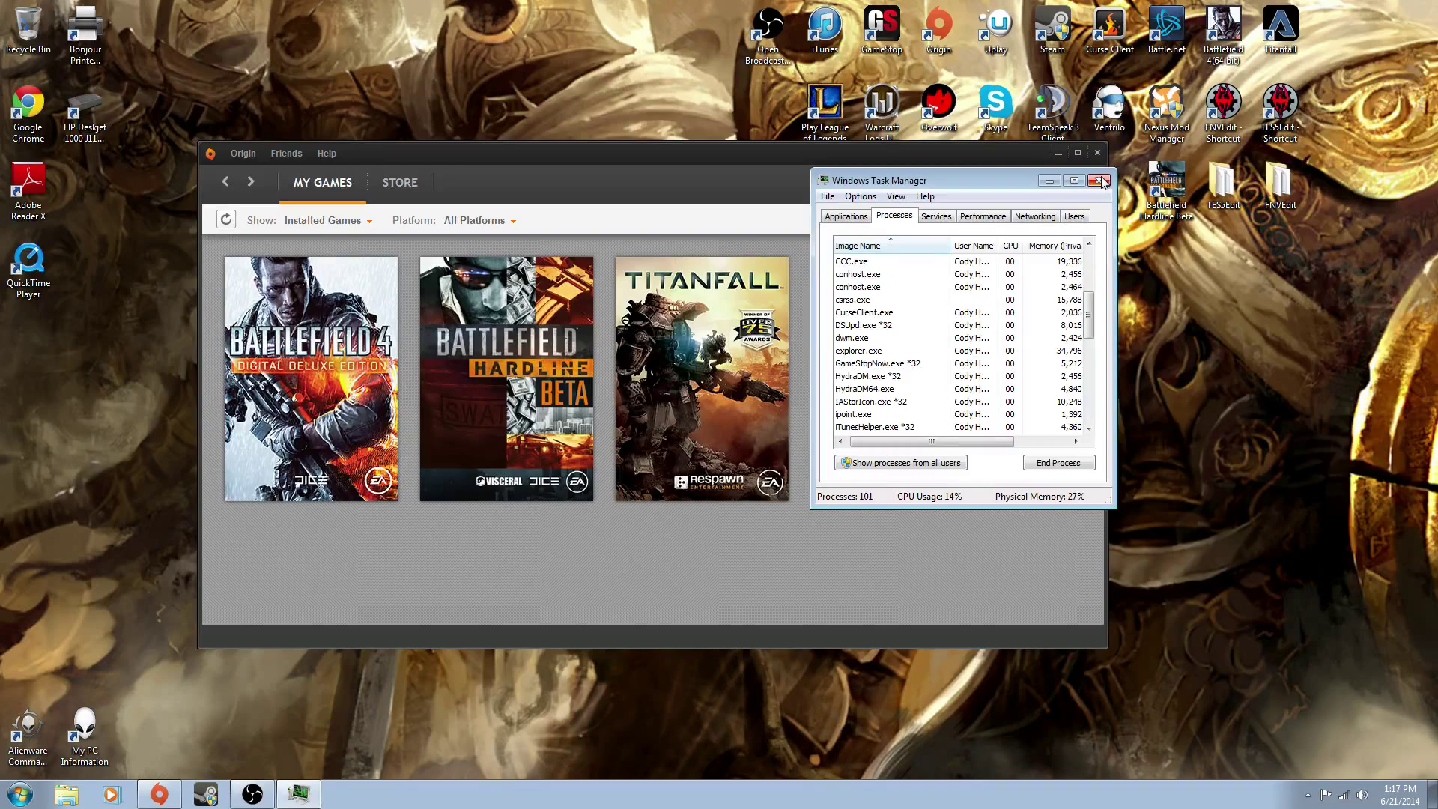
mouse_move(1100, 181)
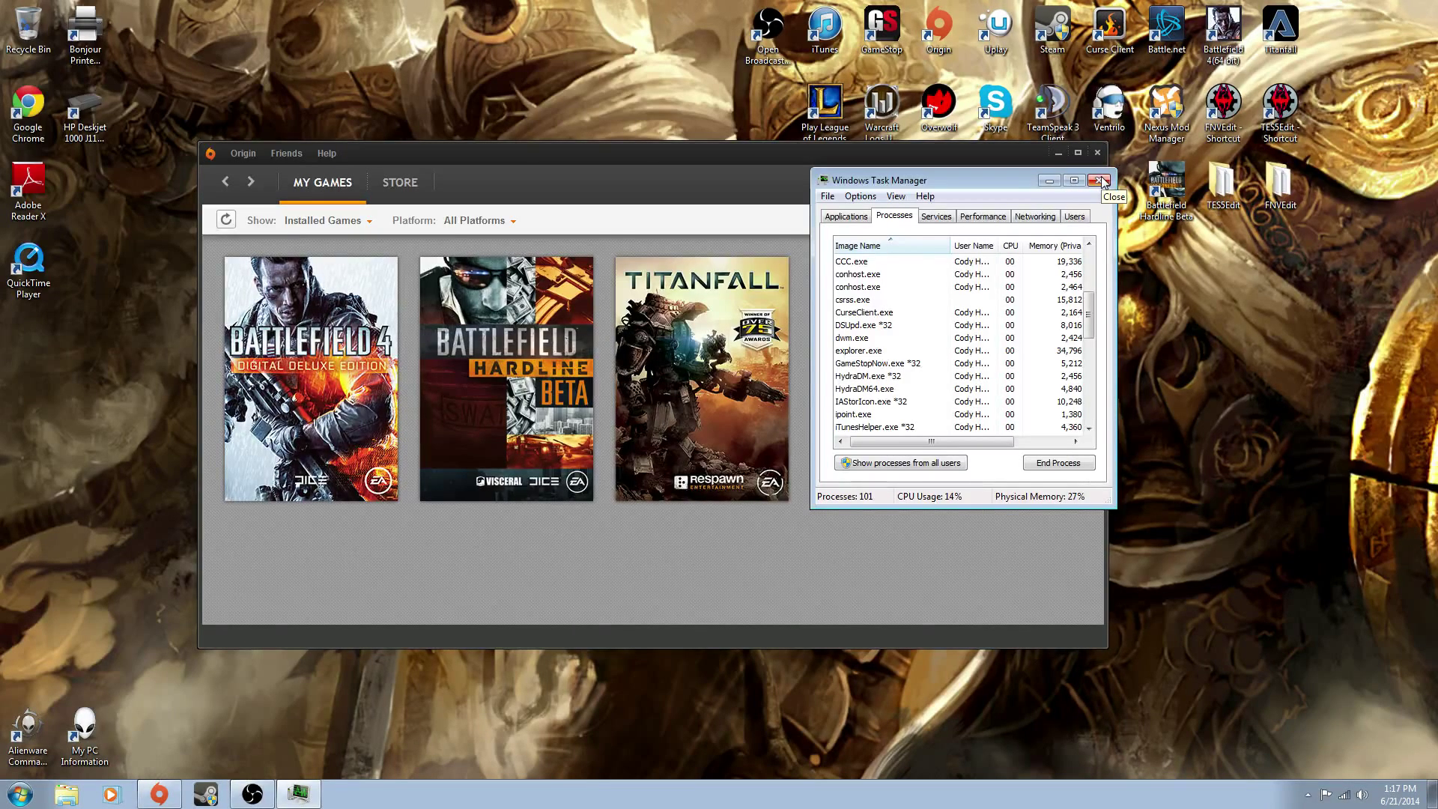
click(1099, 180)
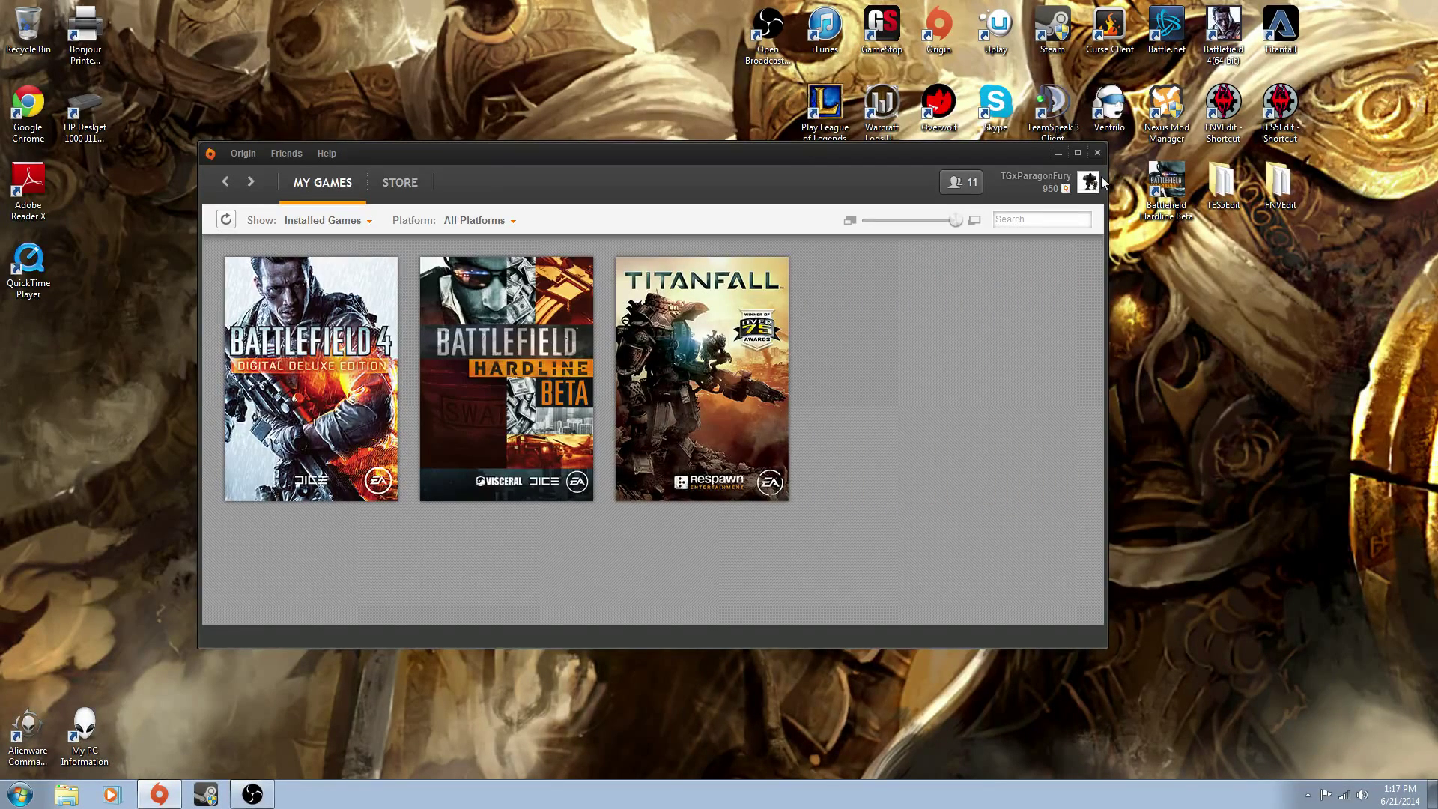